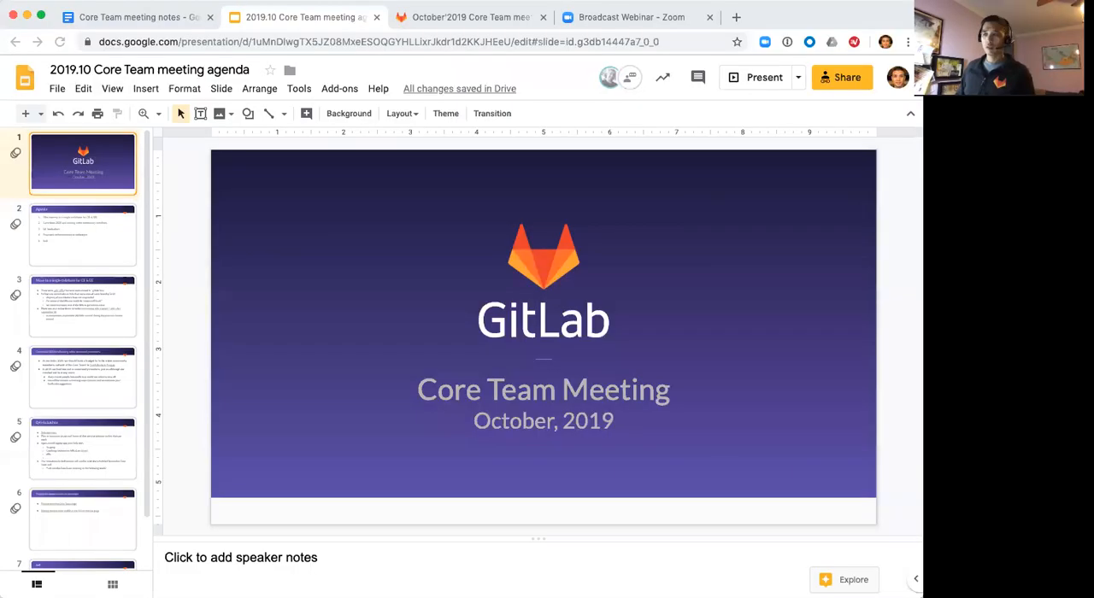
mouse_move(196, 396)
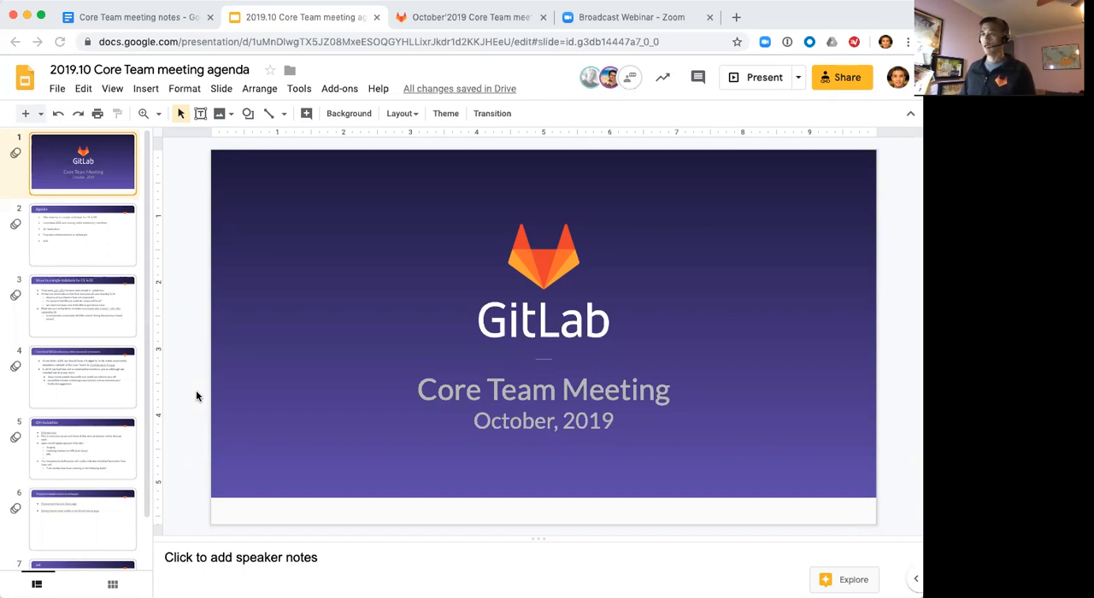
mouse_move(93, 249)
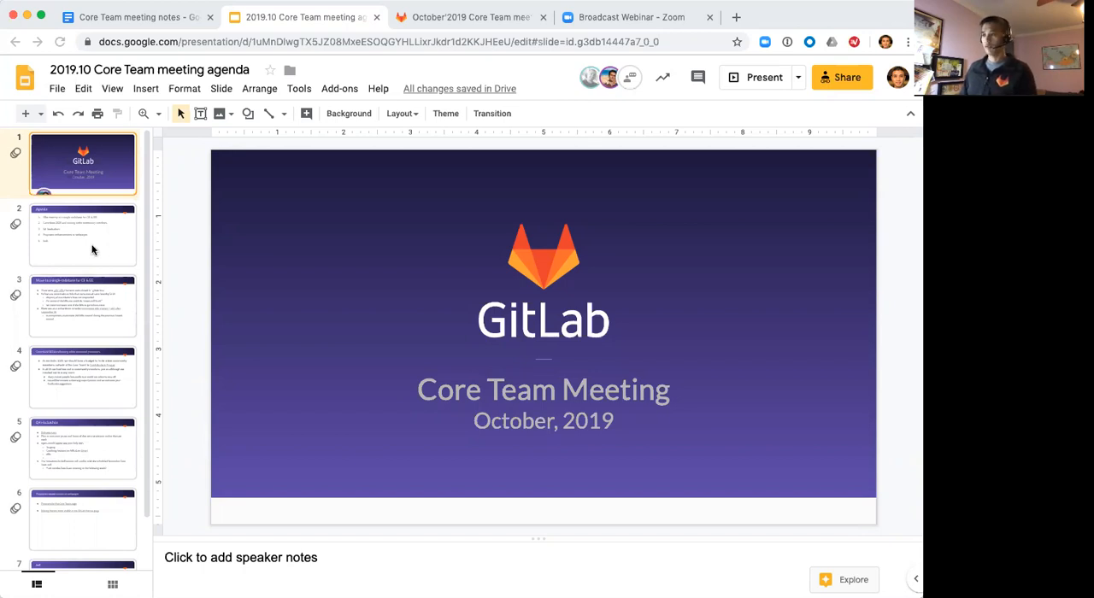
Show the five-item Agenda slide after glancing at slide 3 and the meeting notes
left_click(83, 235)
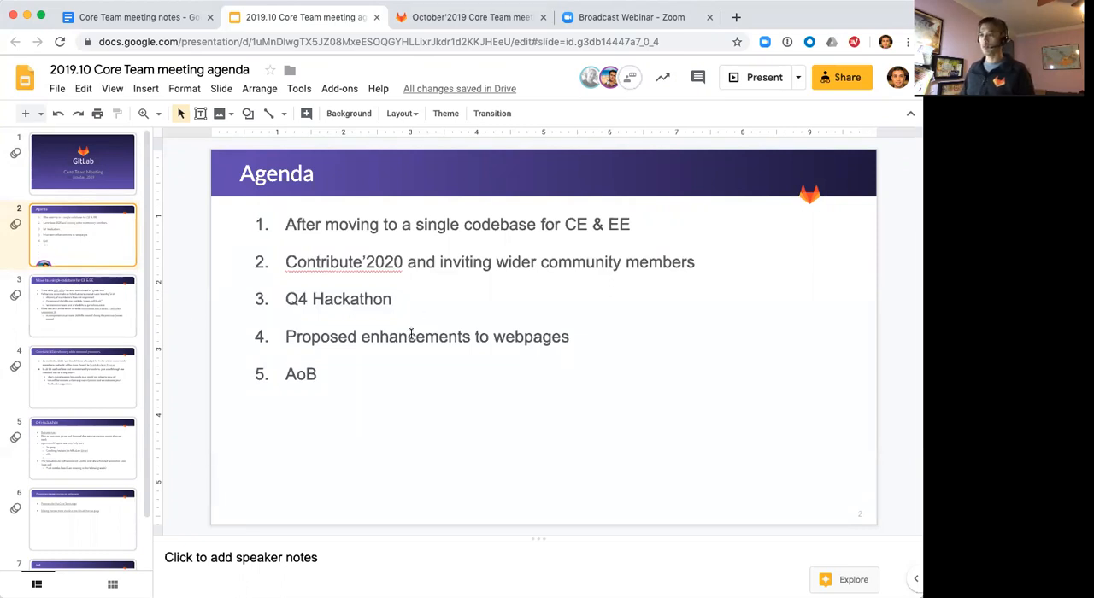
mouse_move(422, 410)
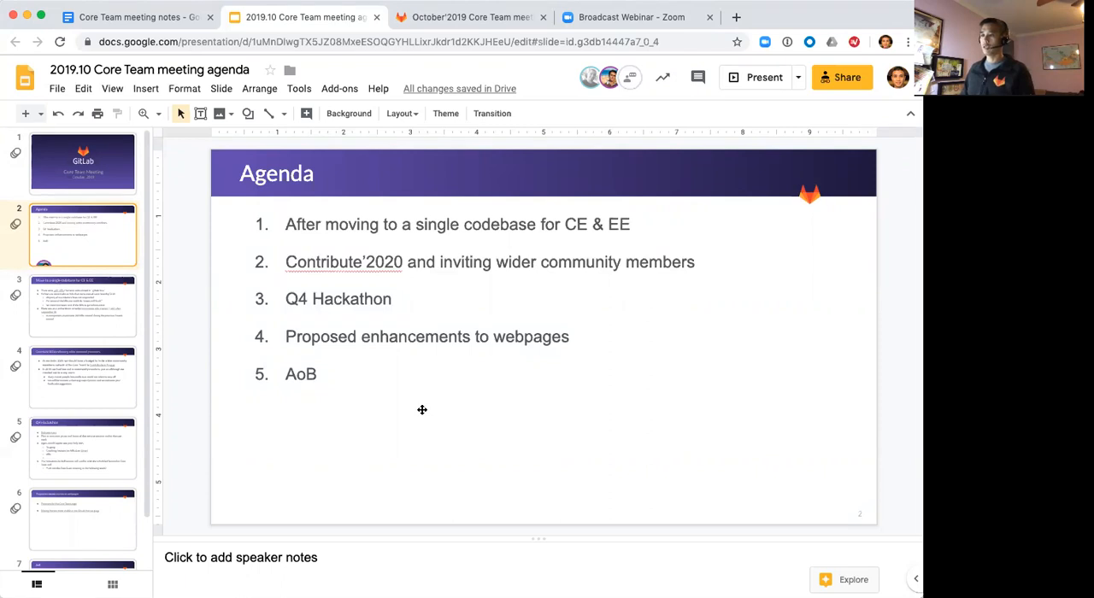
mouse_move(423, 409)
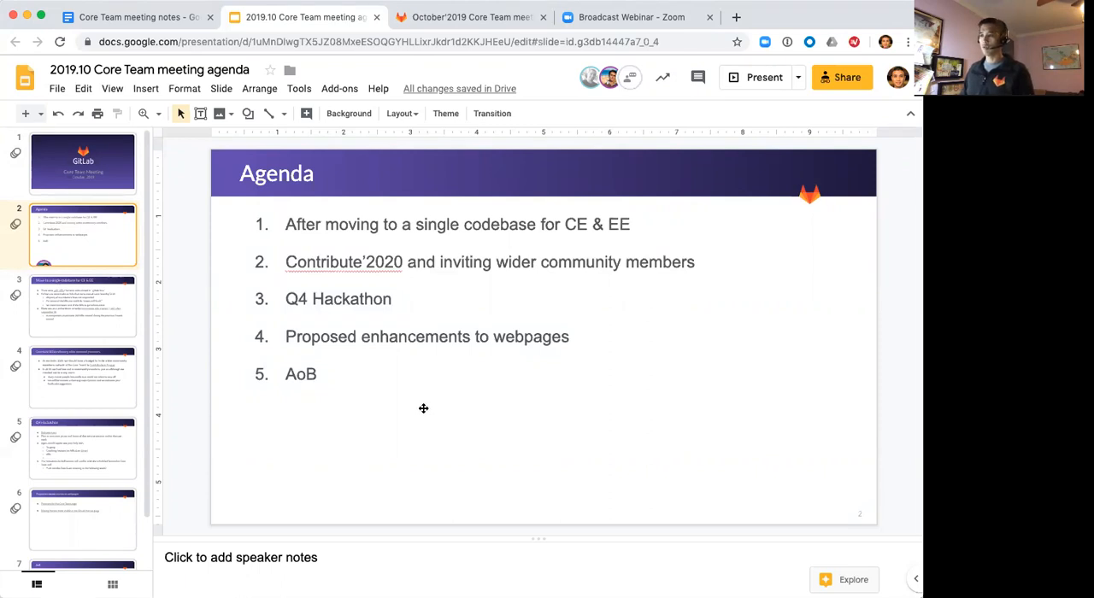
mouse_move(445, 439)
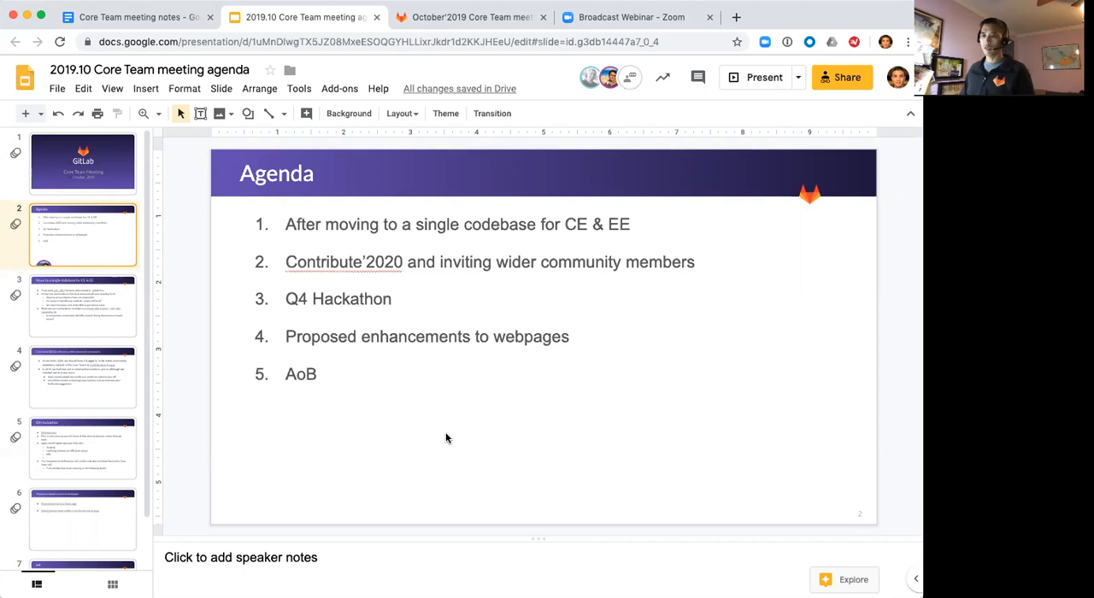
mouse_move(357, 480)
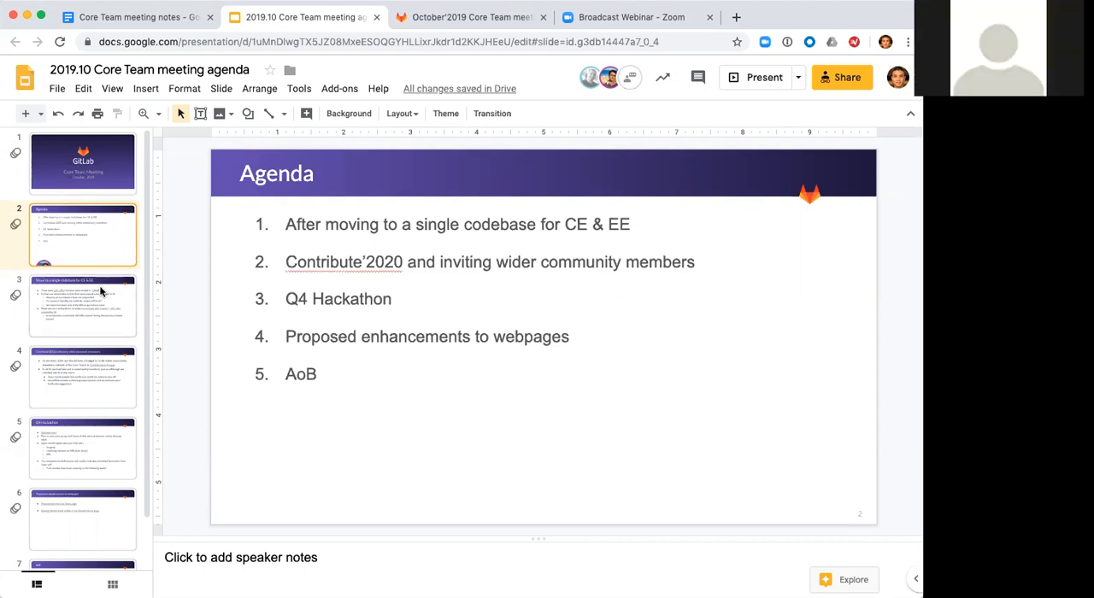
left_click(82, 305)
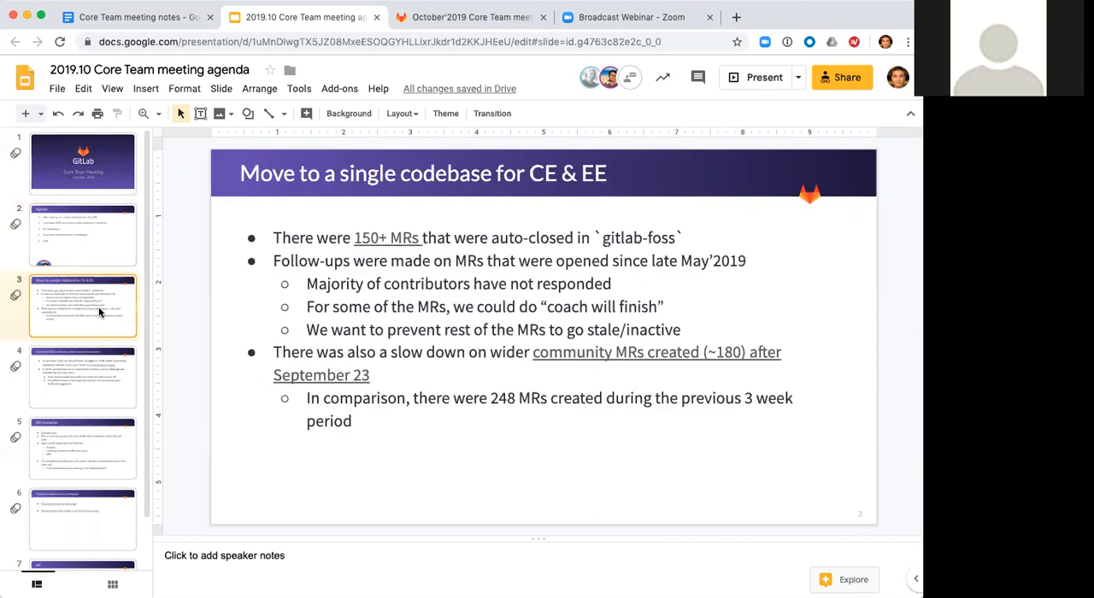
left_click(82, 235)
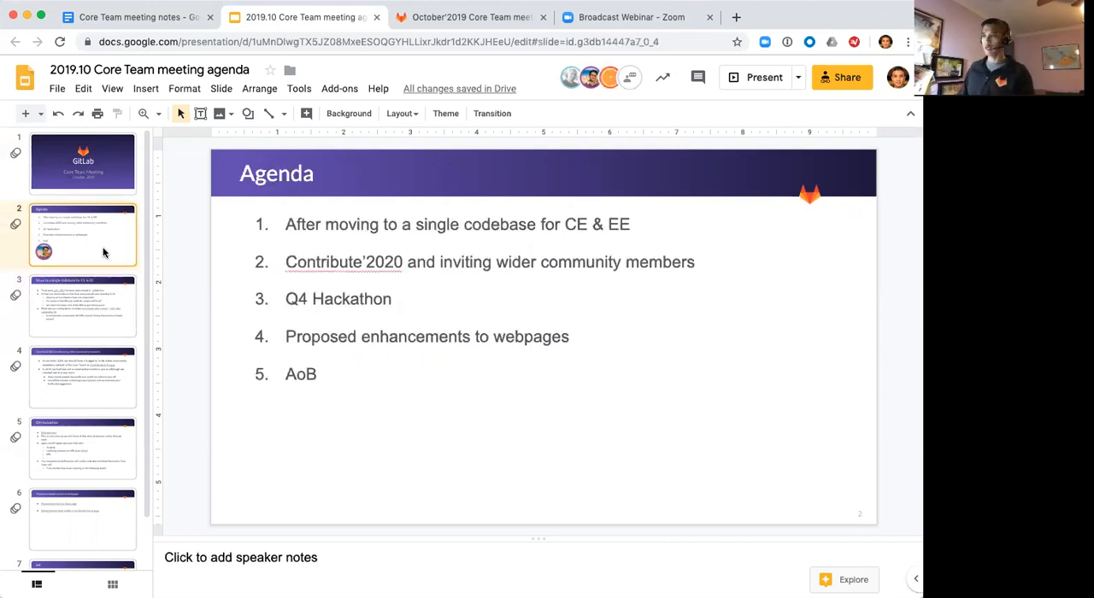
mouse_move(197, 132)
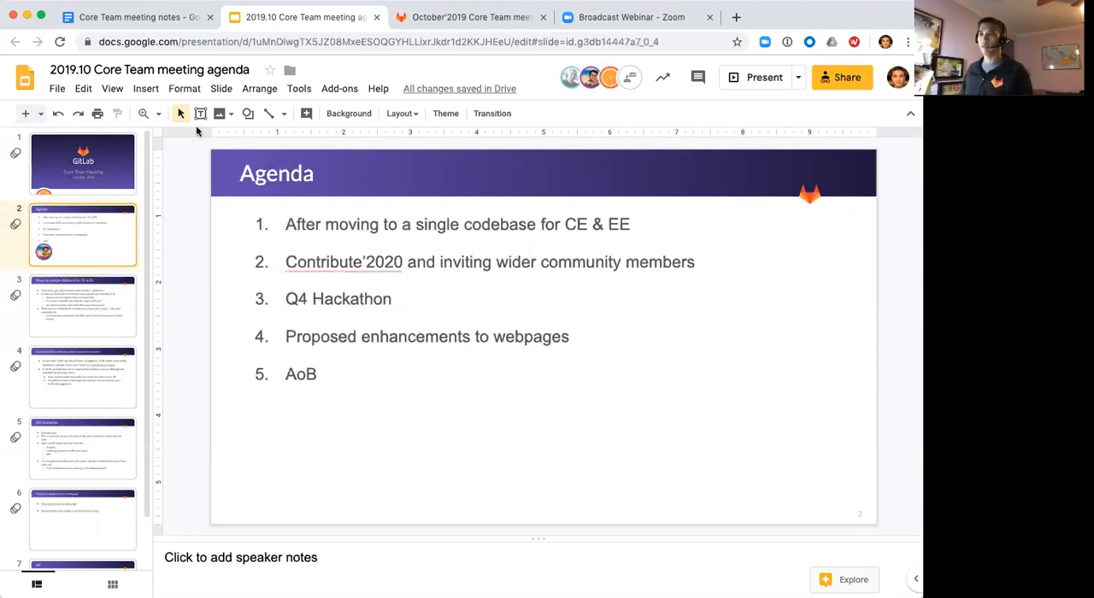
left_click(132, 18)
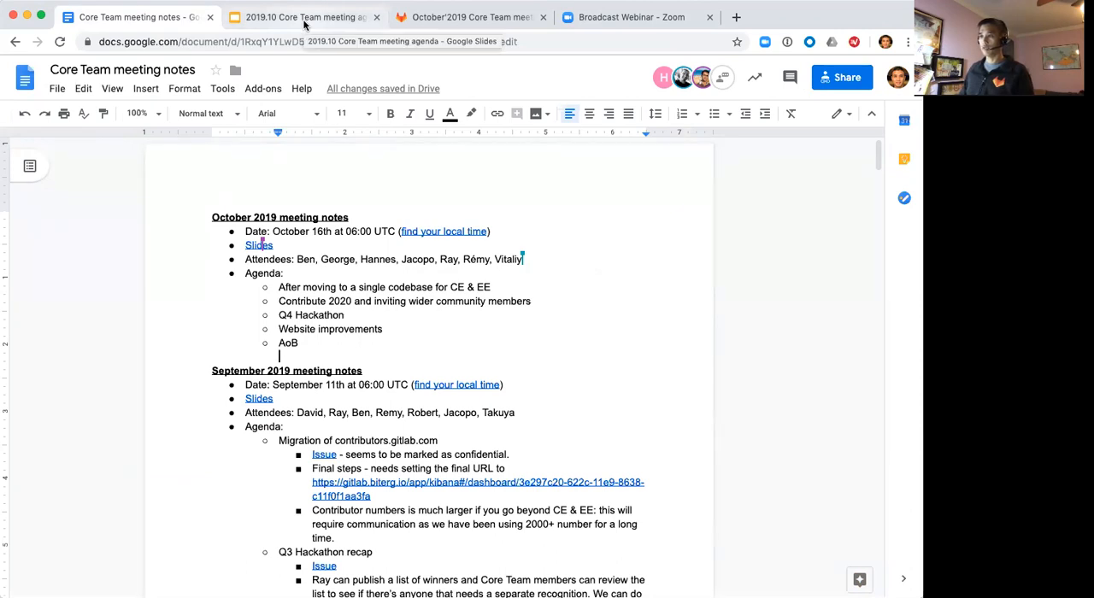
left_click(300, 17)
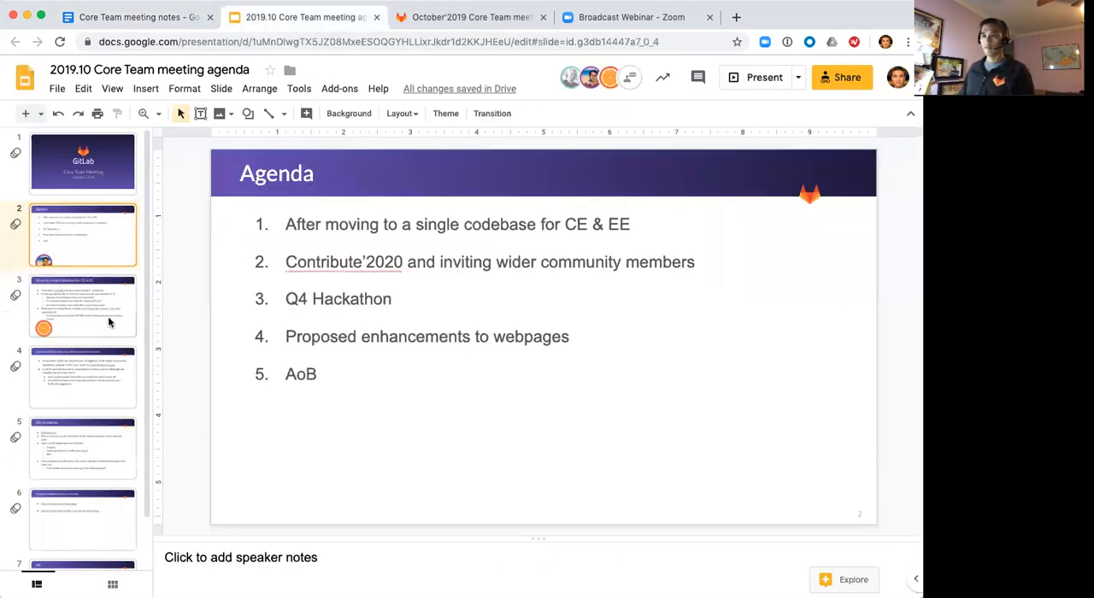
Open the single codebase for CE & EE slide and reveal the '150+ MRs' link preview
left_click(82, 305)
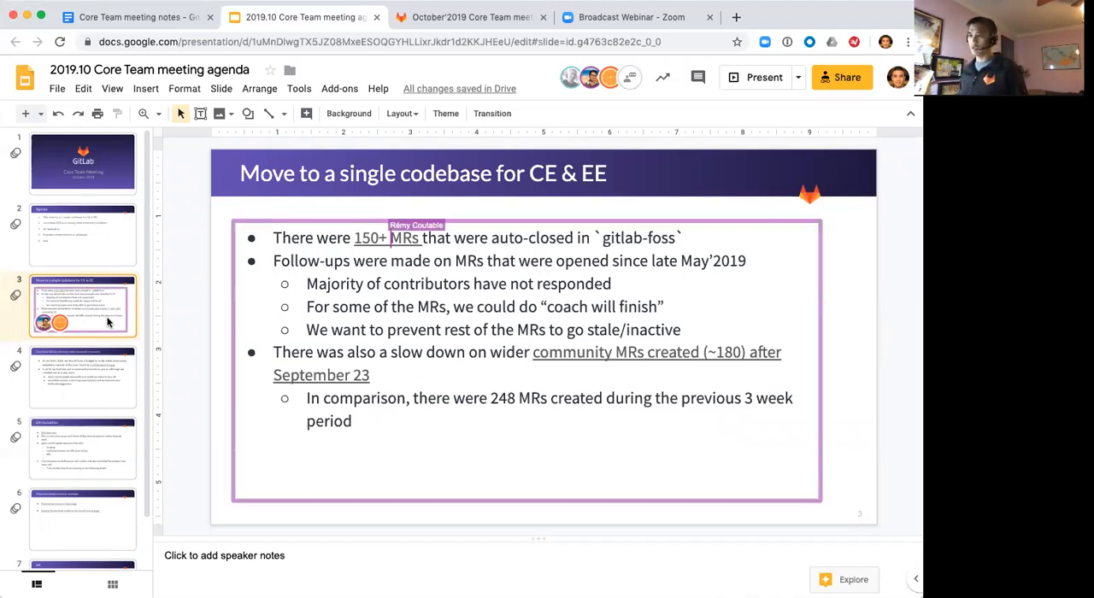
left_click(389, 238)
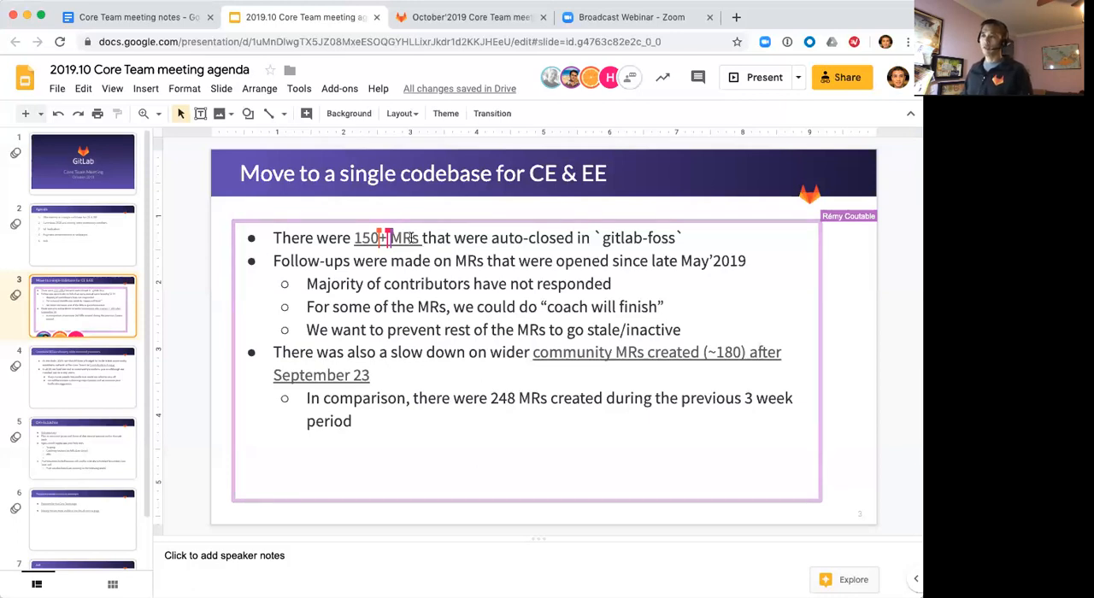
left_click(368, 238)
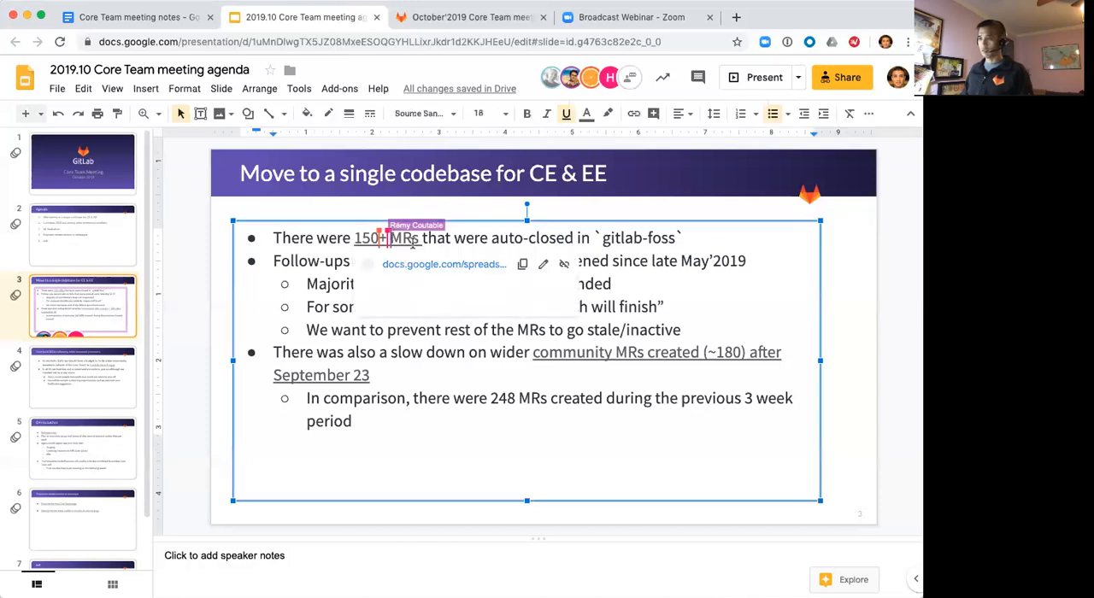
Review the linked GitLab-FOSS community MRs spreadsheet, then return to the slides
left_click(444, 265)
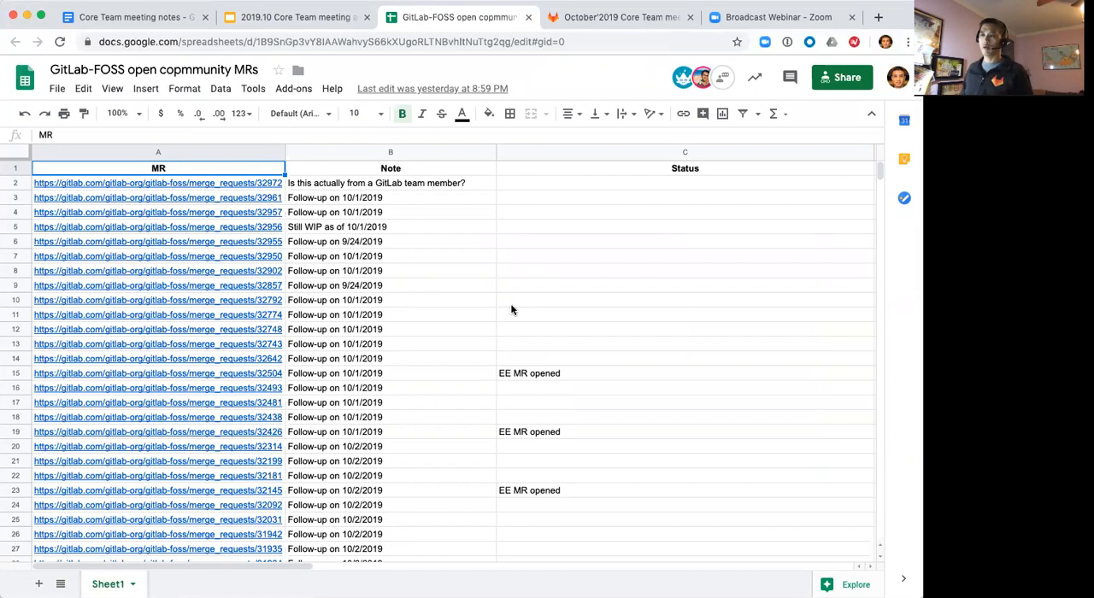
mouse_move(385, 294)
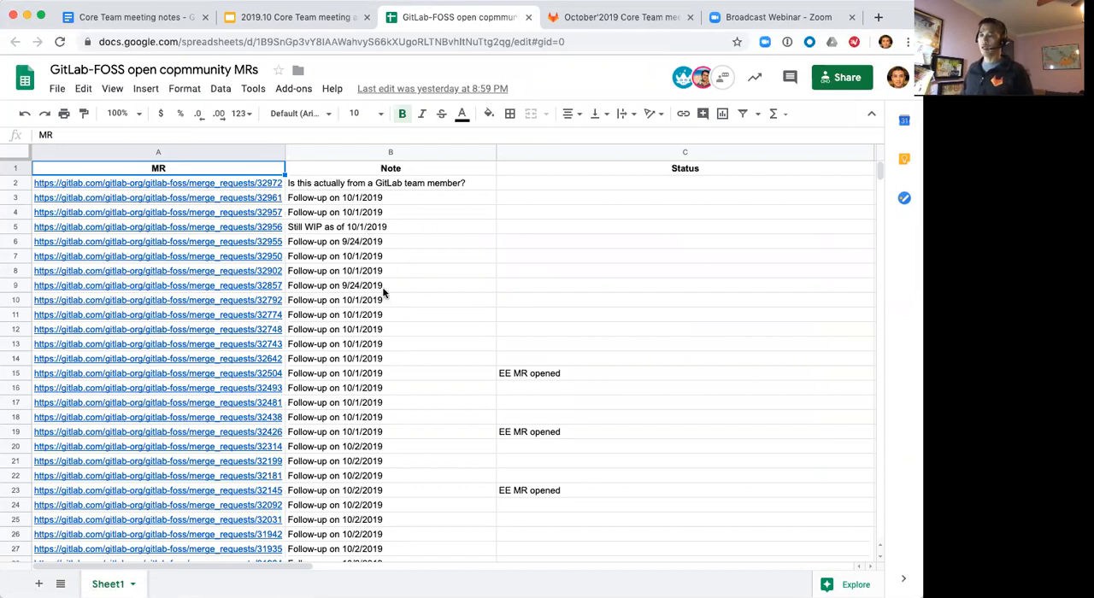
mouse_move(457, 287)
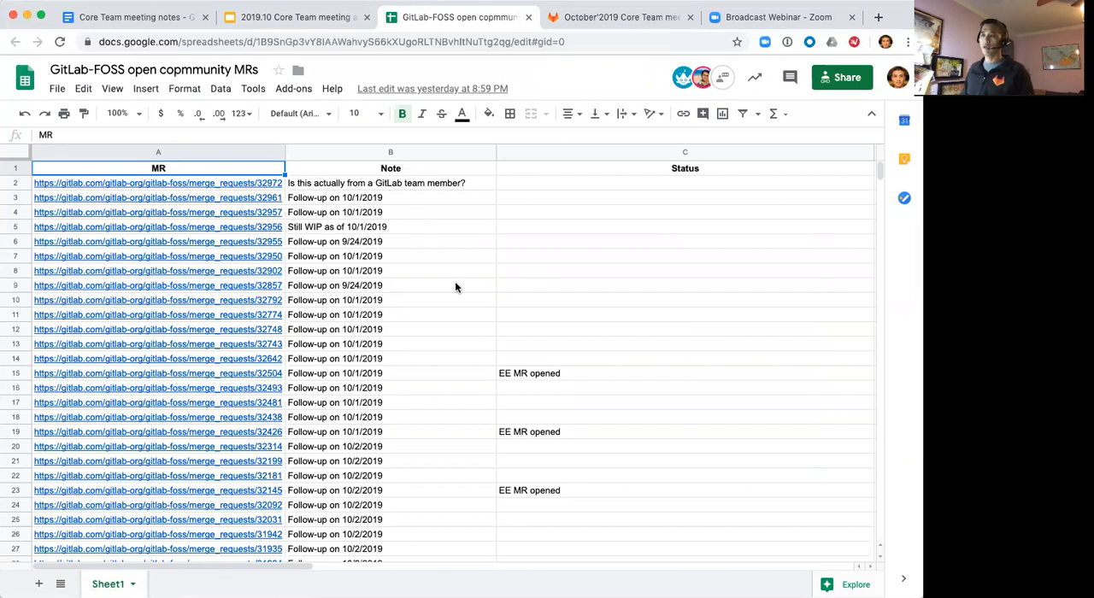
mouse_move(599, 378)
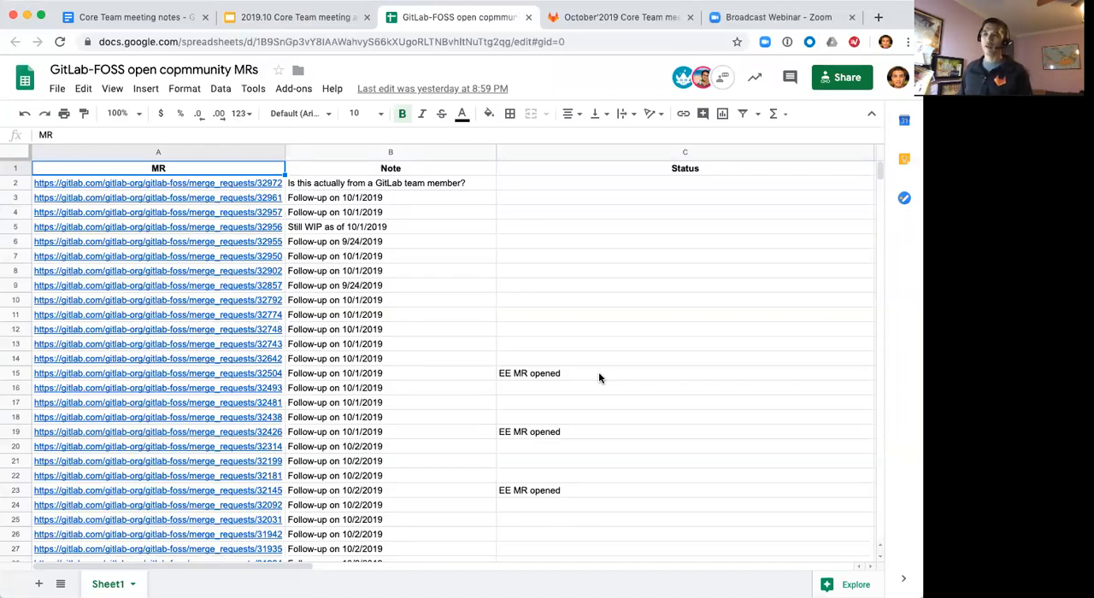
mouse_move(477, 327)
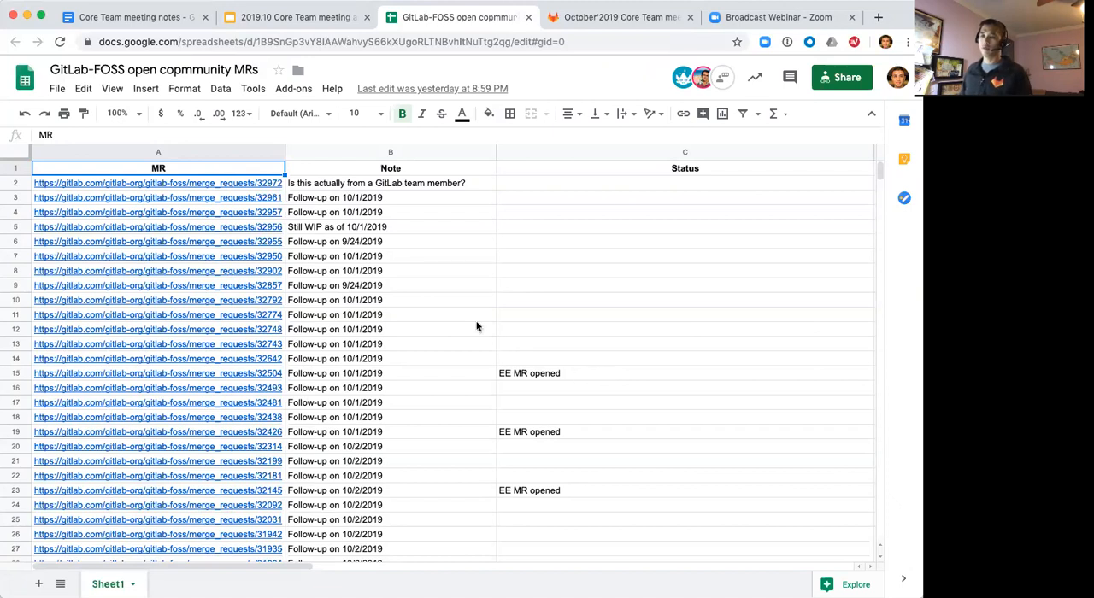
mouse_move(361, 84)
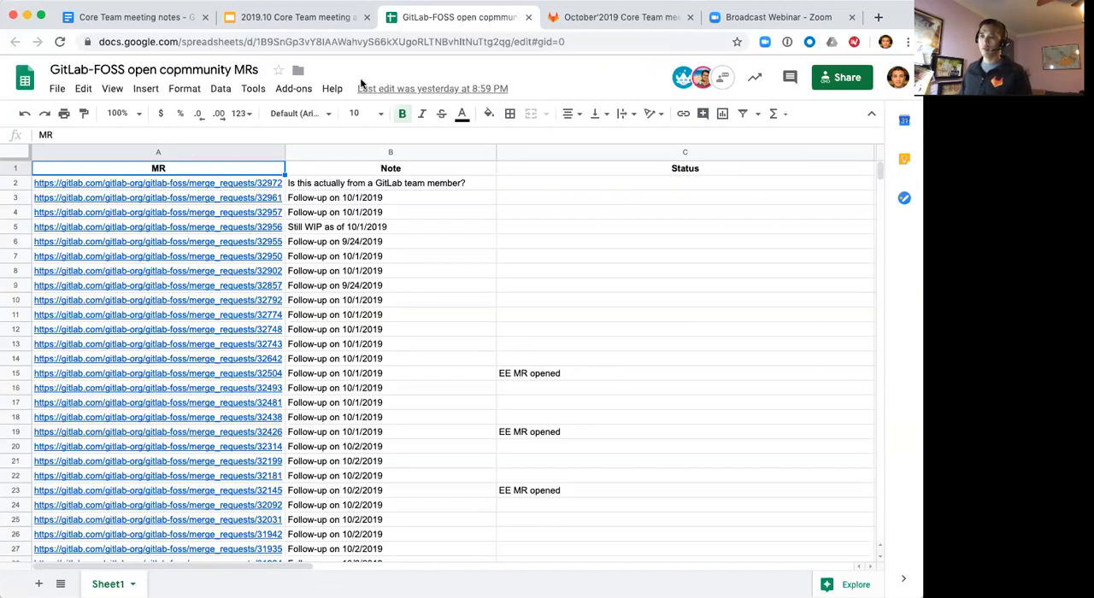
mouse_move(635, 302)
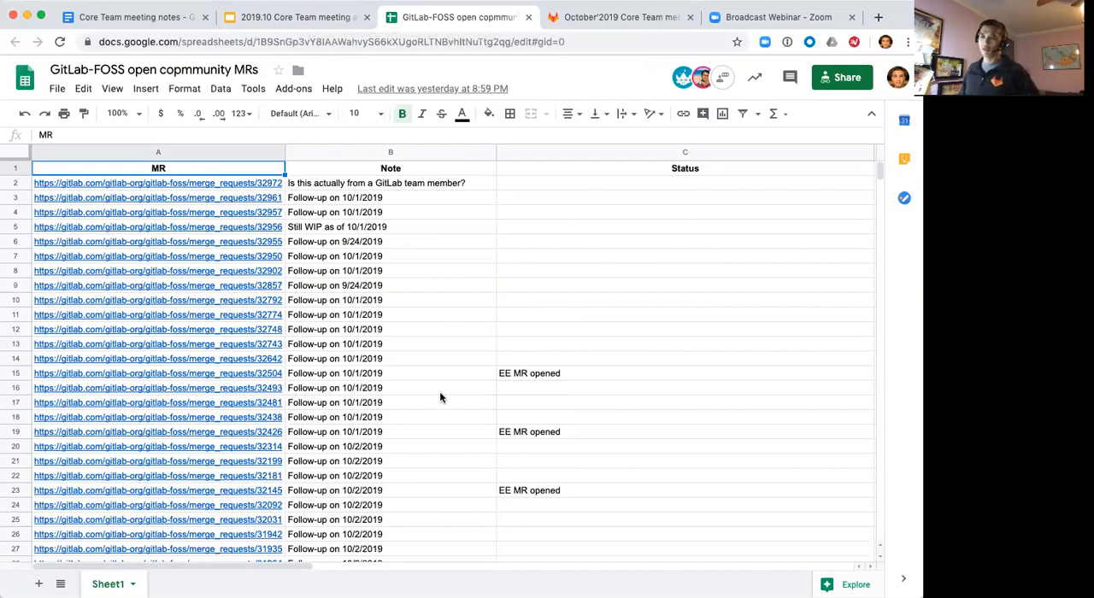
mouse_move(299, 113)
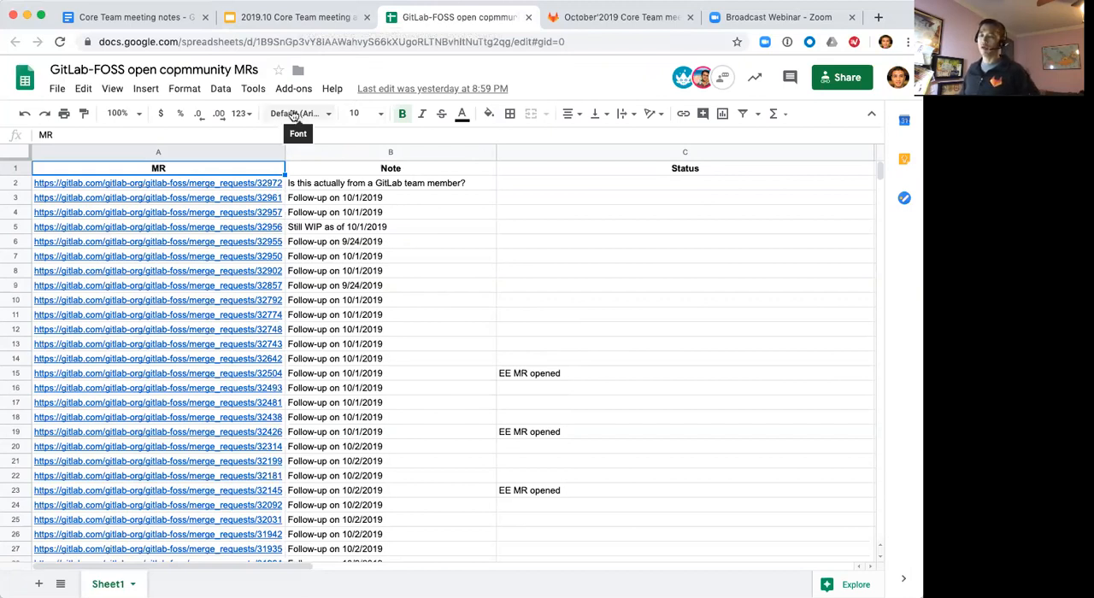
left_click(295, 18)
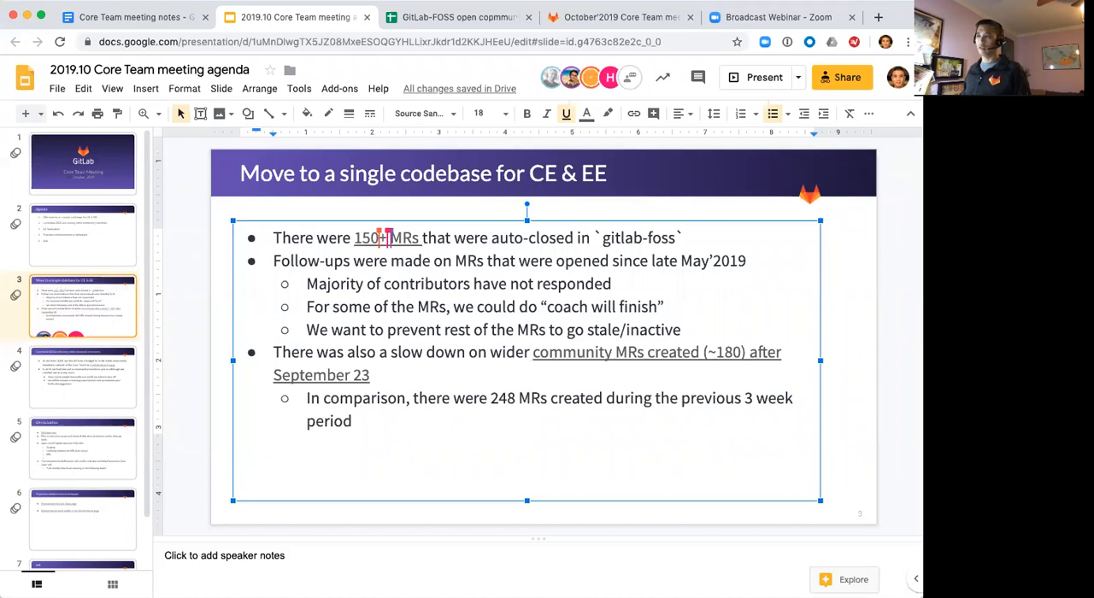
mouse_move(94, 187)
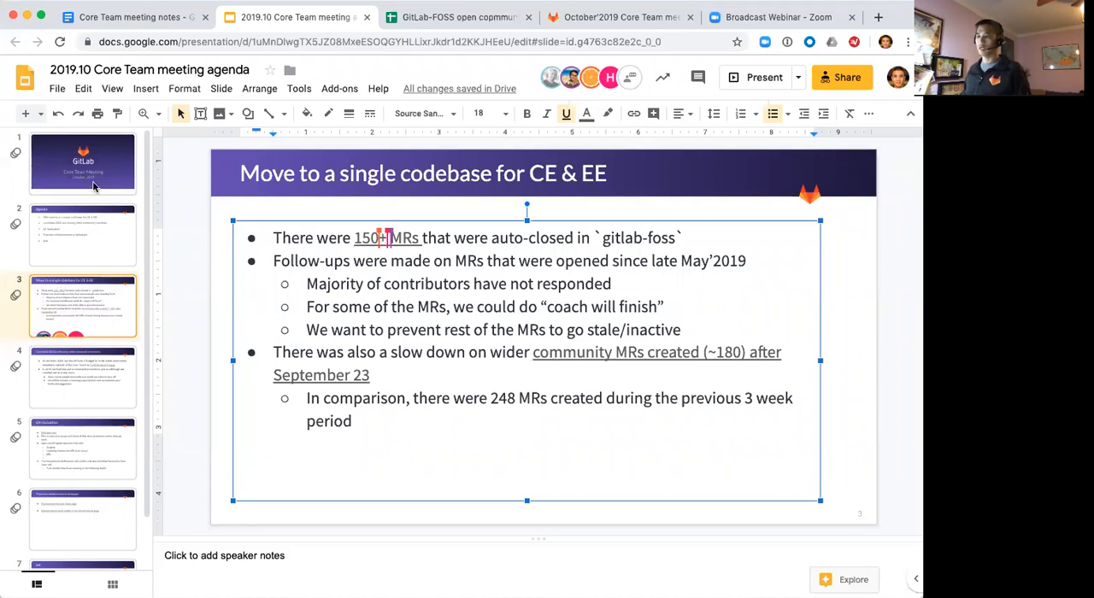
mouse_move(104, 260)
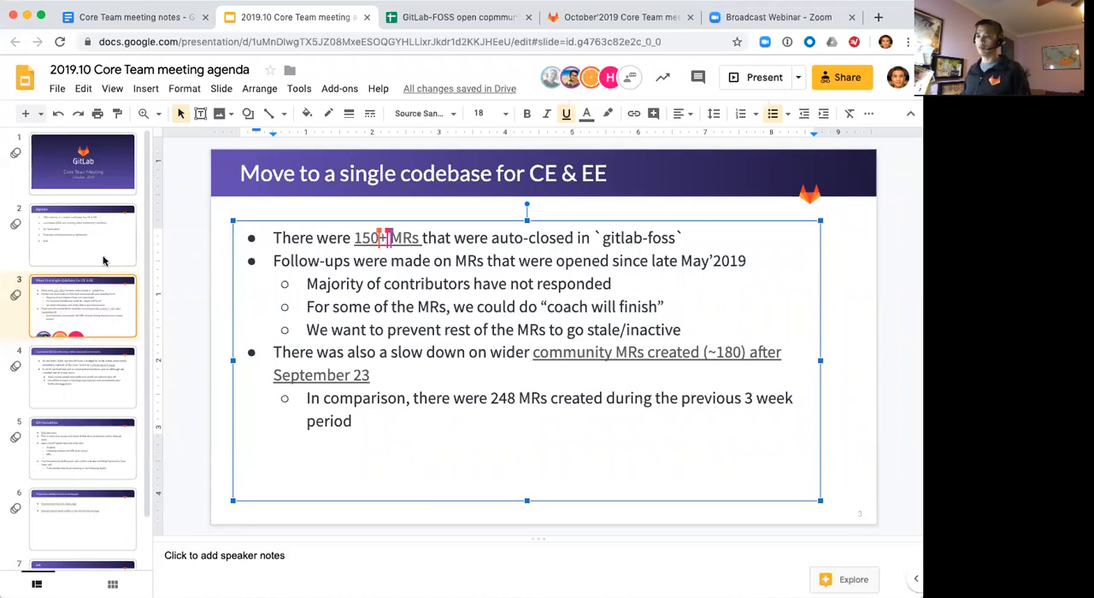
mouse_move(325, 207)
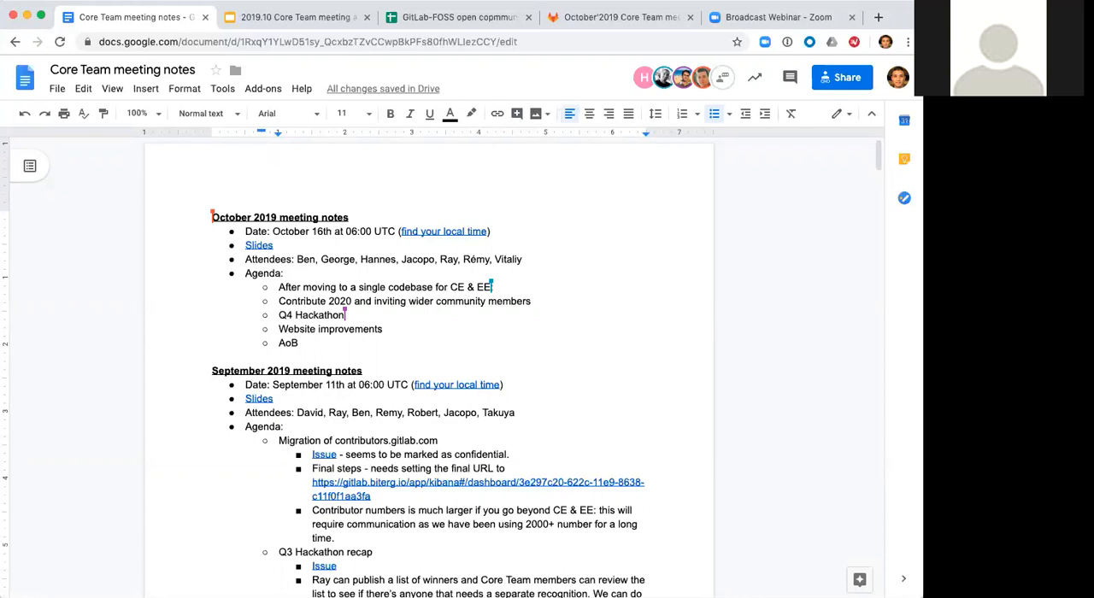
Add a sub-bullet: focus on near-contribution MRs, adding a spreadsheet column to identify easy ones
key("enter")
type("Ones that are close to c")
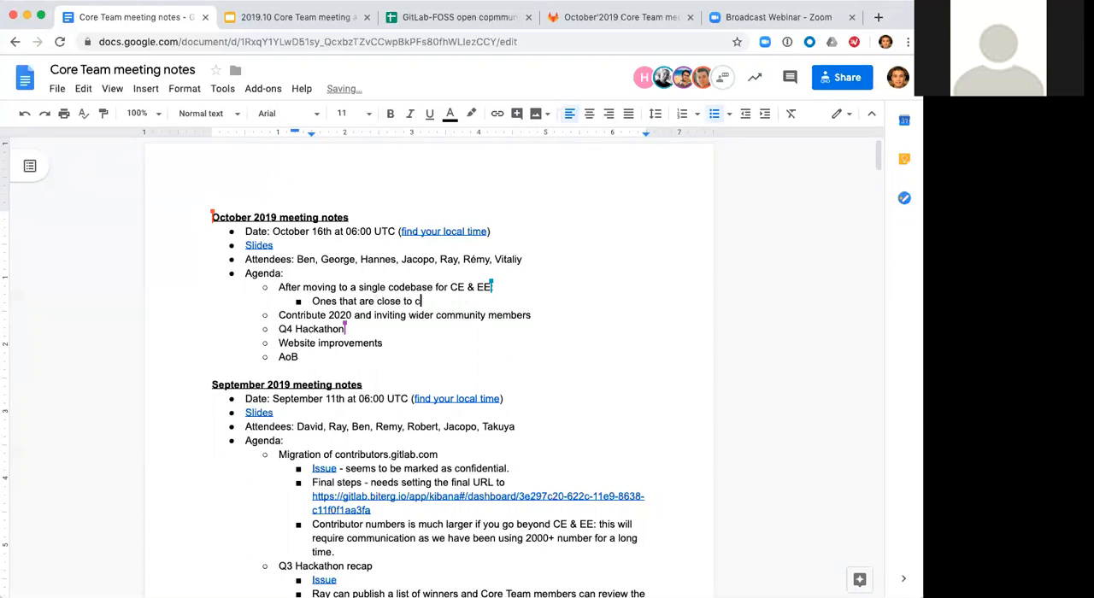
type("ontribution")
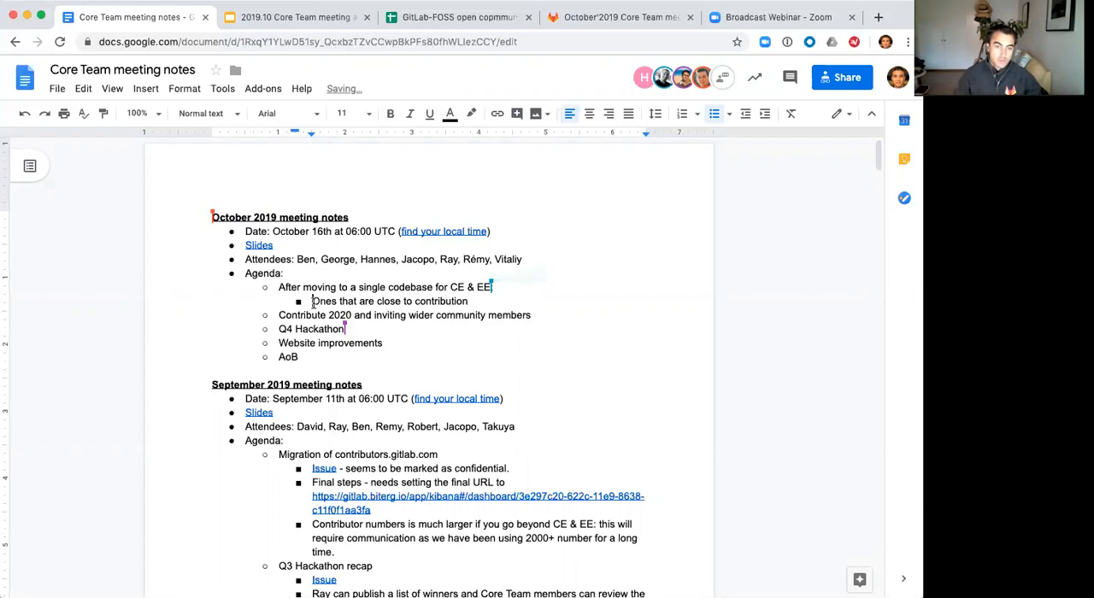
type("Should focus on o")
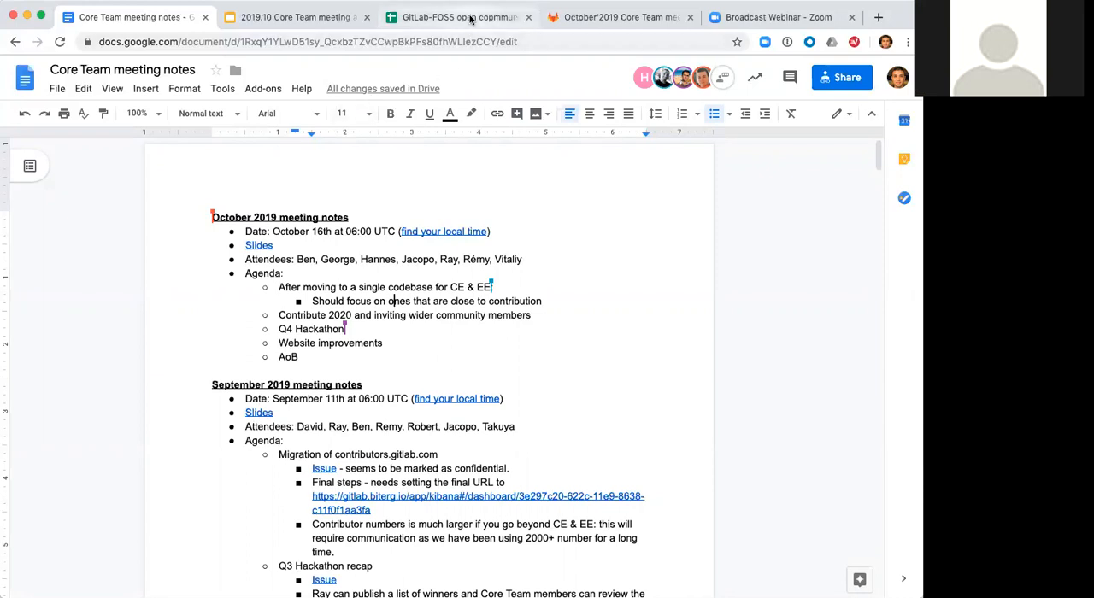
left_click(544, 301)
type(", add a column")
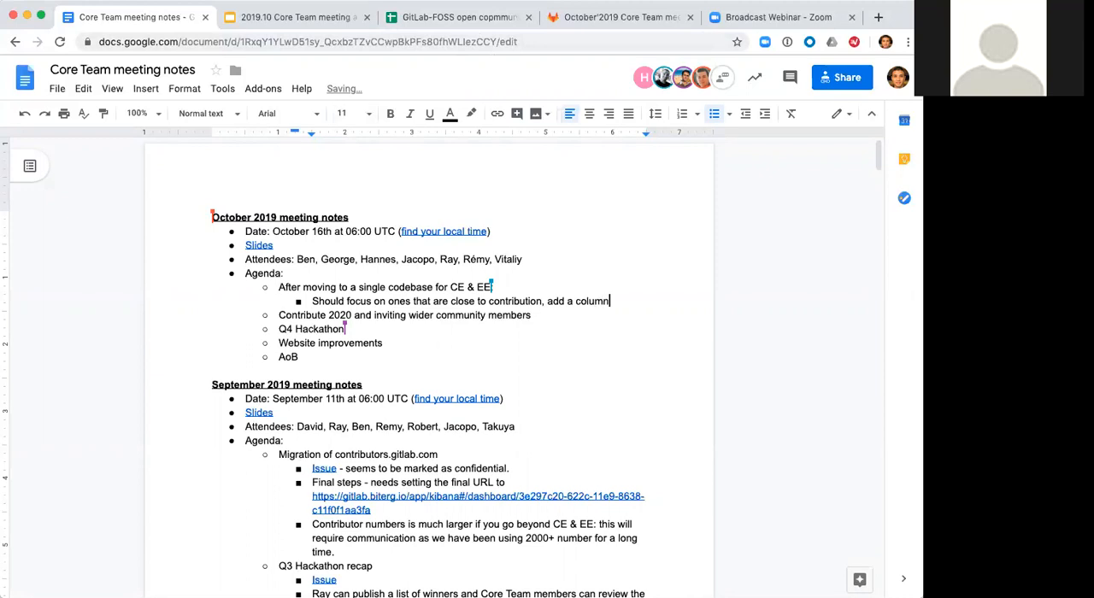
type("on the")
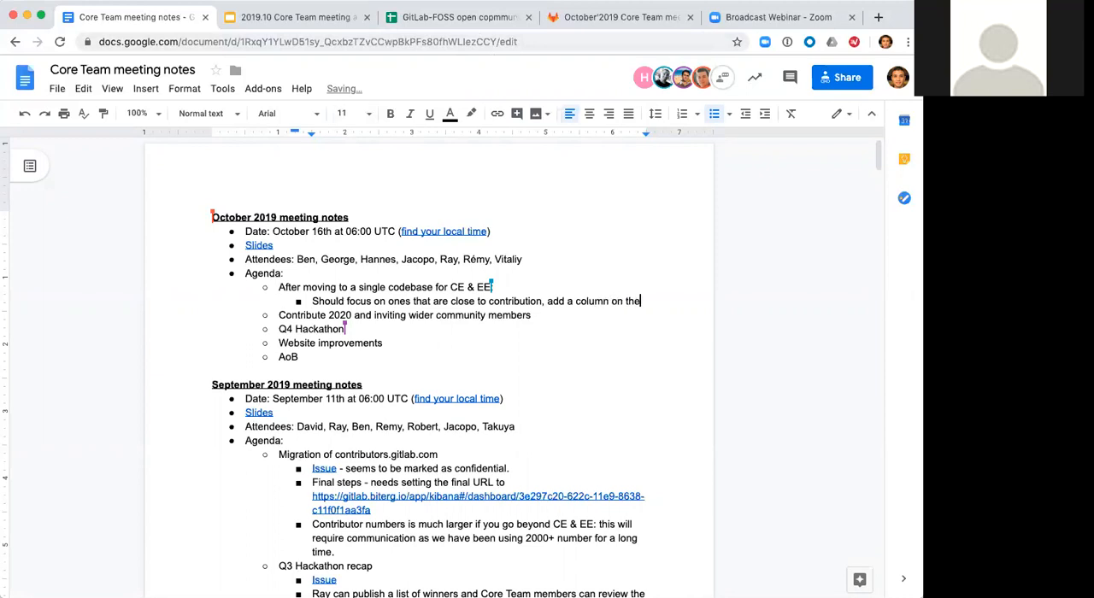
type("Google")
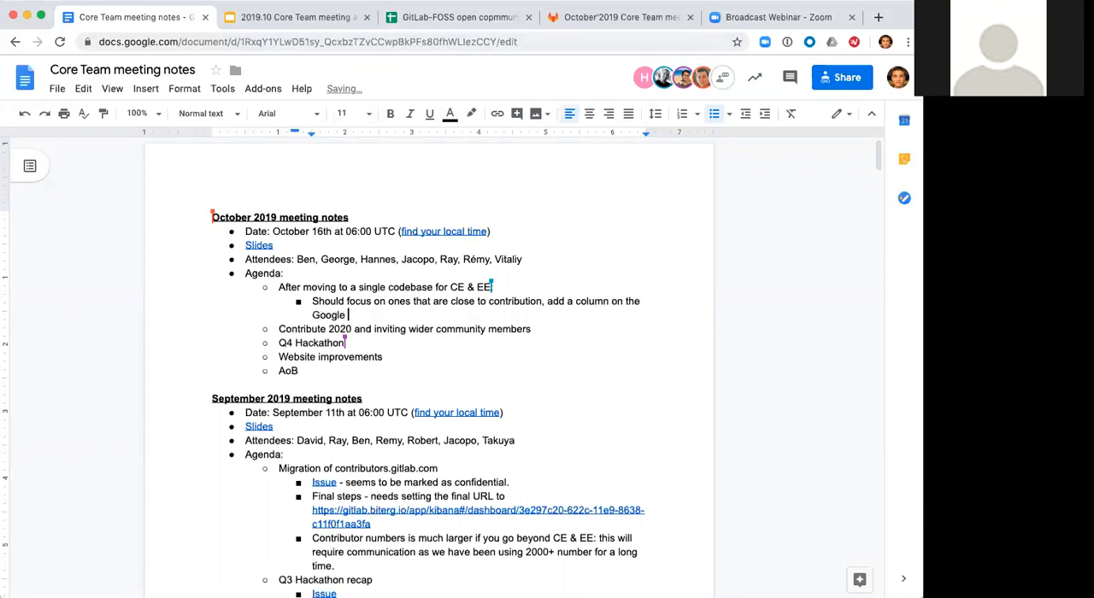
type("spreadsh")
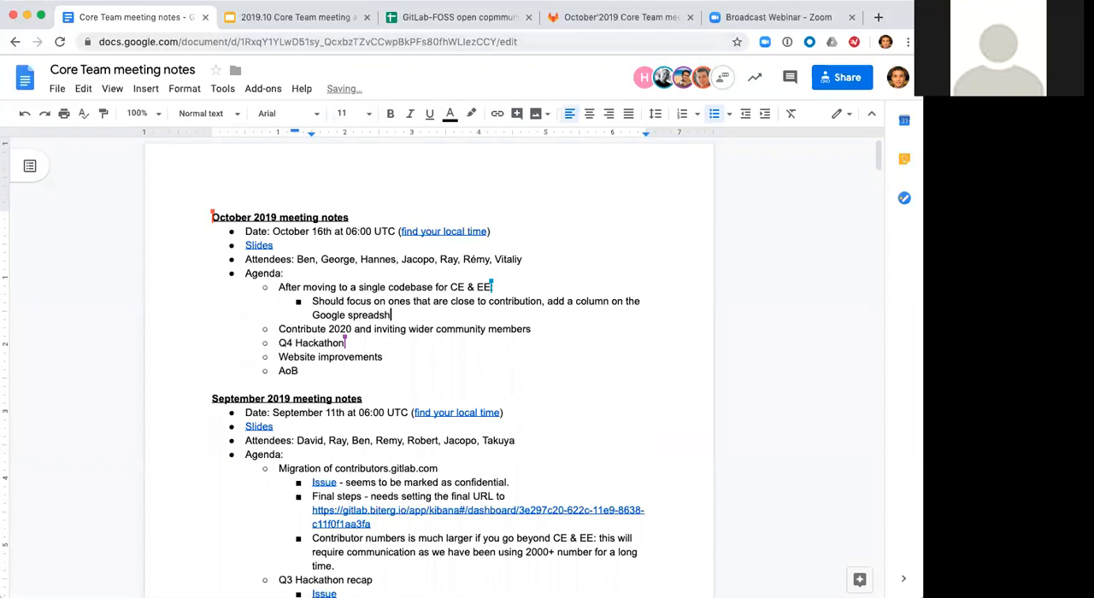
type("eet to")
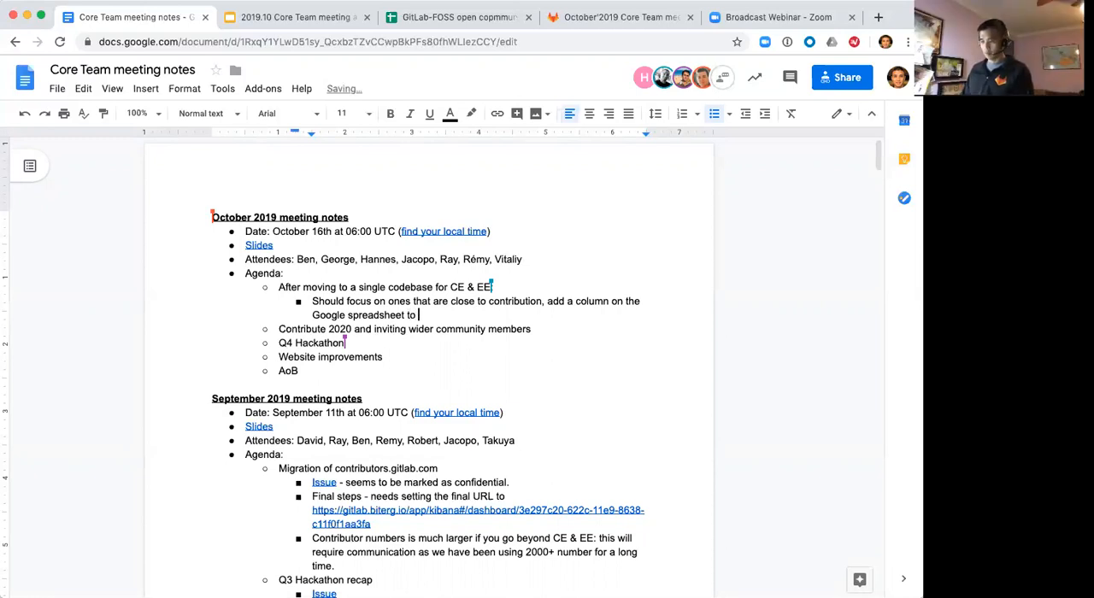
type("identify easy")
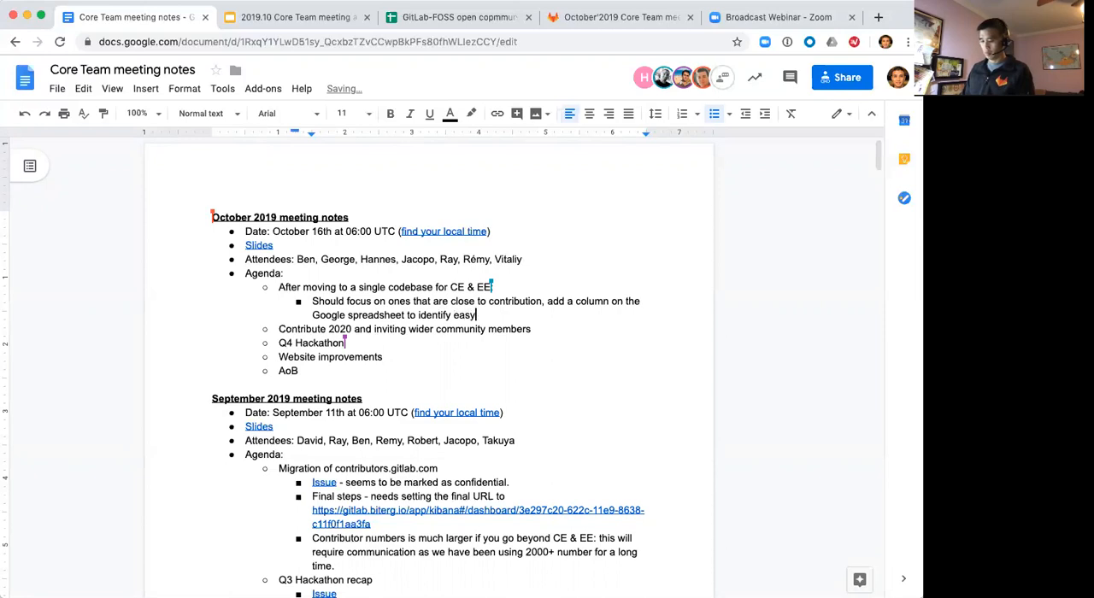
type("ones")
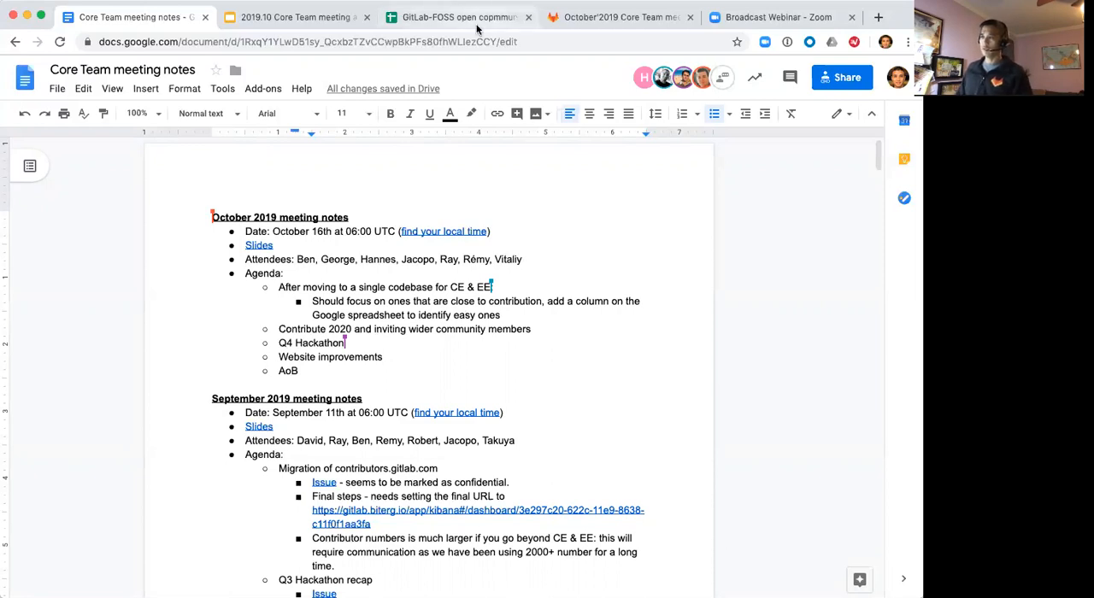
mouse_move(457, 17)
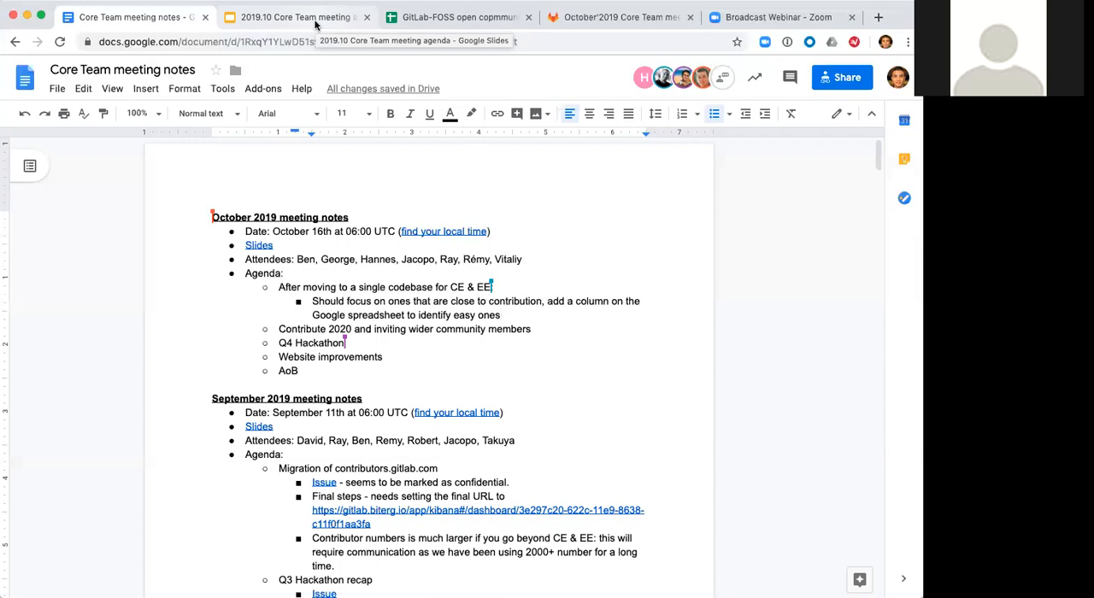
Add the sub-bullet 'Encourage coaches/stage managers to finish the work'
key("enter")
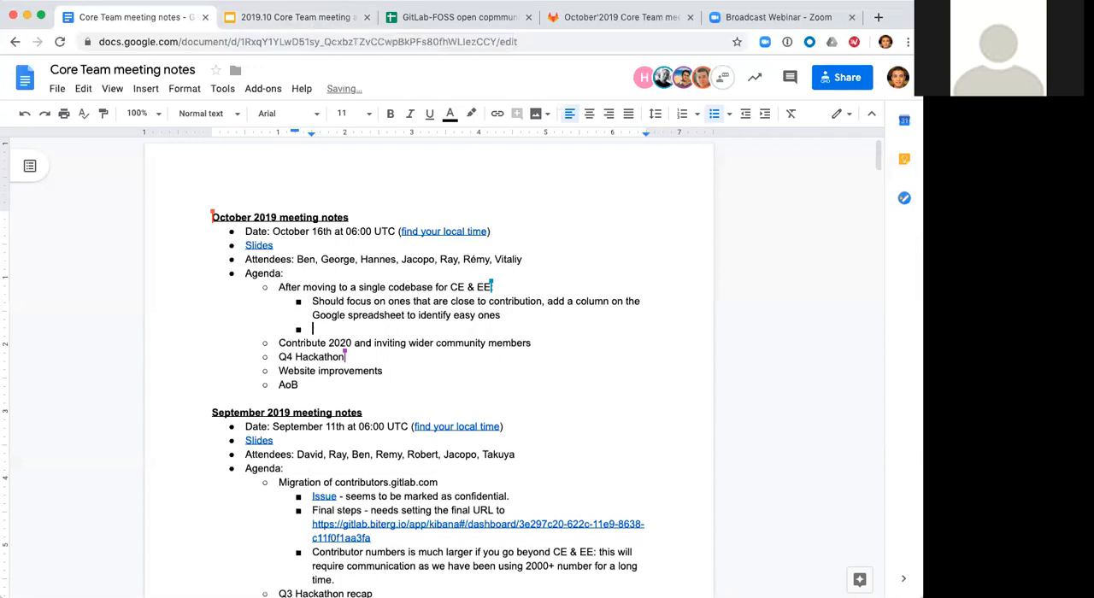
type("Encourage")
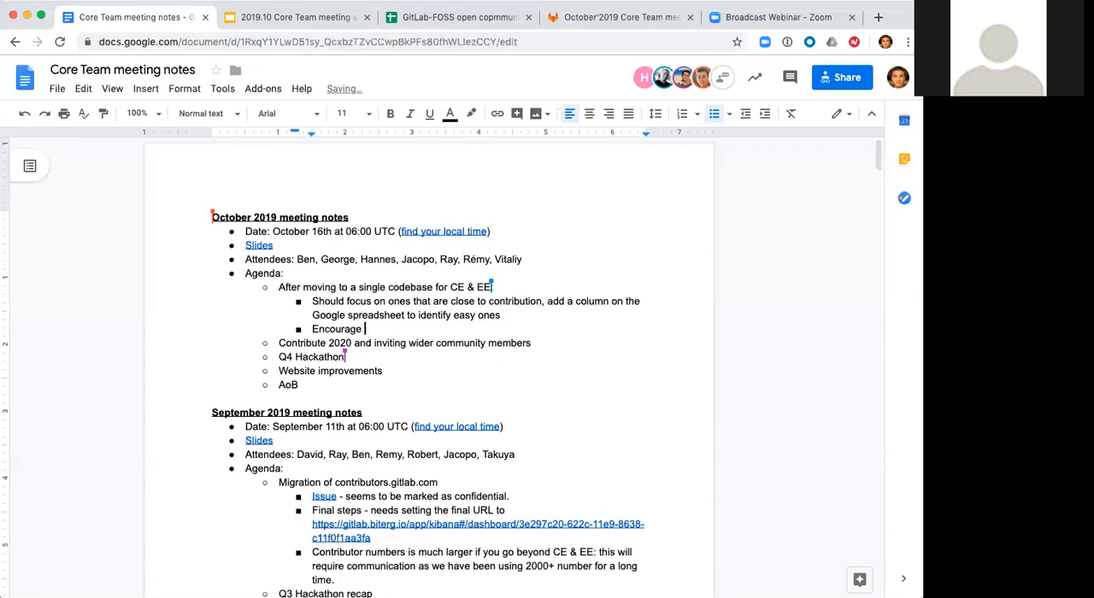
type("coaches")
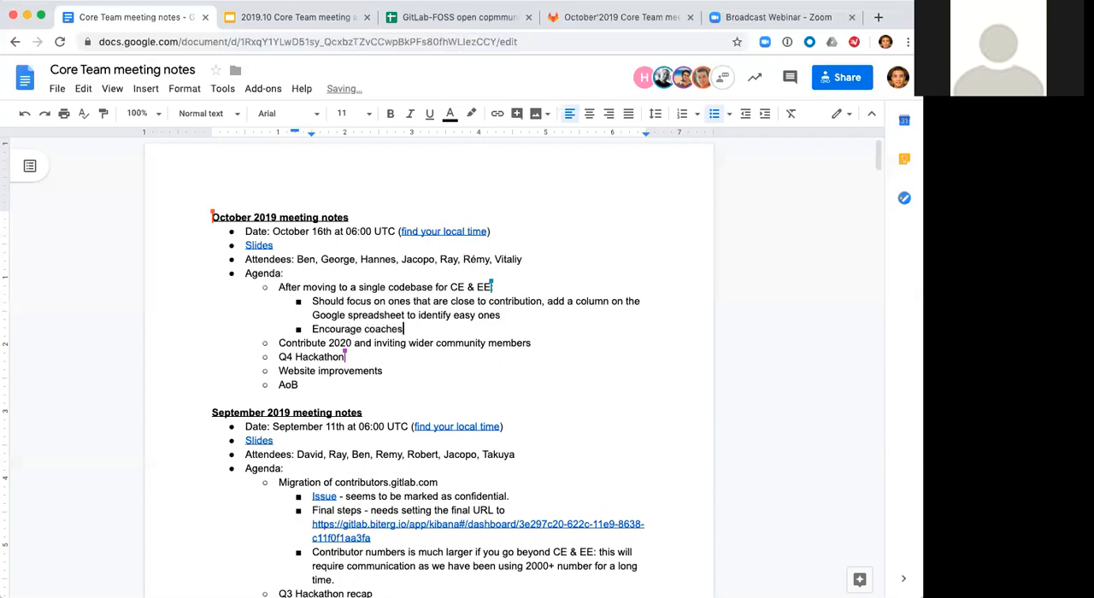
type("/stage")
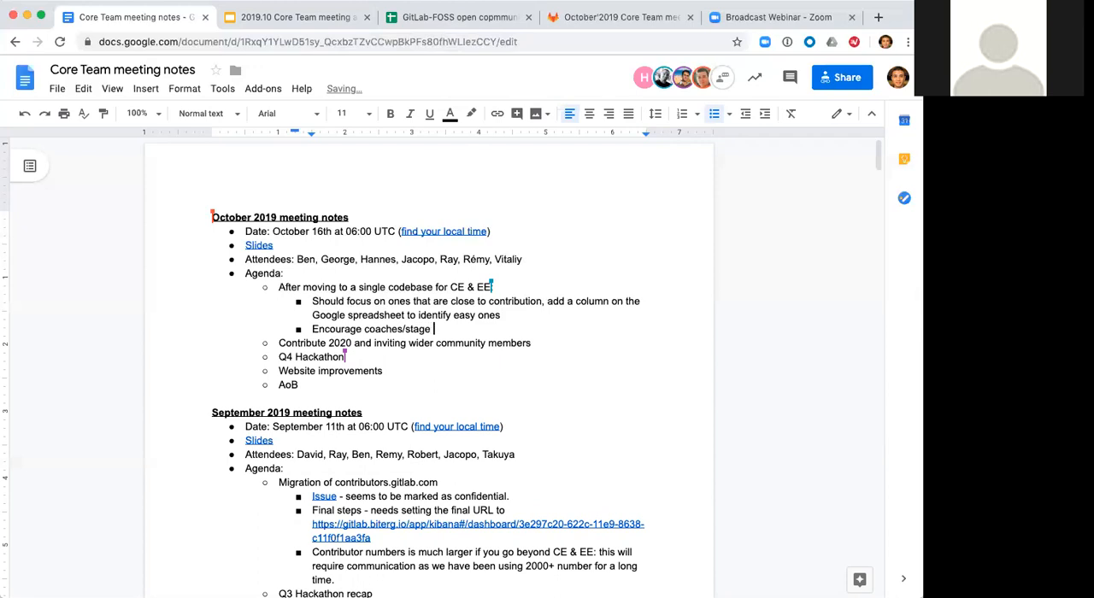
type("managers")
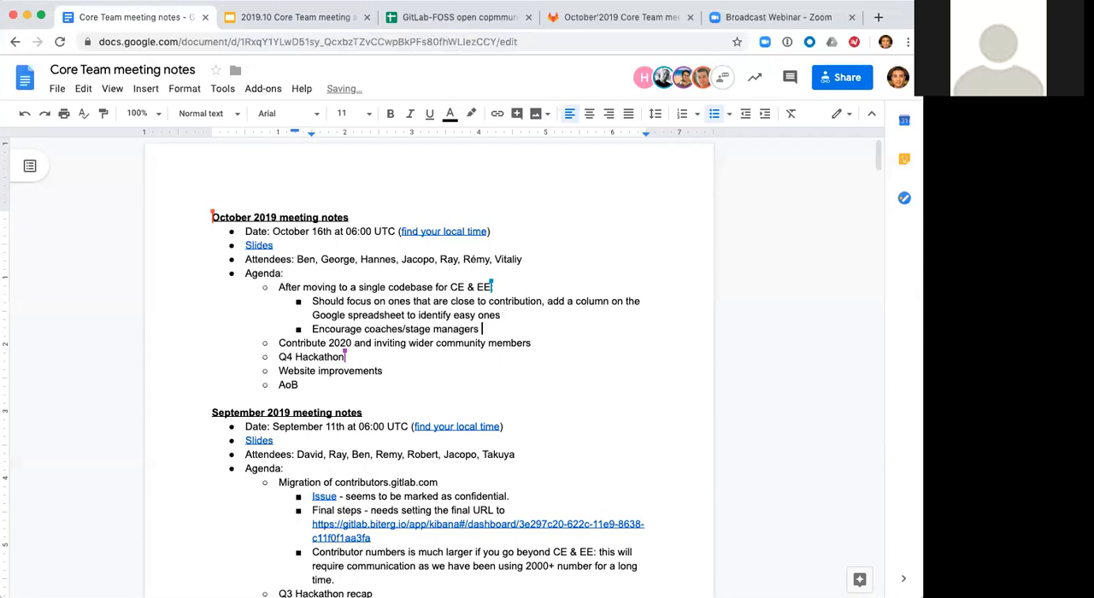
type("to")
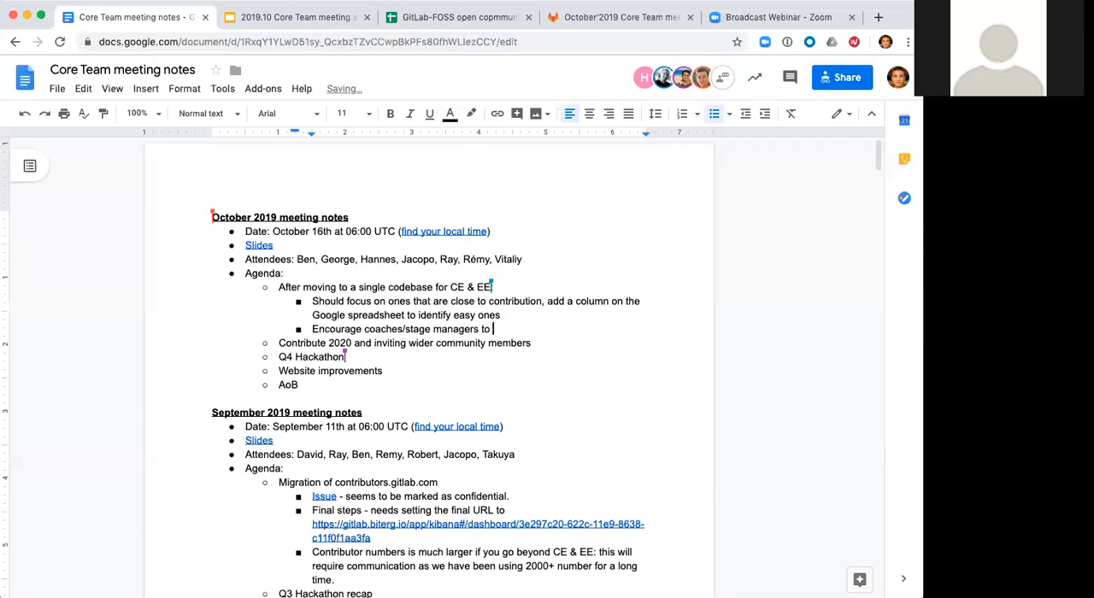
type("finish")
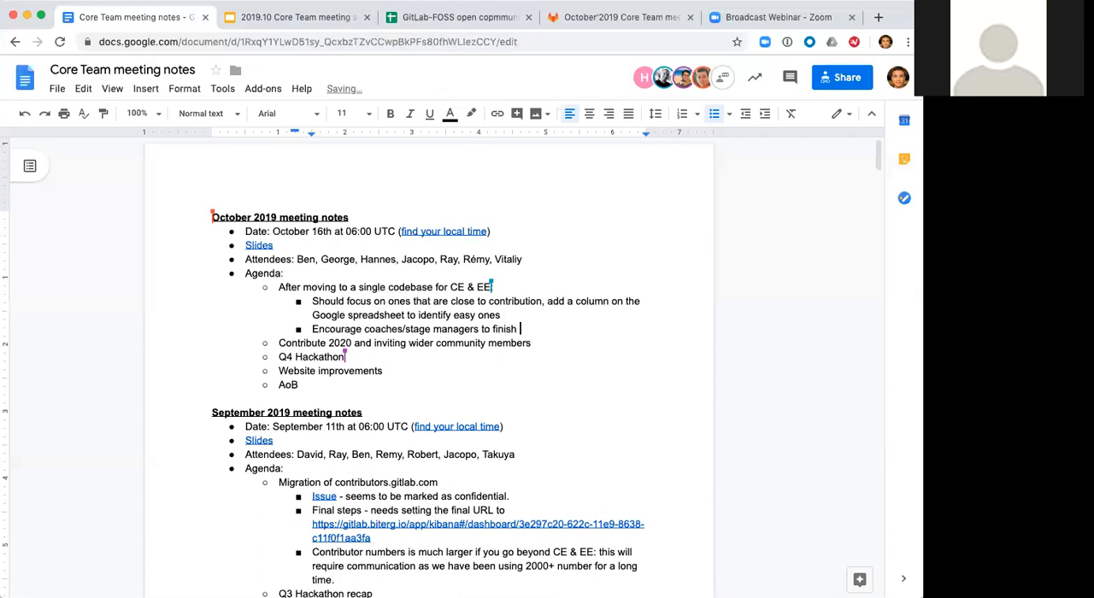
type("the work")
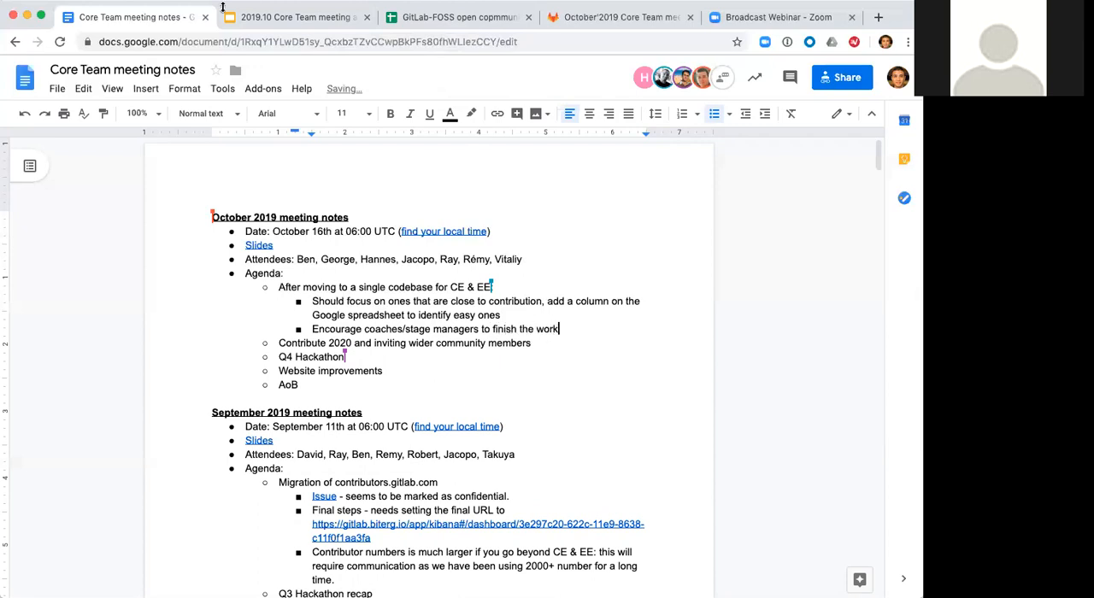
Switch to the 2019.10 Core Team meeting agenda tab showing the single-codebase slide
left_click(295, 17)
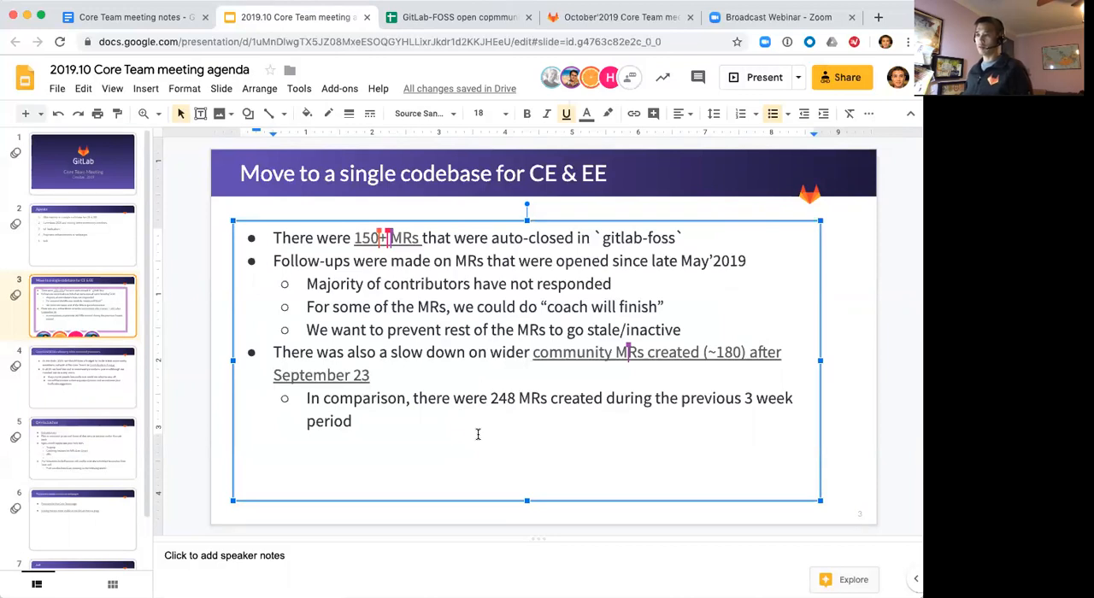
mouse_move(607, 365)
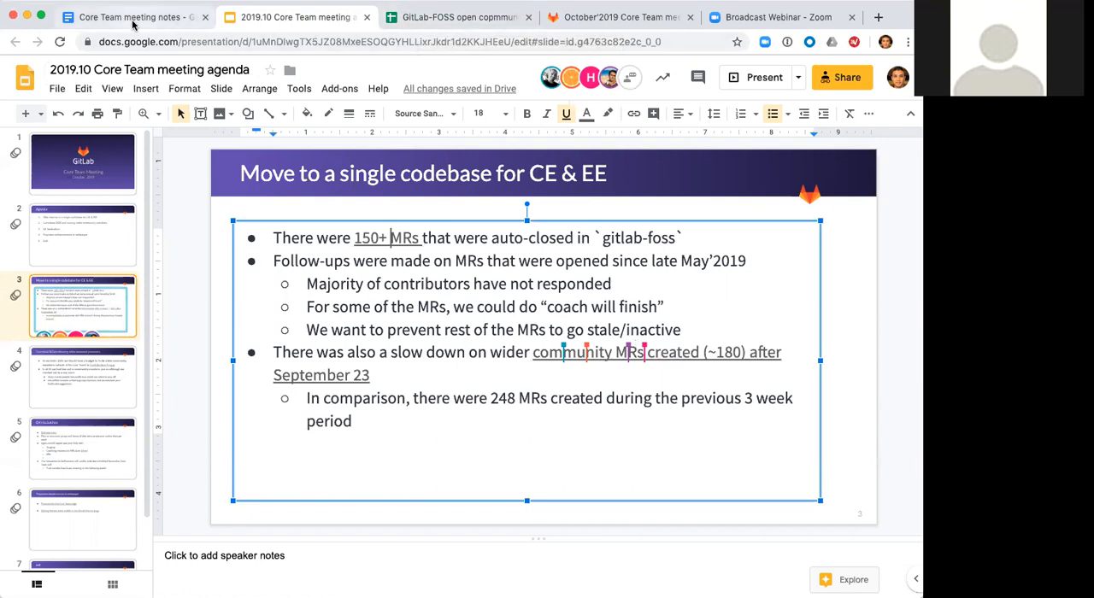
Add the sub-bullet 'Would it make sense to also look at number of contributors vs. contributions'
left_click(128, 17)
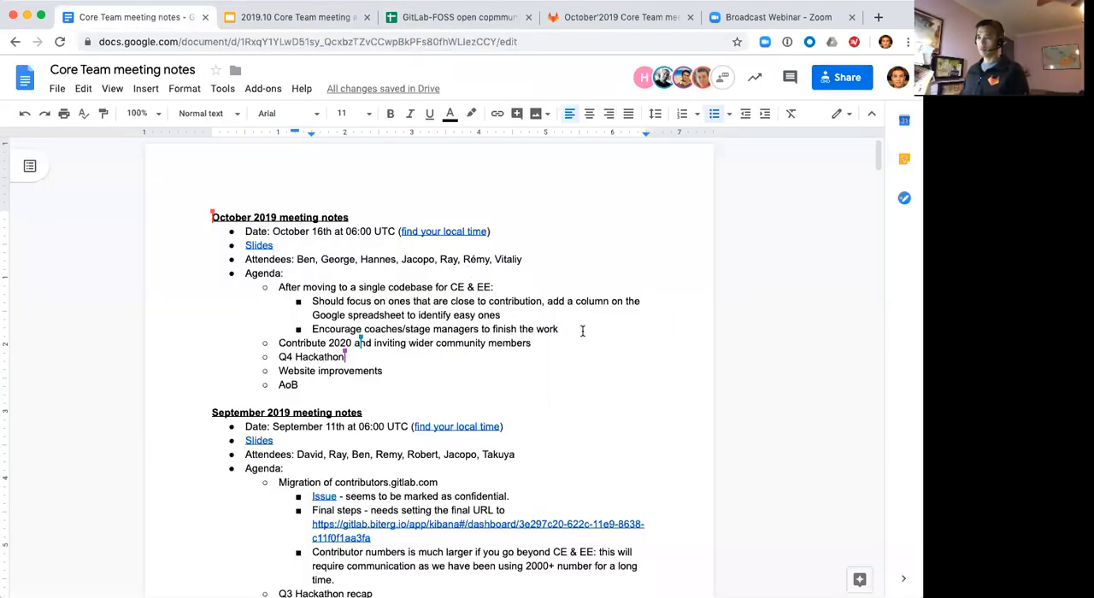
key("enter")
type("Would it mak")
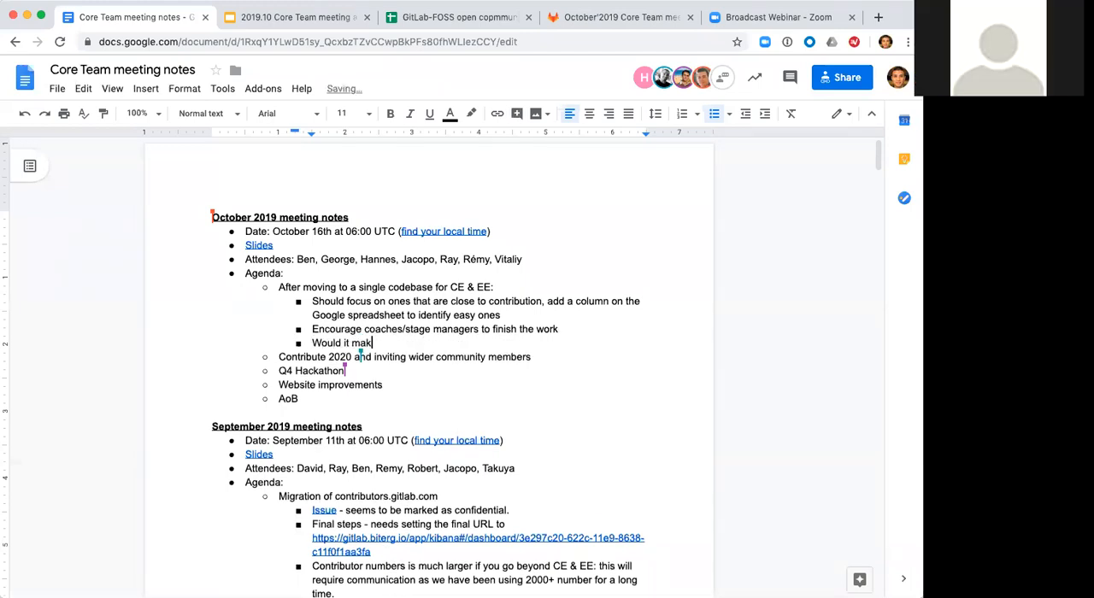
type("e sense to also look at number of contrib")
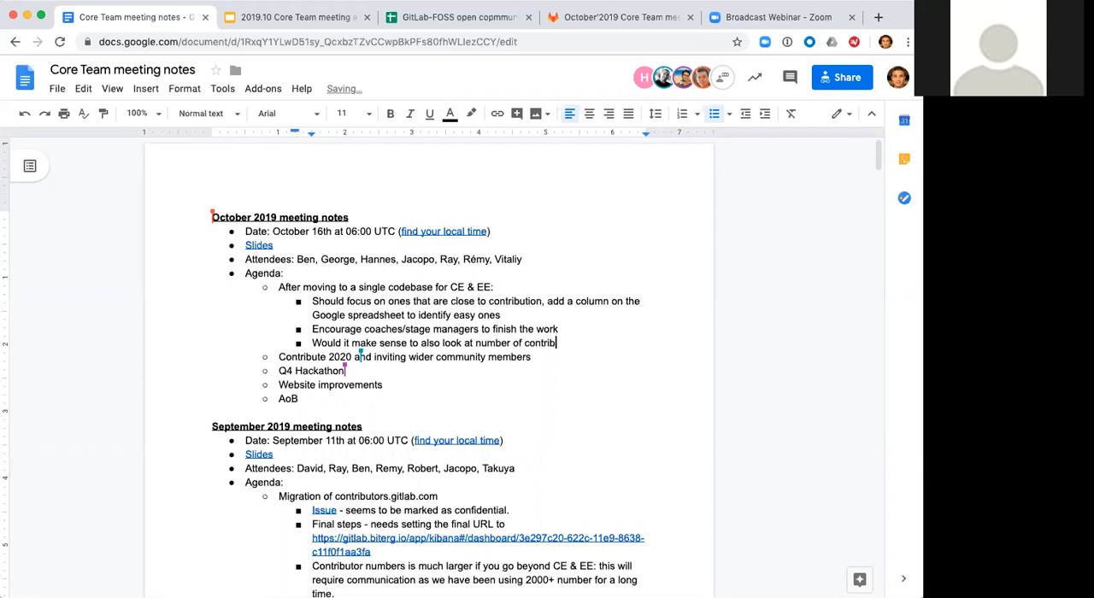
type("utors vs.")
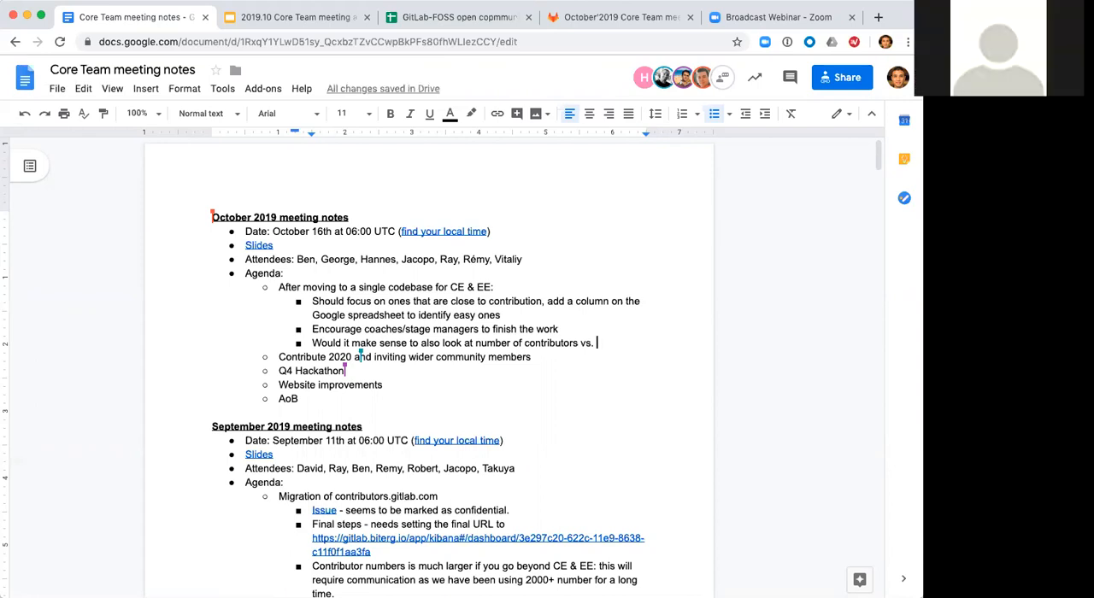
type("contributions")
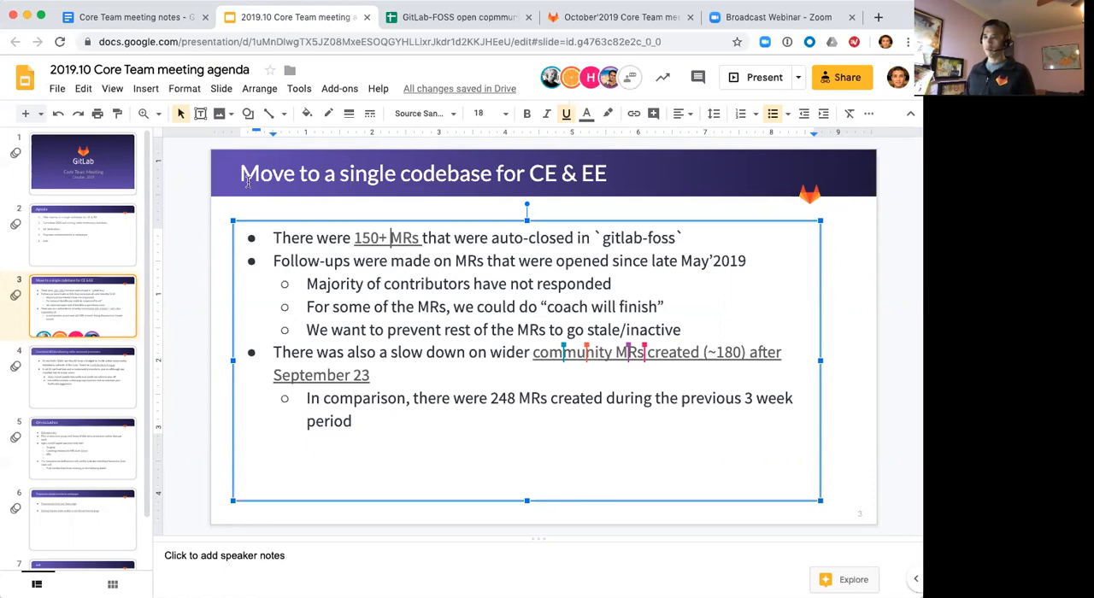
View slide 4 on Contribute'2020 and inviting wider community members, then reselect slide 3
left_click(82, 376)
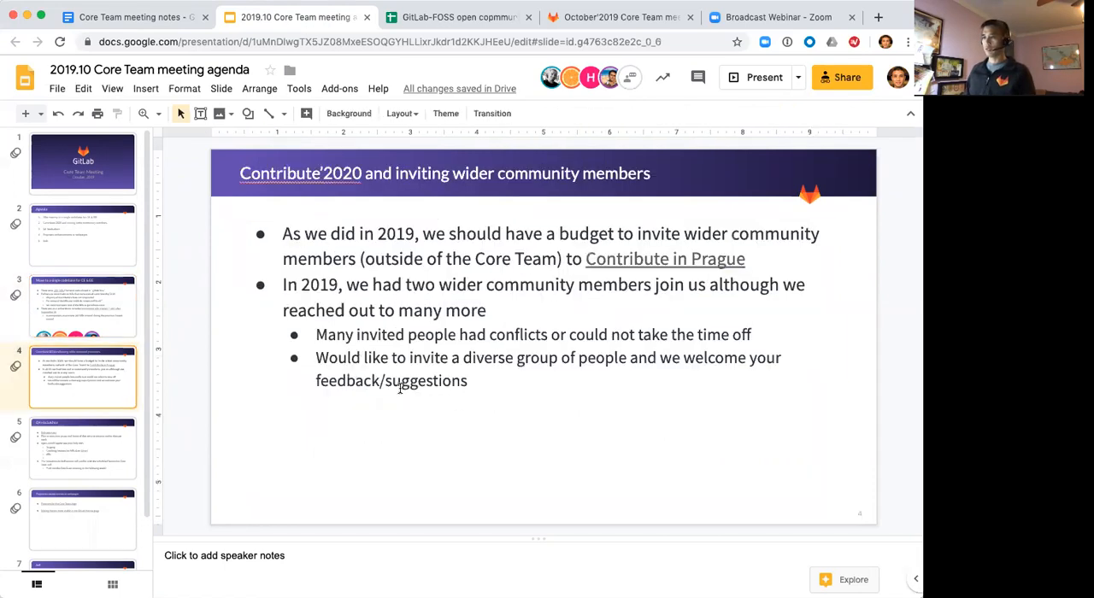
left_click(82, 305)
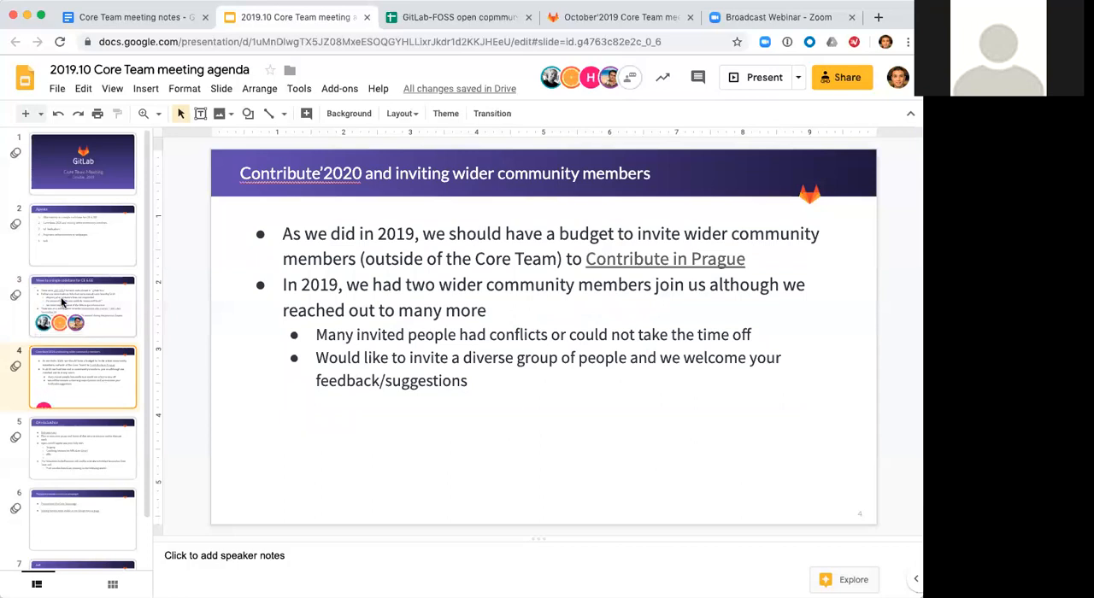
Reselect the single-codebase slide and switch to the Core Team meeting notes
left_click(82, 305)
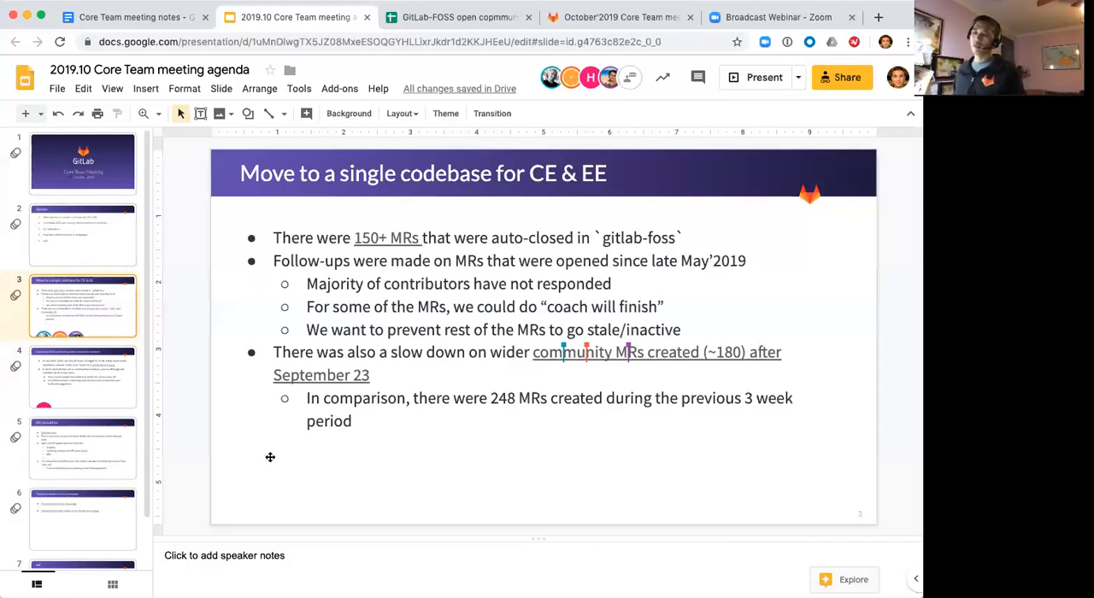
mouse_move(263, 496)
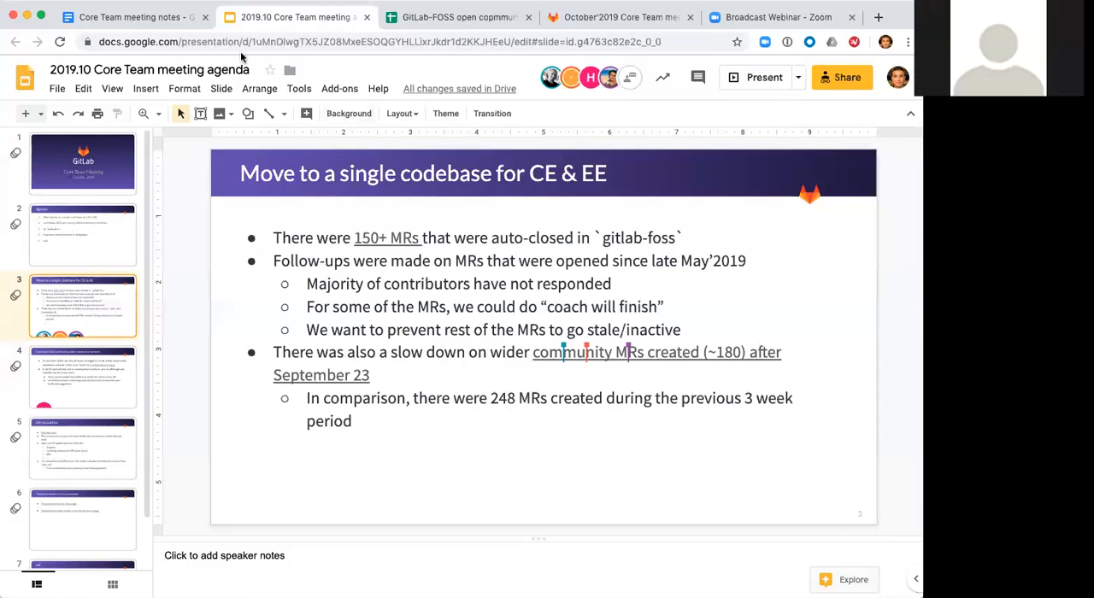
left_click(129, 16)
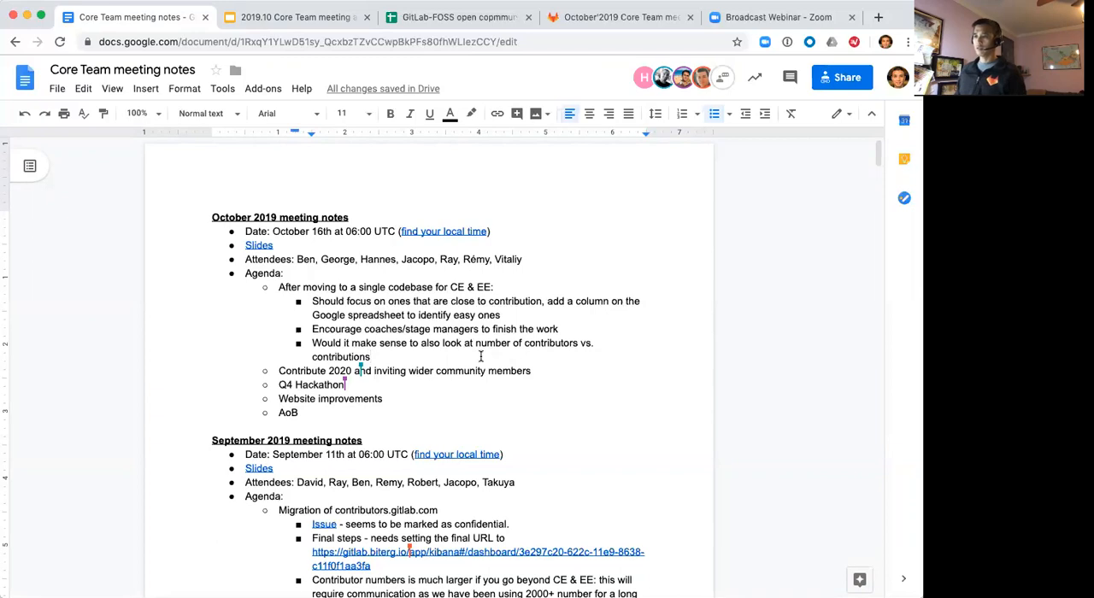
Add the sub-bullet 'Also focus on GitLab contribution and check on design system update'
type("Also focus on GitLab c")
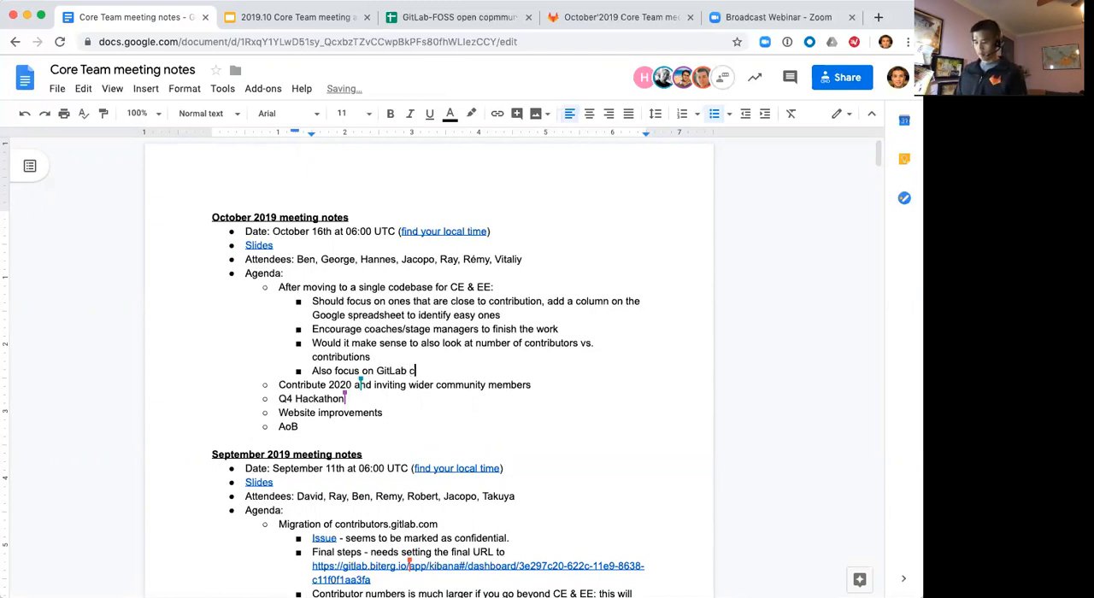
type("ontribution")
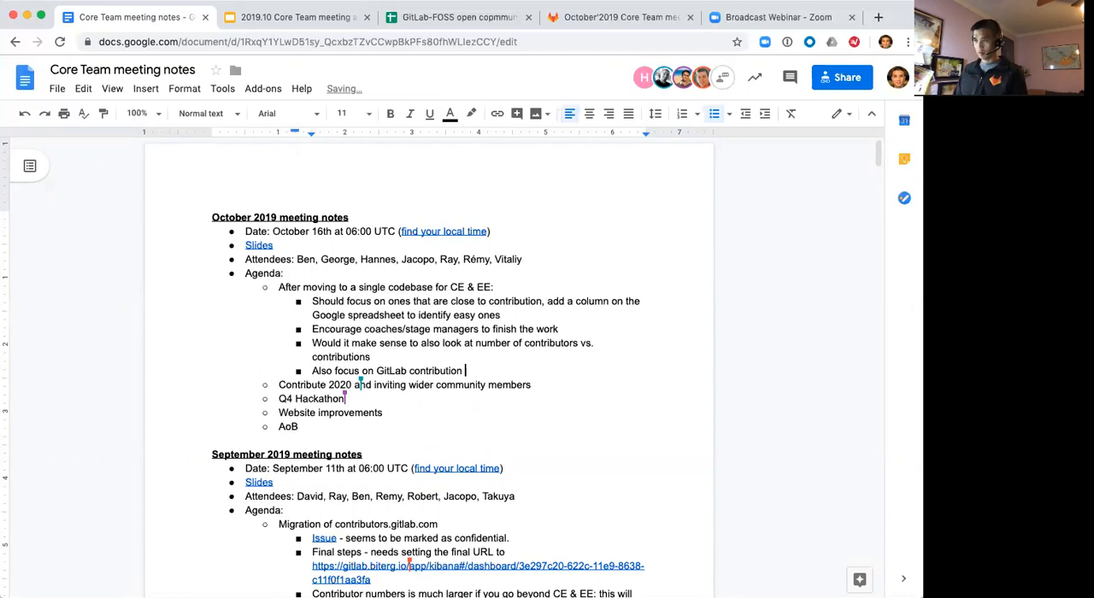
type("and check on design s")
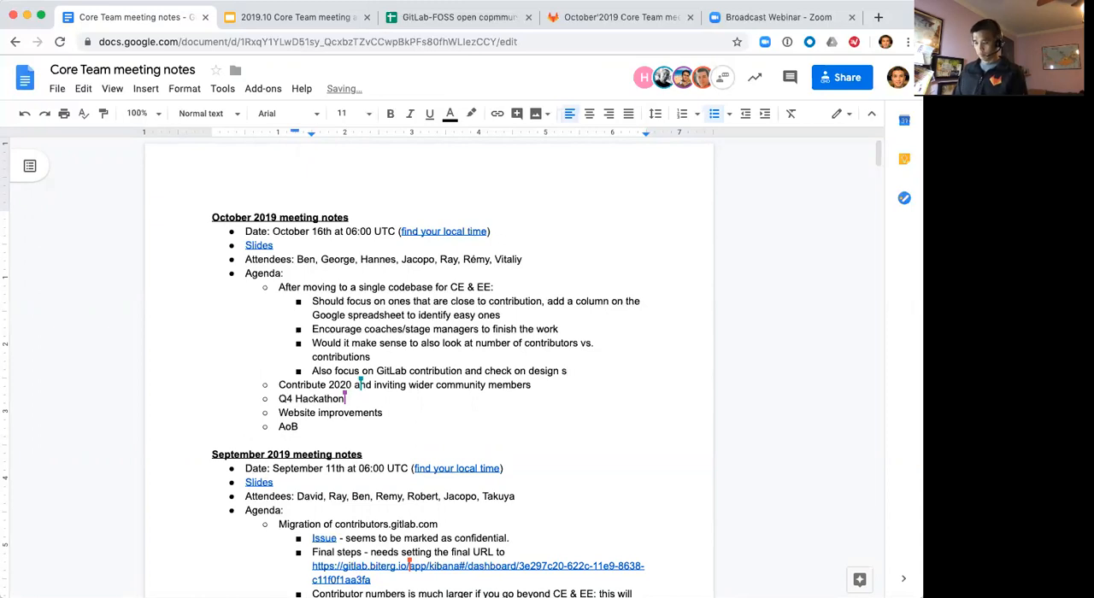
type("ystem")
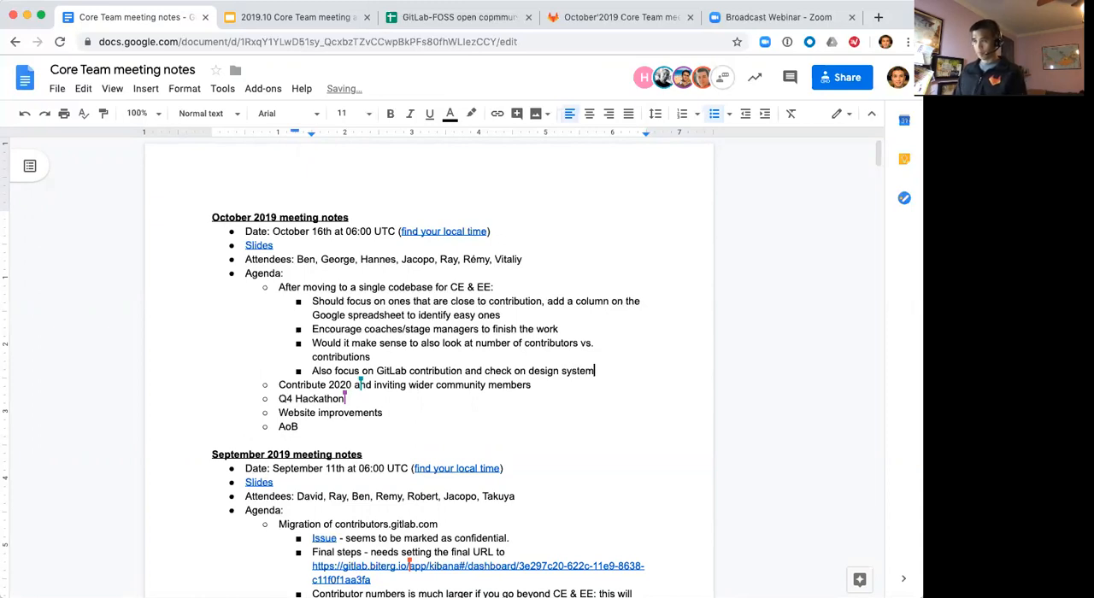
type("update")
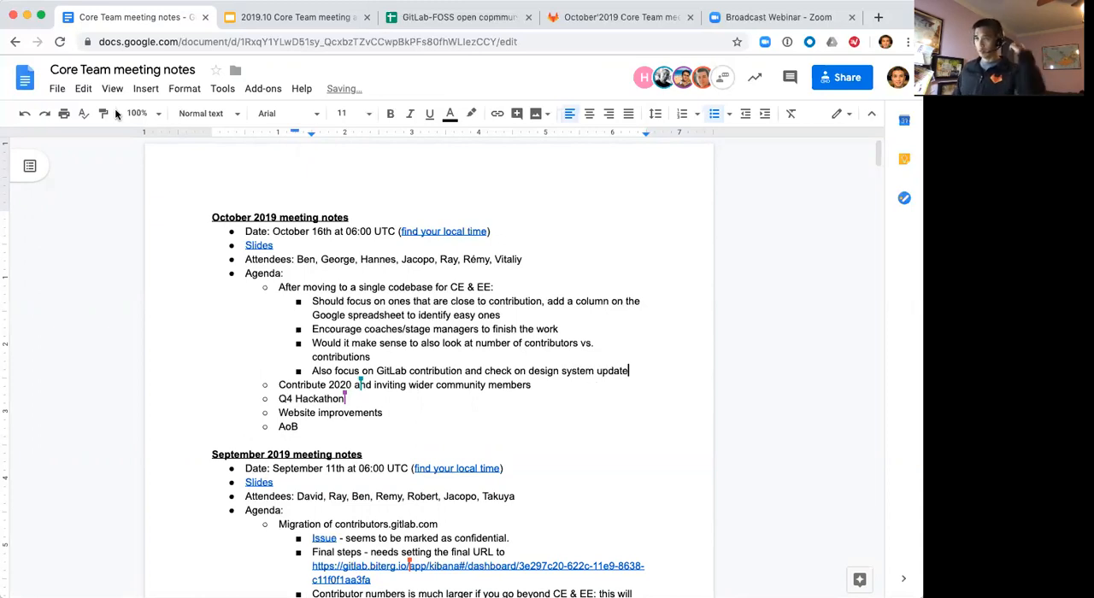
left_click(295, 18)
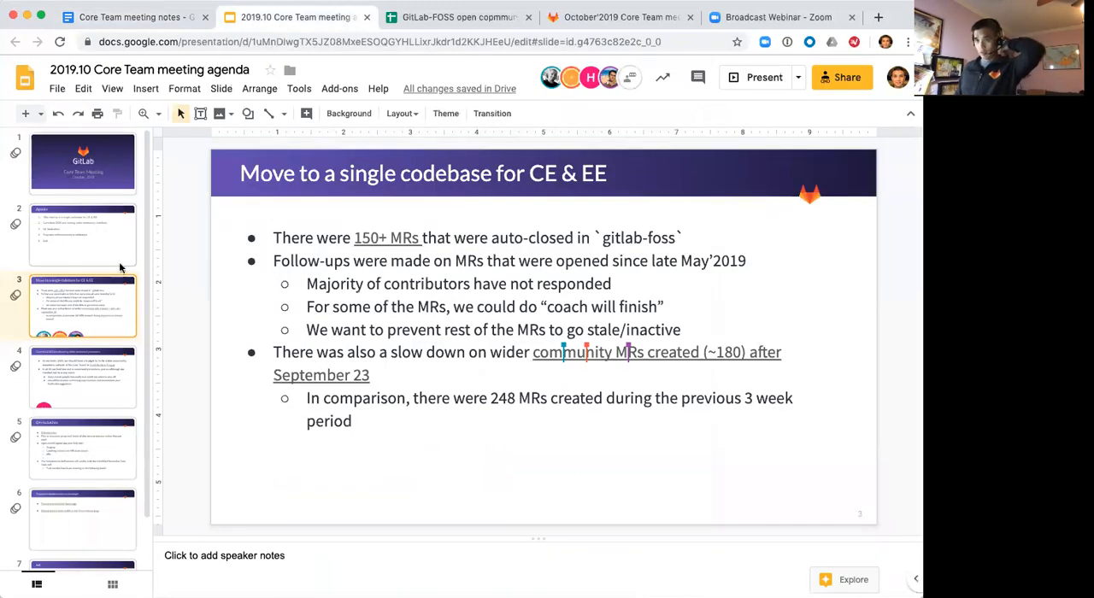
Show slide 4, about Contribute'2020 and inviting wider community members
left_click(83, 376)
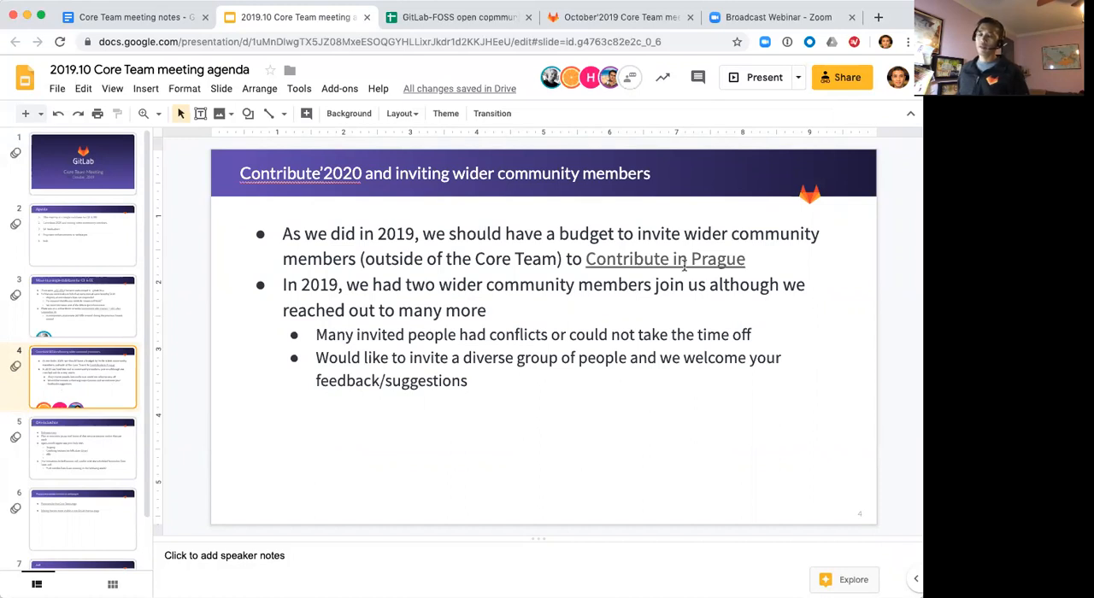
left_click(632, 256)
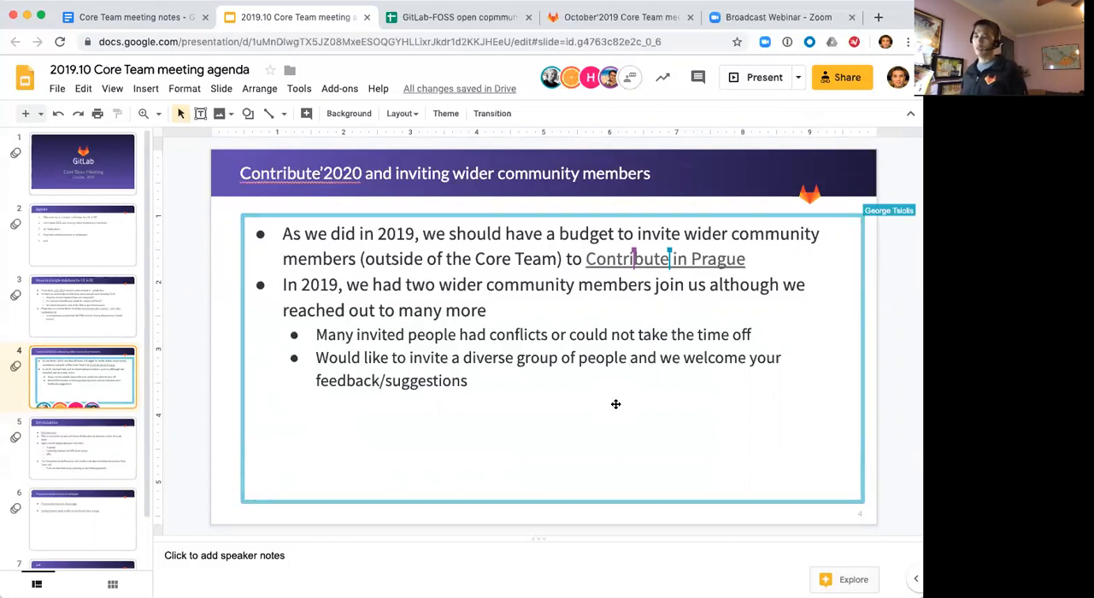
mouse_move(563, 318)
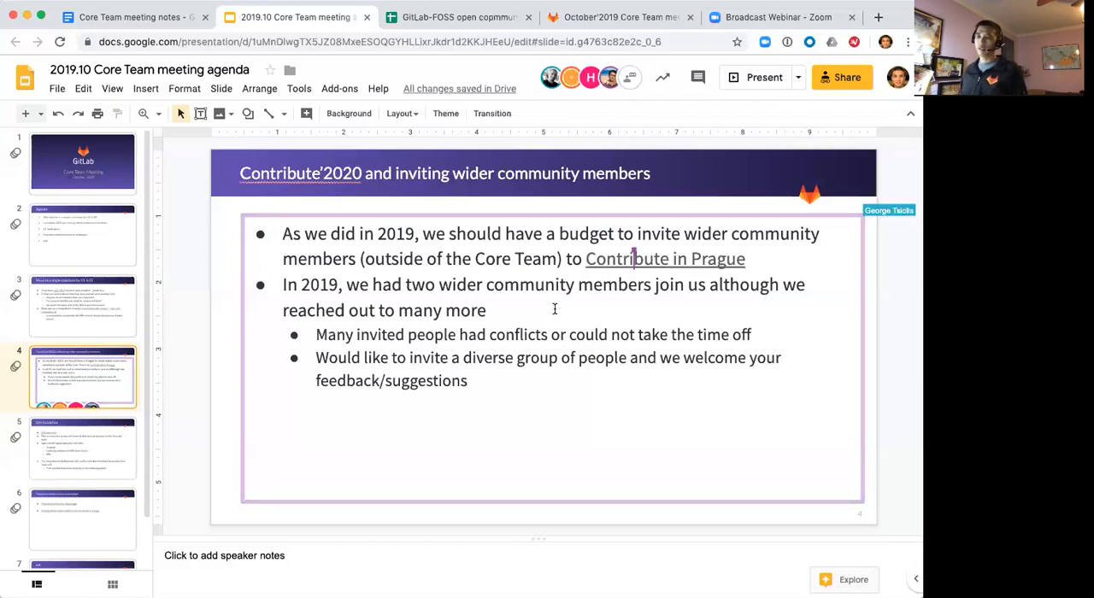
mouse_move(548, 323)
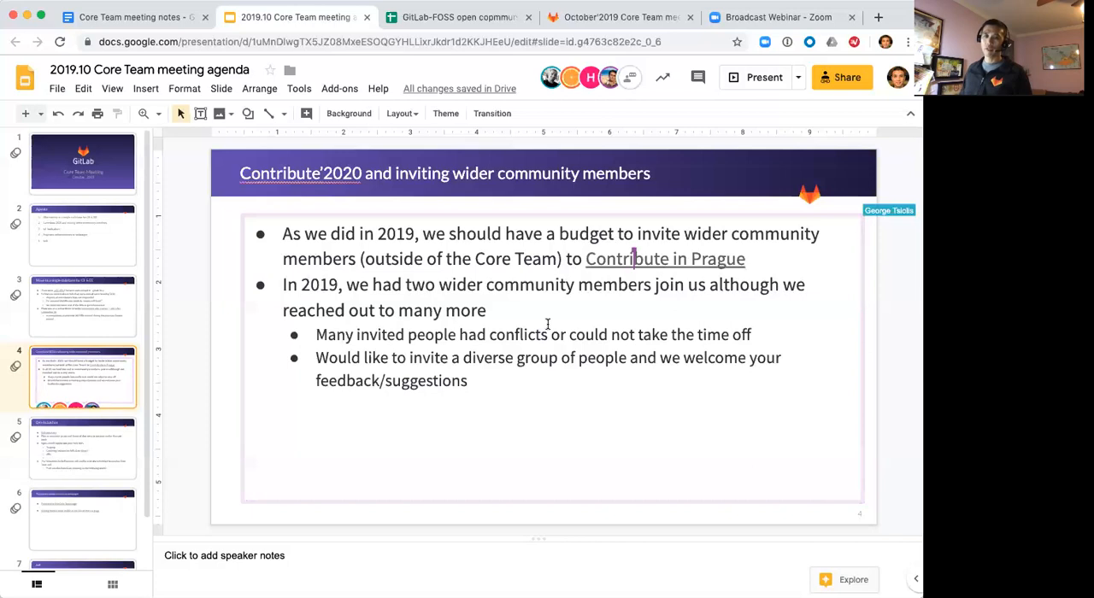
mouse_move(599, 152)
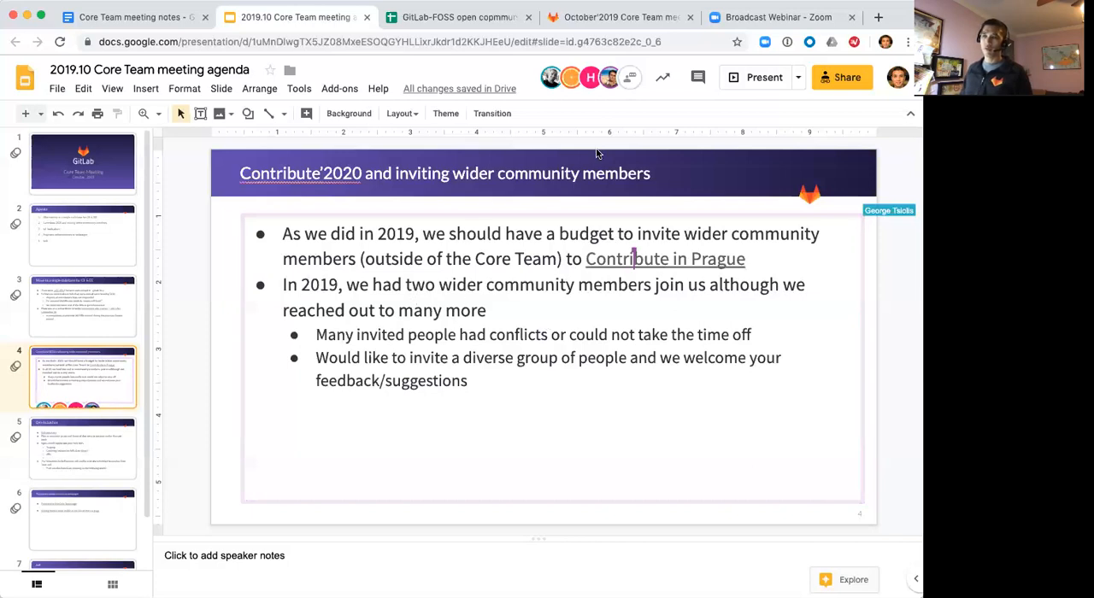
mouse_move(427, 376)
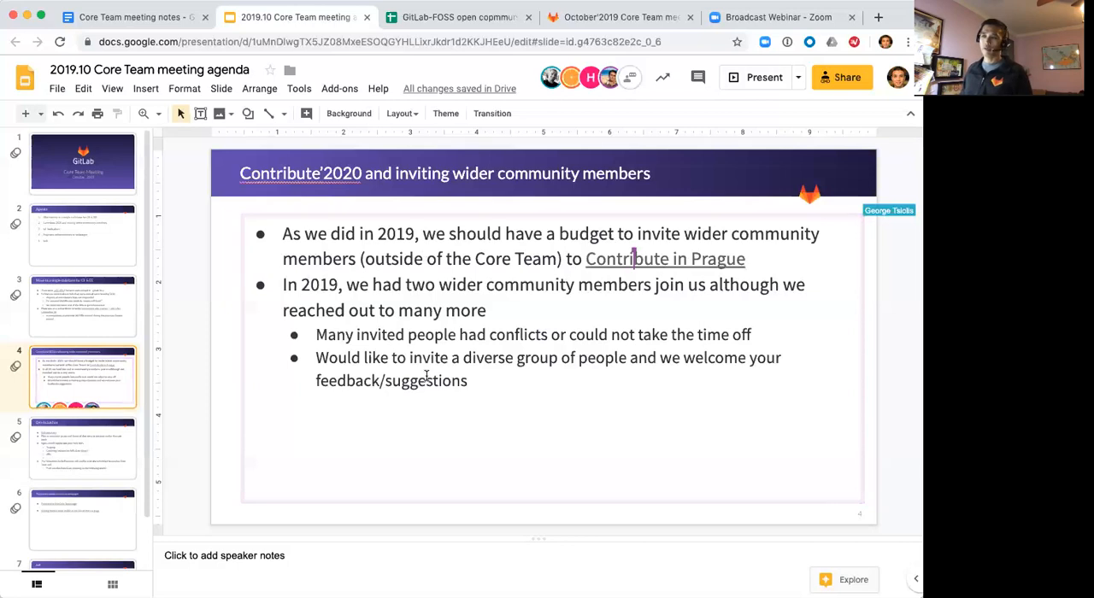
mouse_move(592, 327)
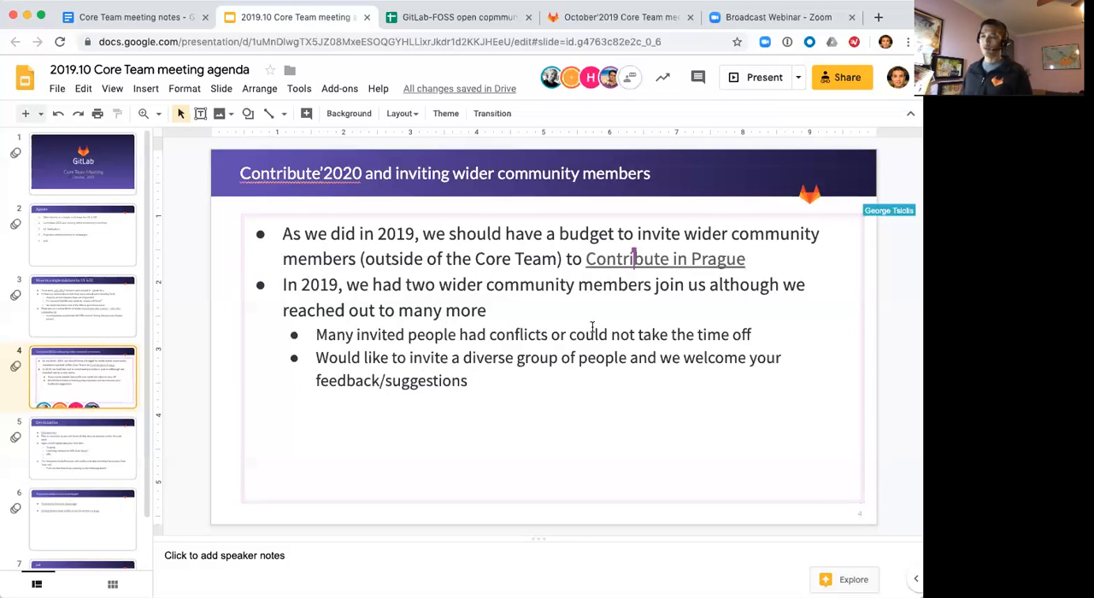
mouse_move(635, 470)
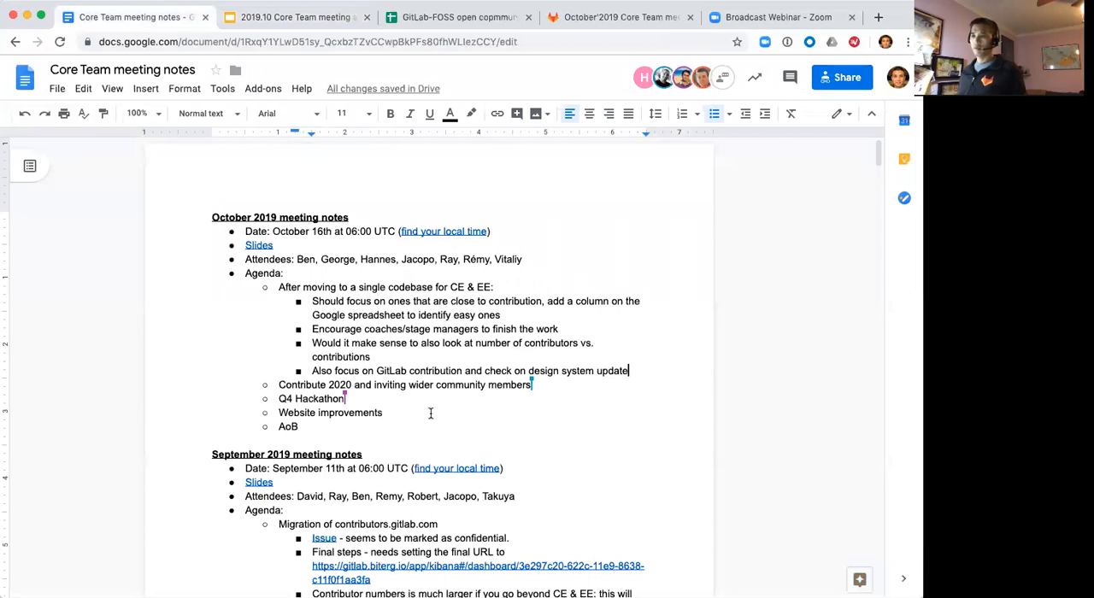
mouse_move(548, 386)
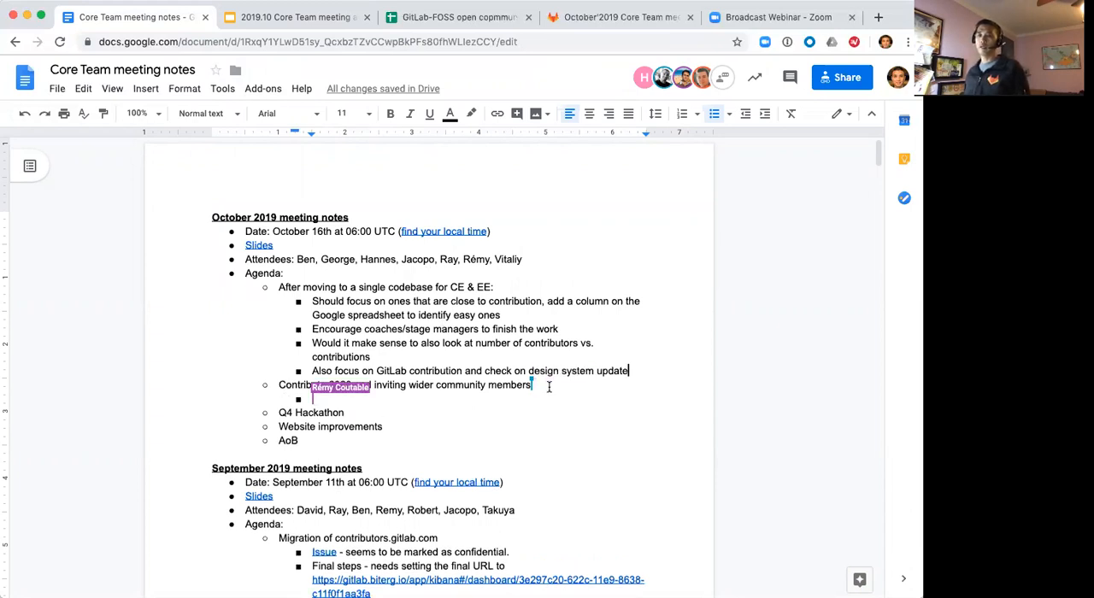
Add the sub-bullet 'Proofreaders?' under the Contribute 2020 agenda item
type("Proofread")
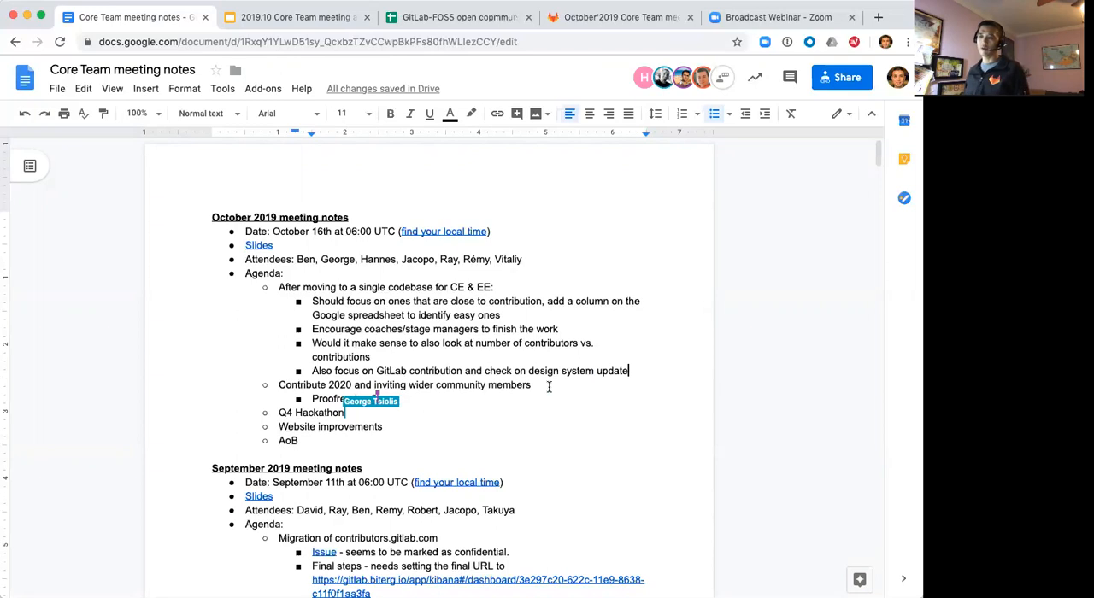
type("?:100:")
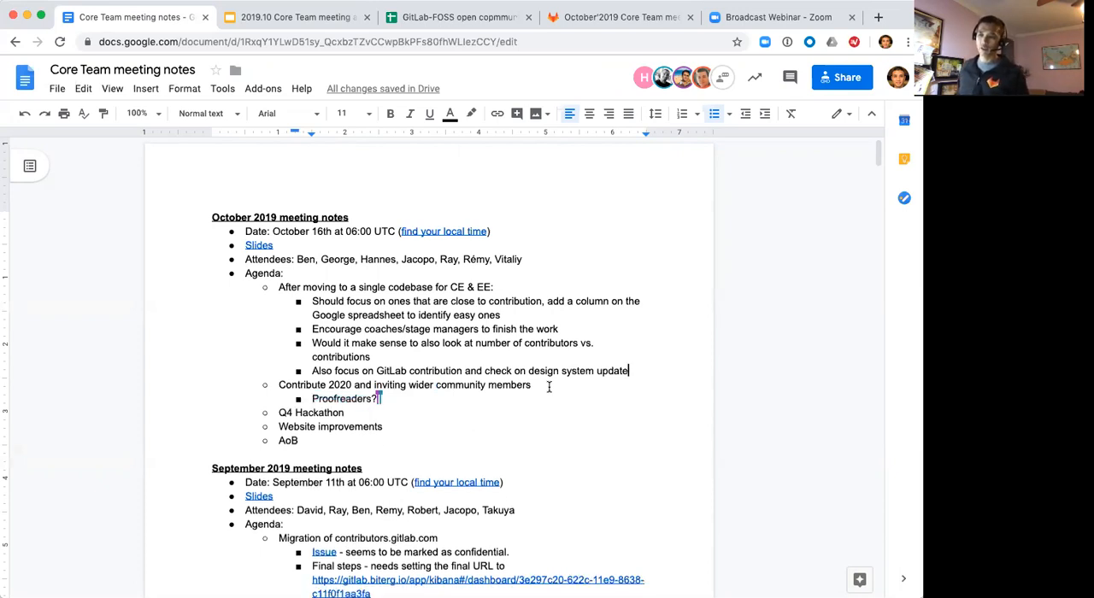
Append 'Heroes?' after 'Proofreaders?' and return to the agenda deck
type("Heroes?")
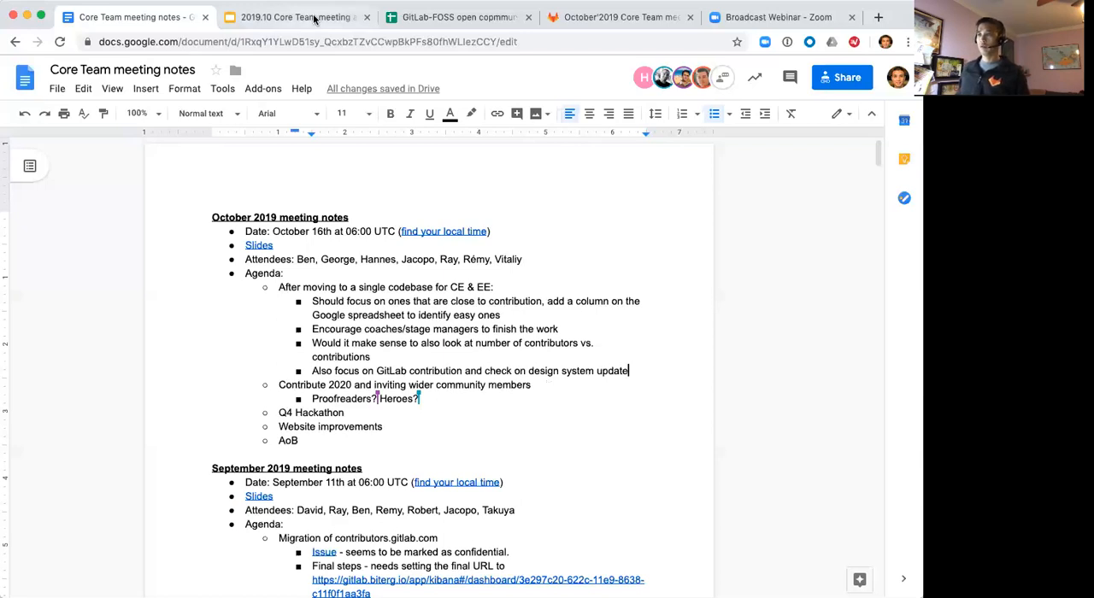
mouse_move(295, 17)
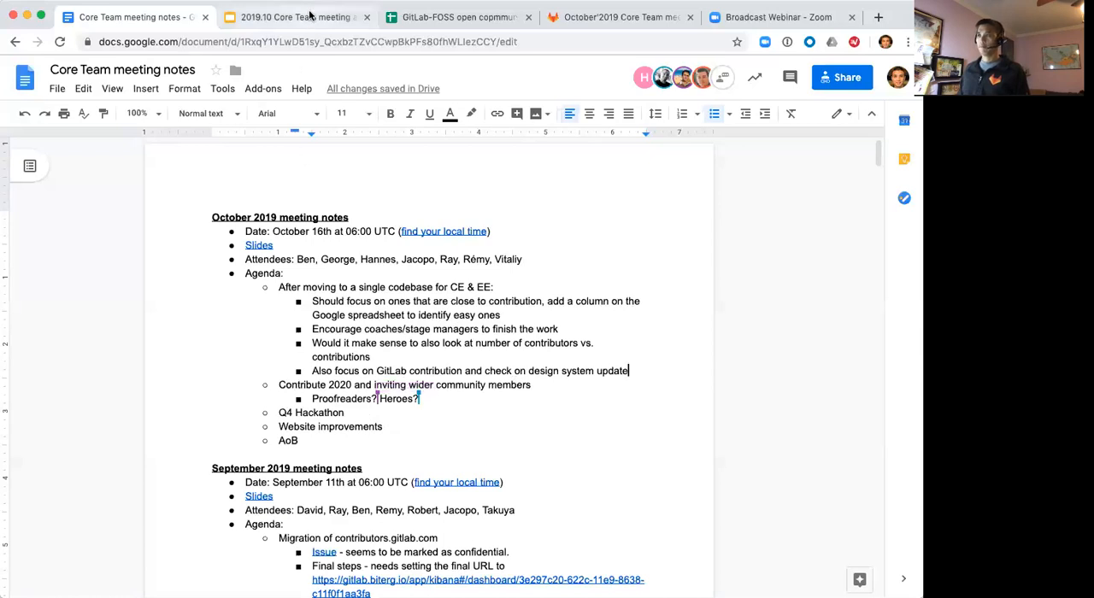
left_click(295, 17)
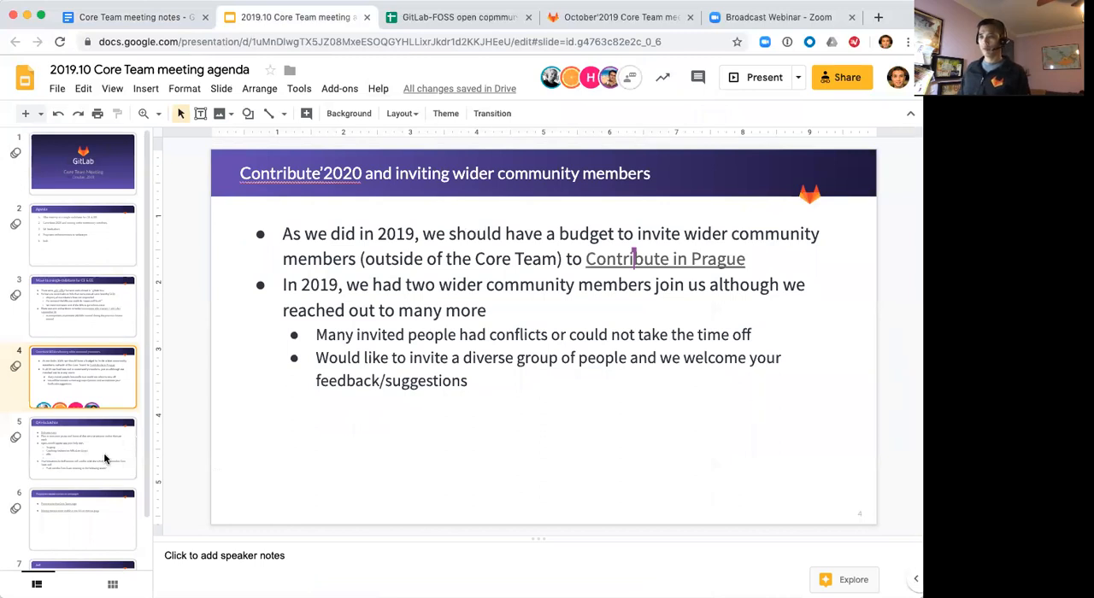
Show slide 5, the Q4 Hackathon slide
left_click(83, 447)
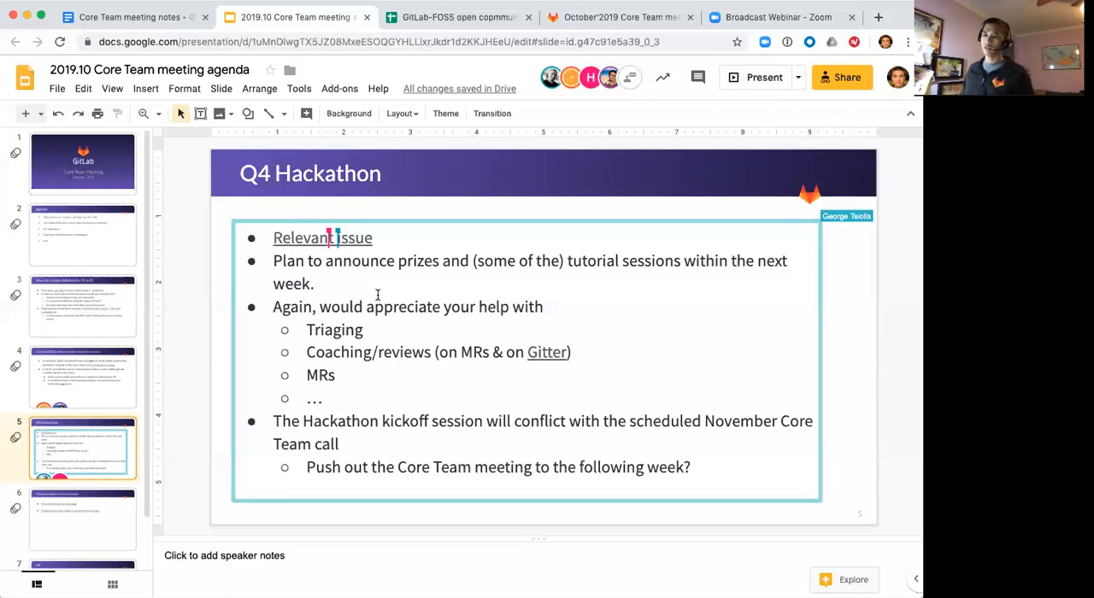
mouse_move(360, 342)
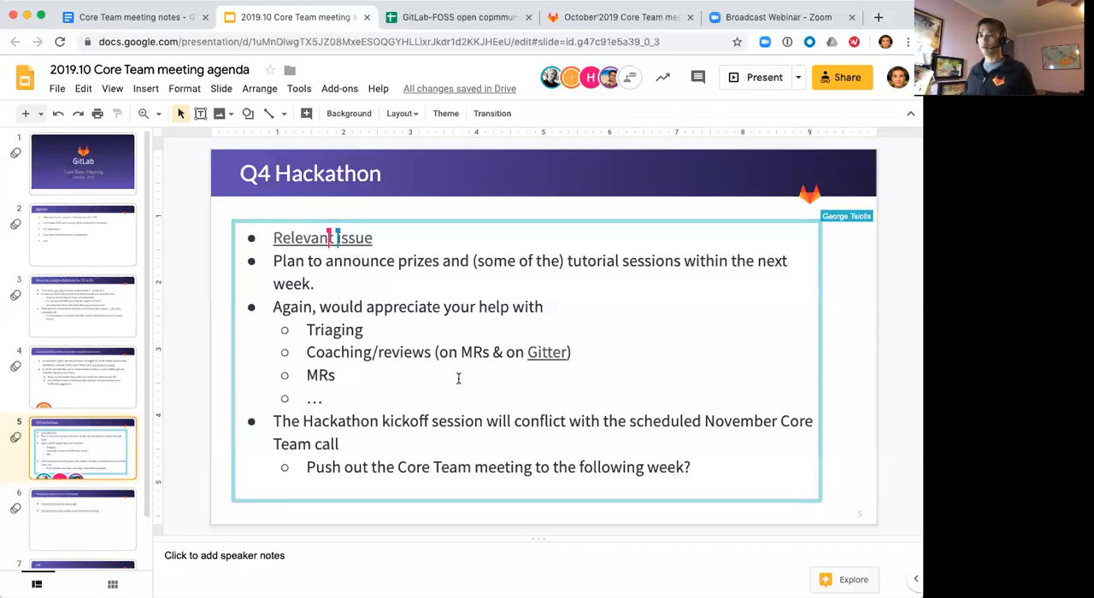
mouse_move(645, 362)
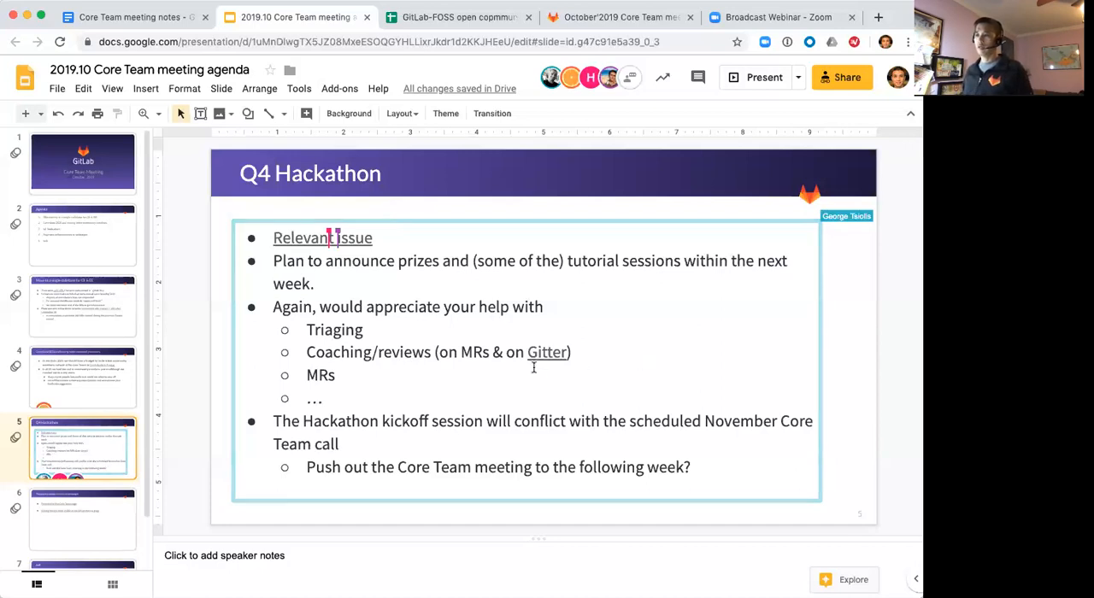
mouse_move(611, 409)
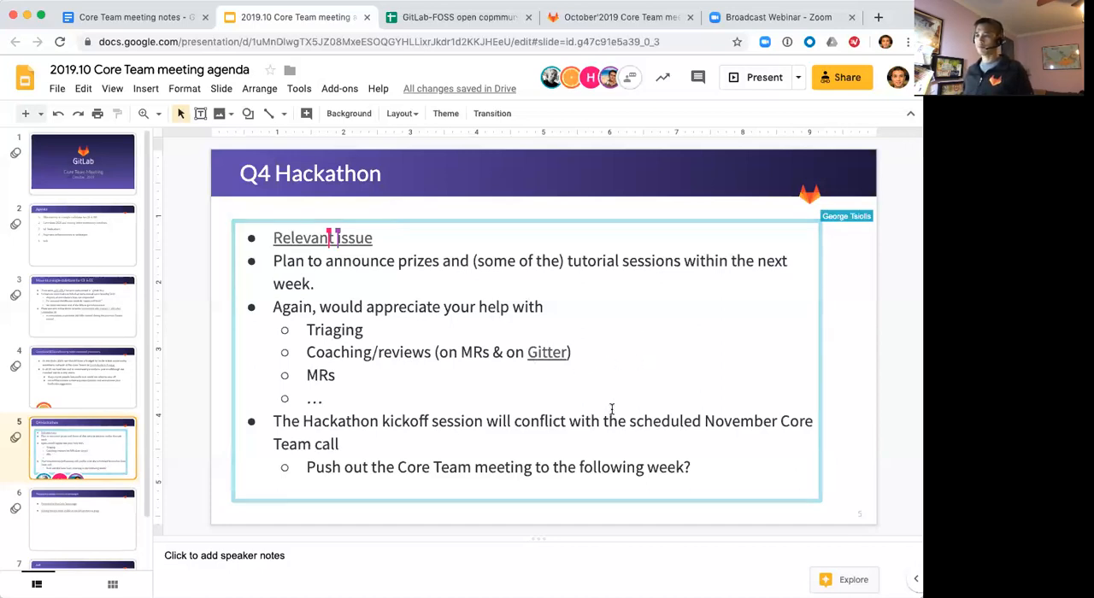
mouse_move(636, 348)
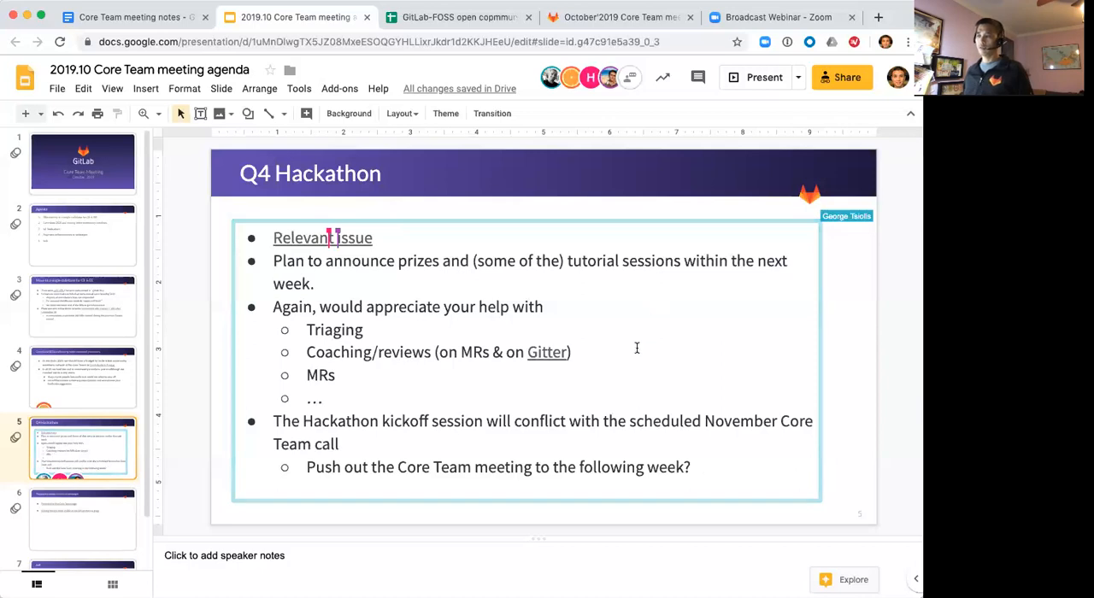
mouse_move(610, 377)
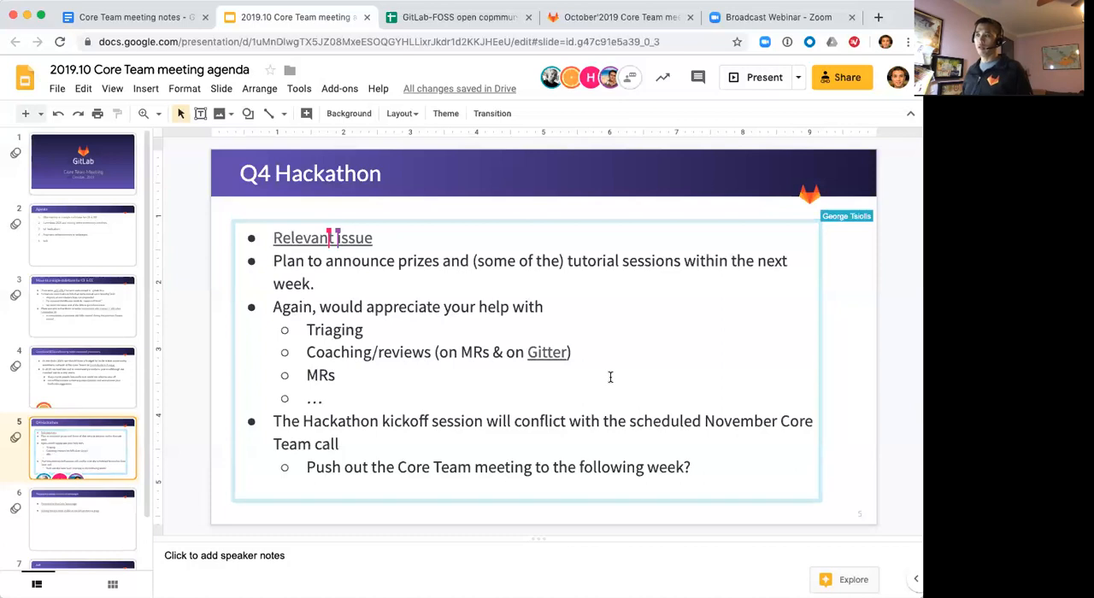
mouse_move(675, 284)
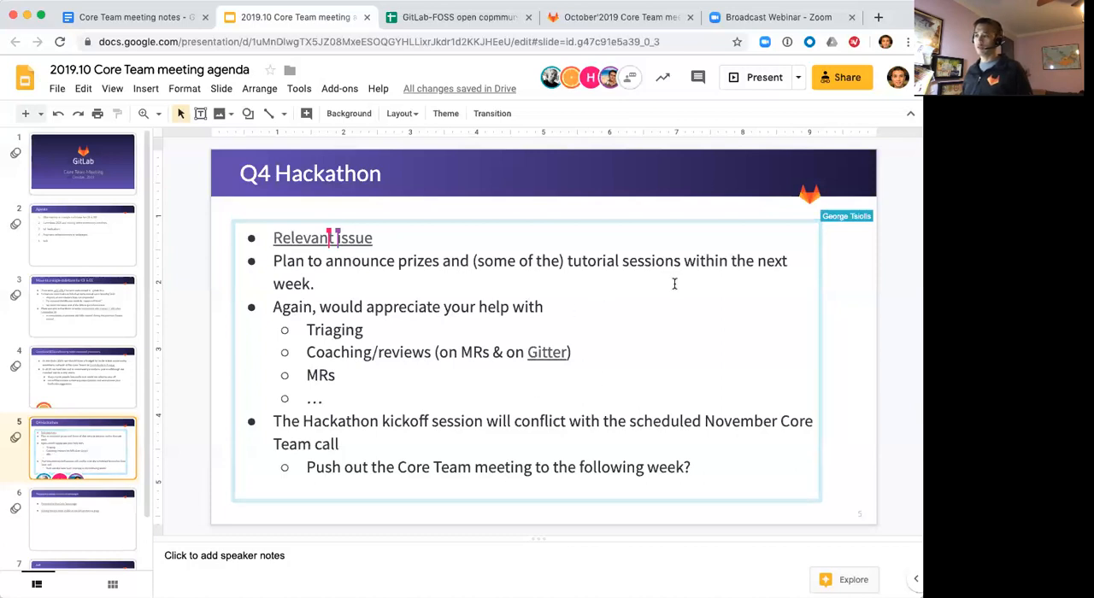
mouse_move(729, 394)
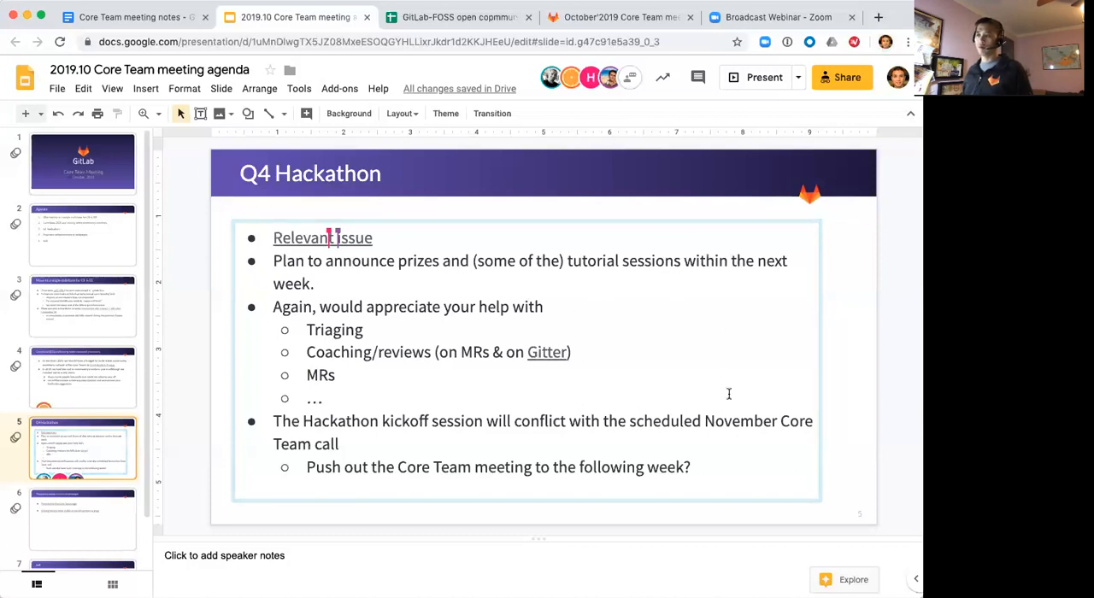
mouse_move(767, 266)
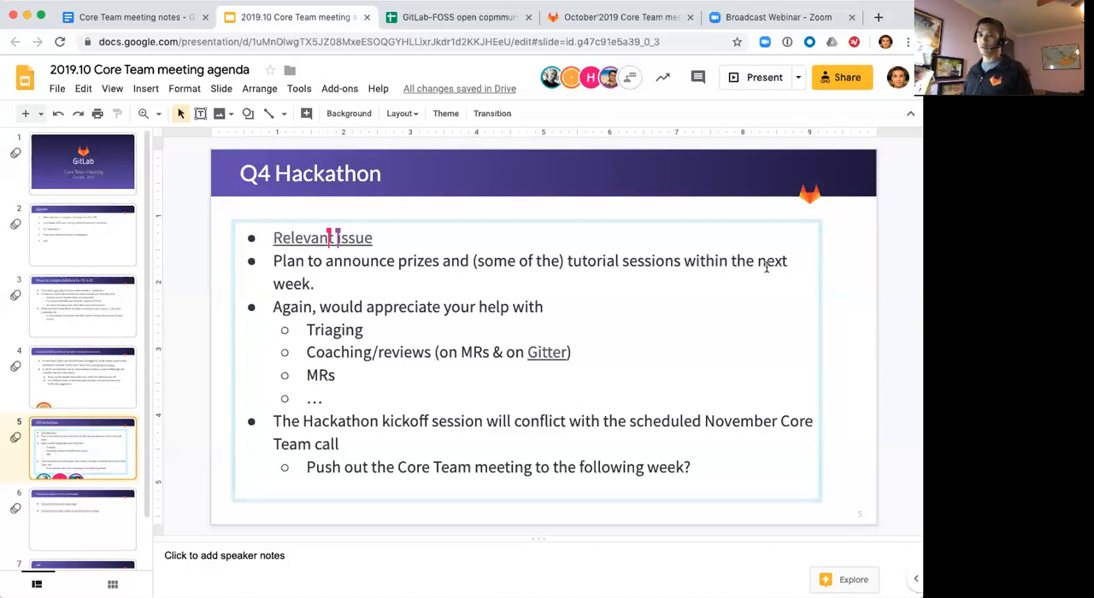
mouse_move(669, 308)
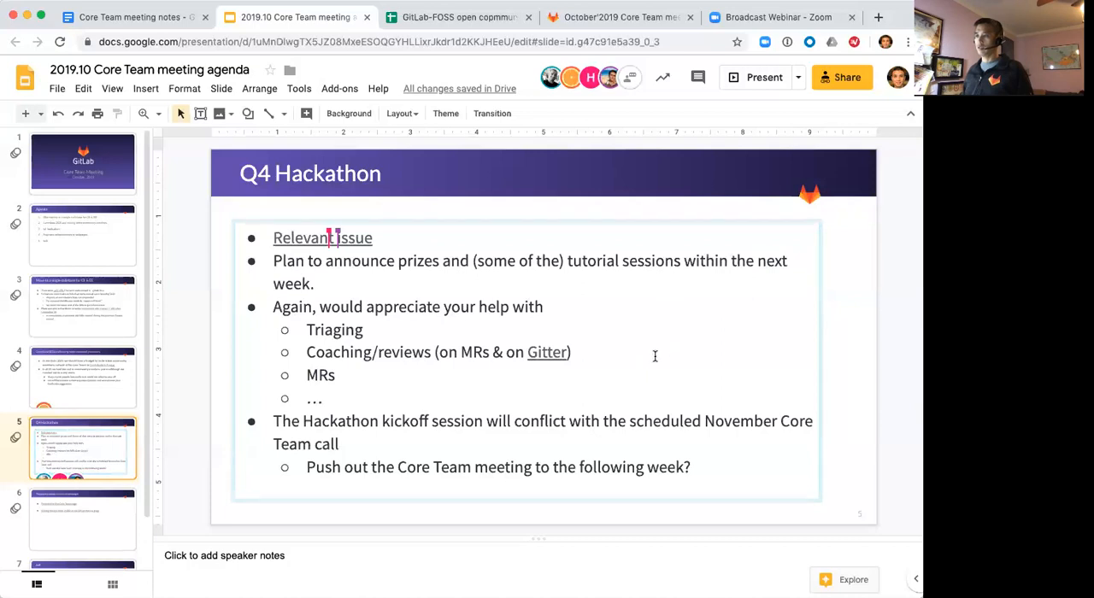
mouse_move(662, 364)
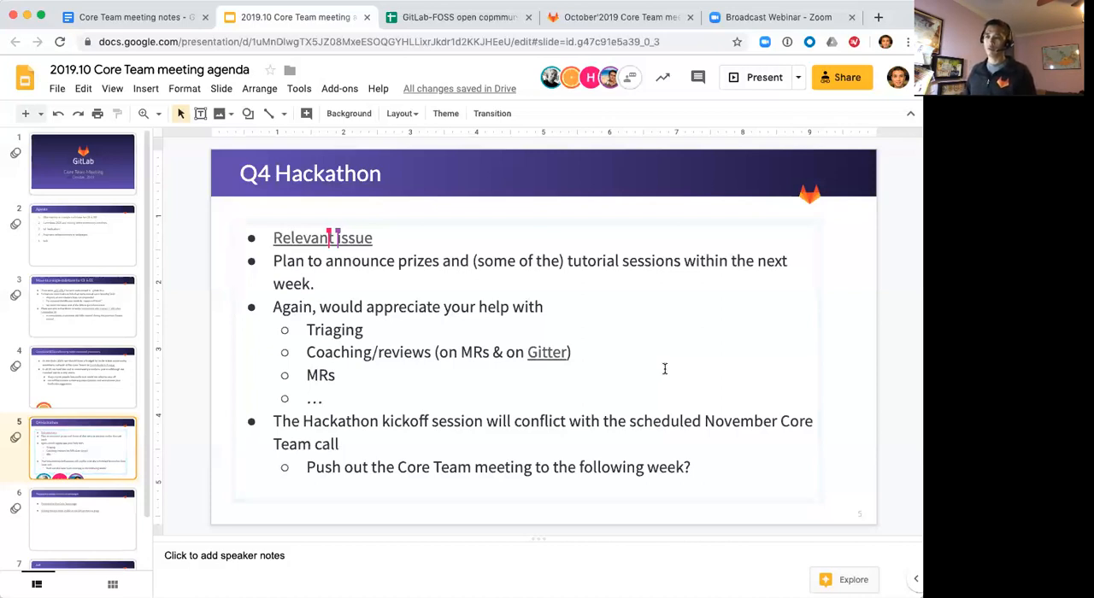
mouse_move(465, 367)
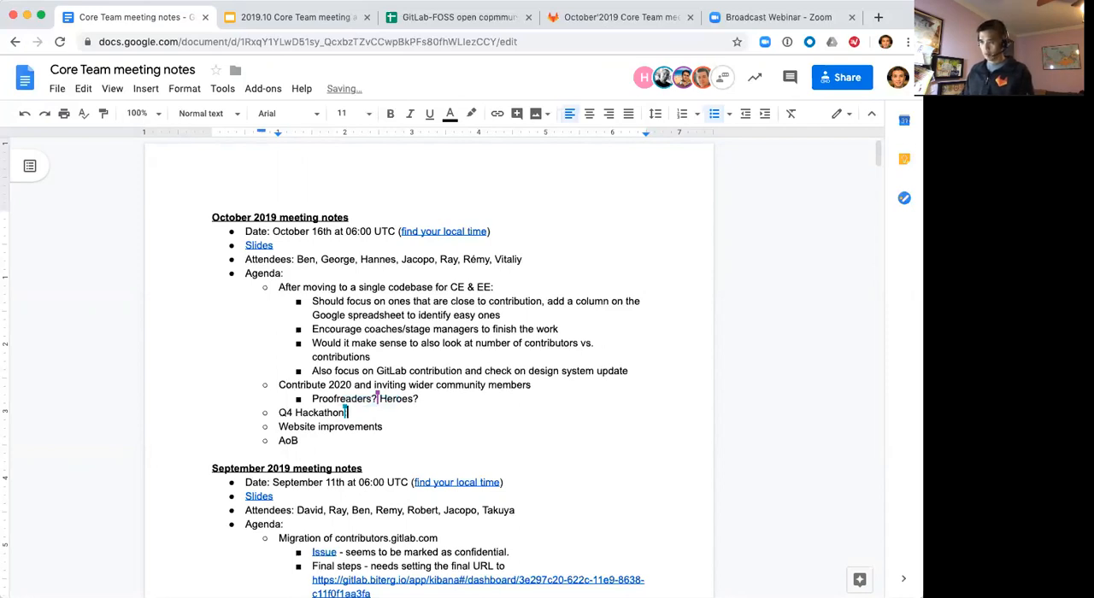
Note tracking whether past hackathon participants keep contributing, and add 'Hackathon winners?' after Heroes?
type("It'd be")
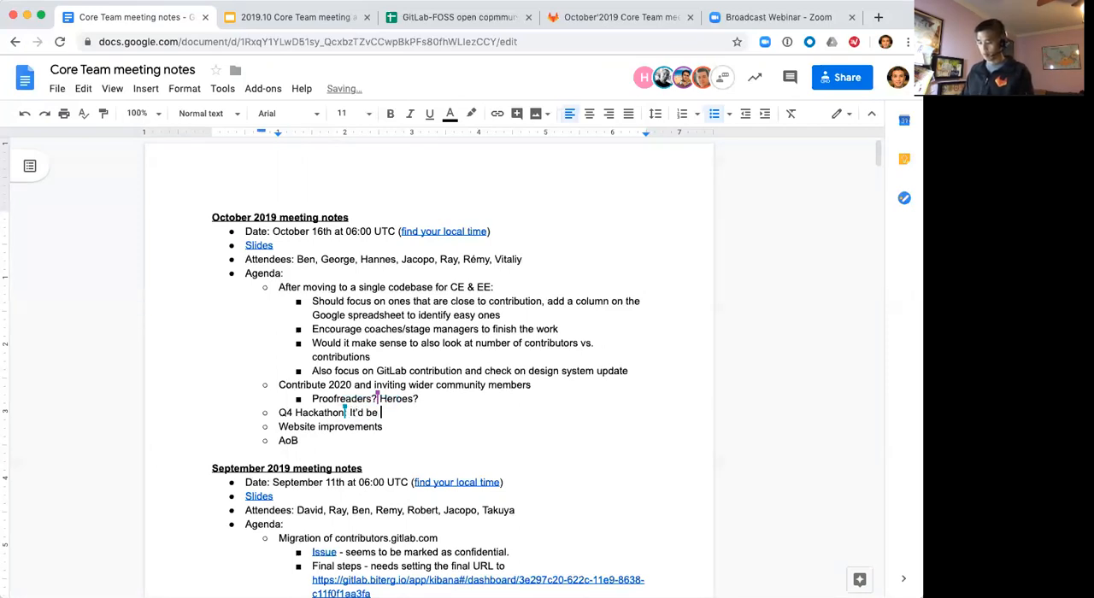
type("good to")
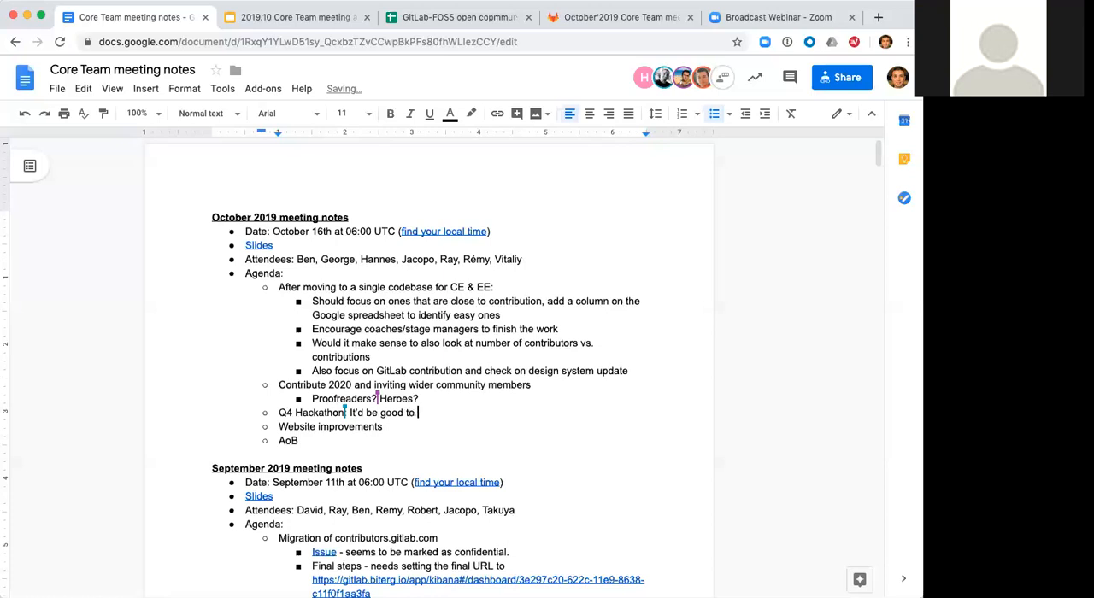
type("track if")
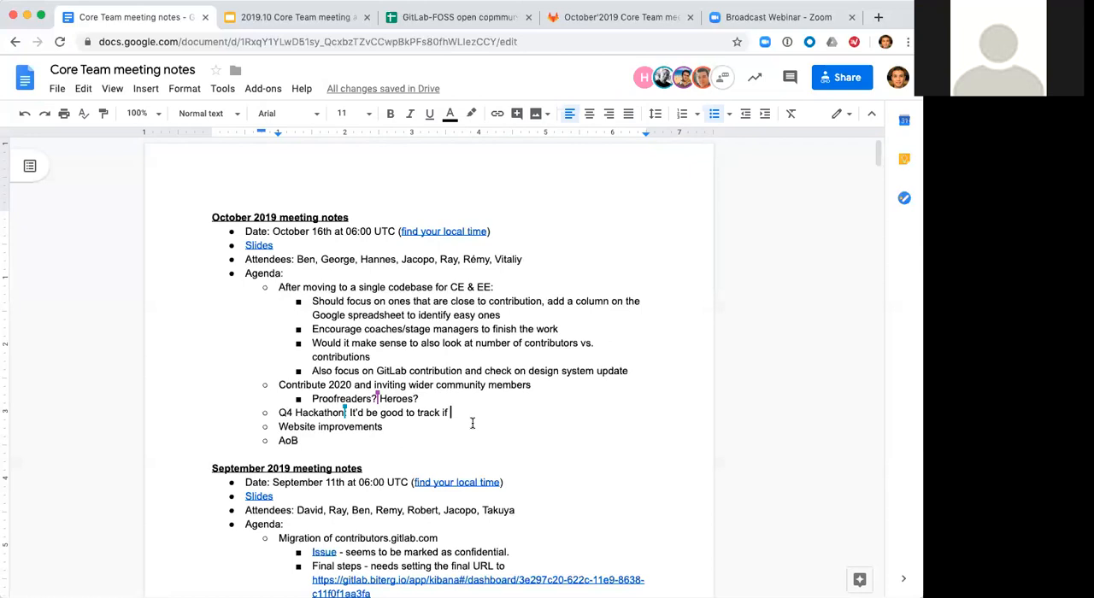
type("peo")
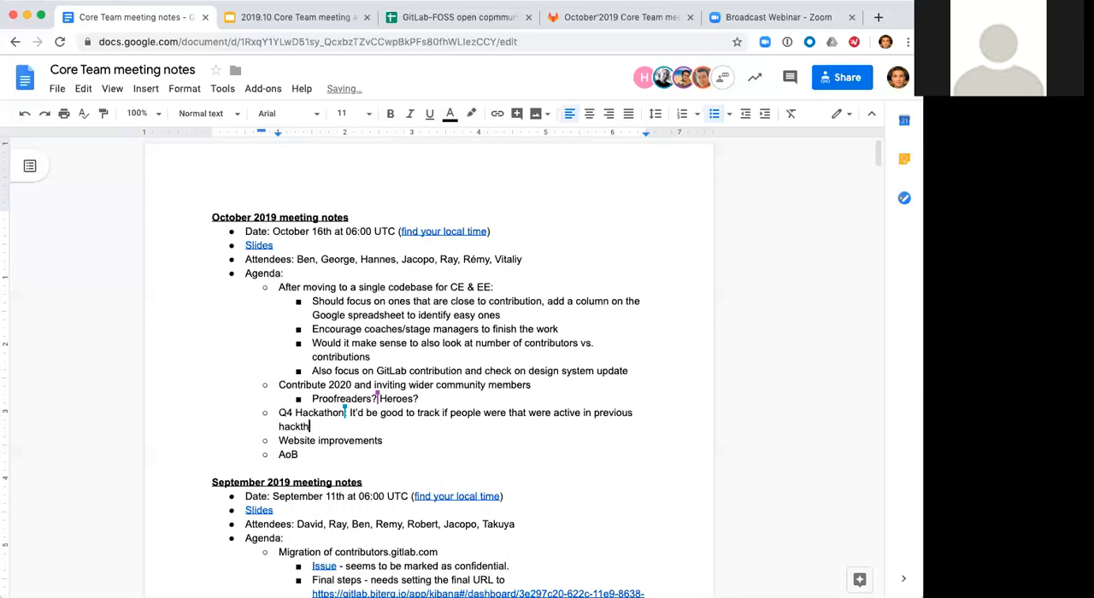
type("ons continue wi")
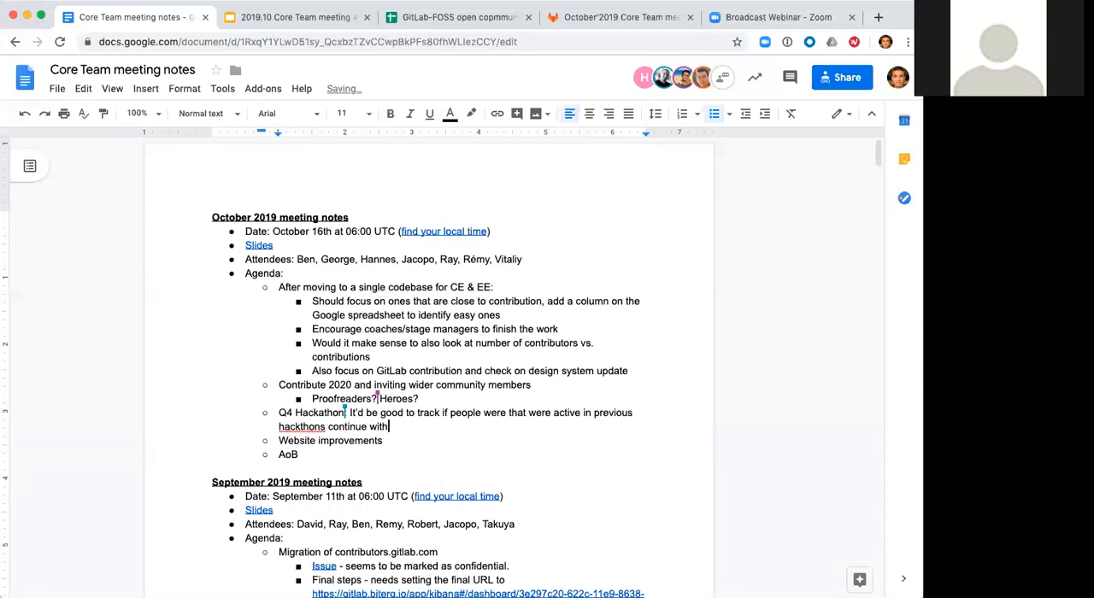
type("their")
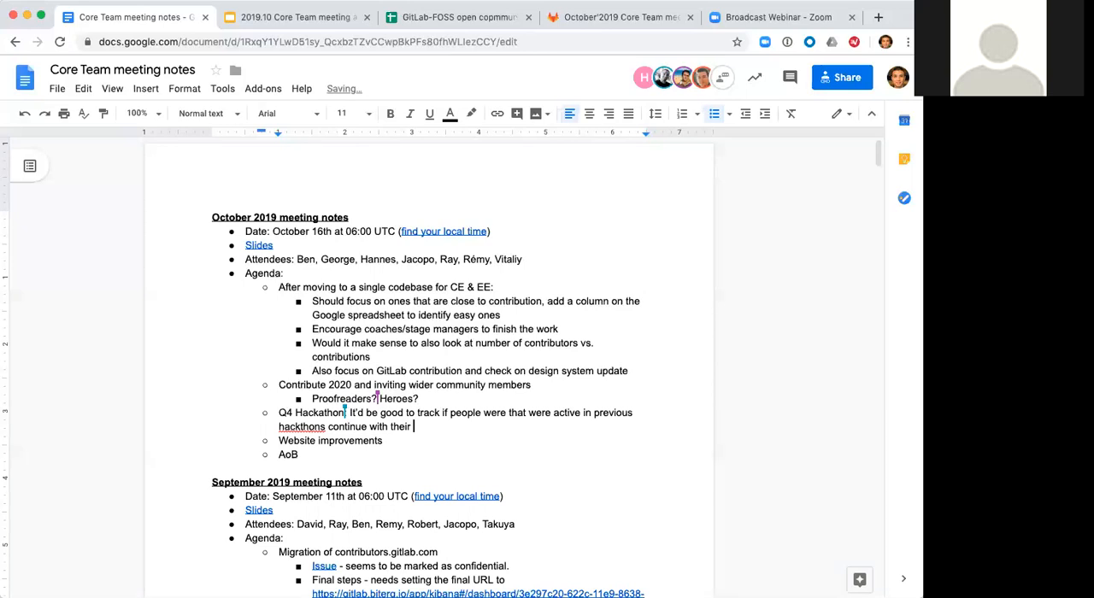
type("level of con")
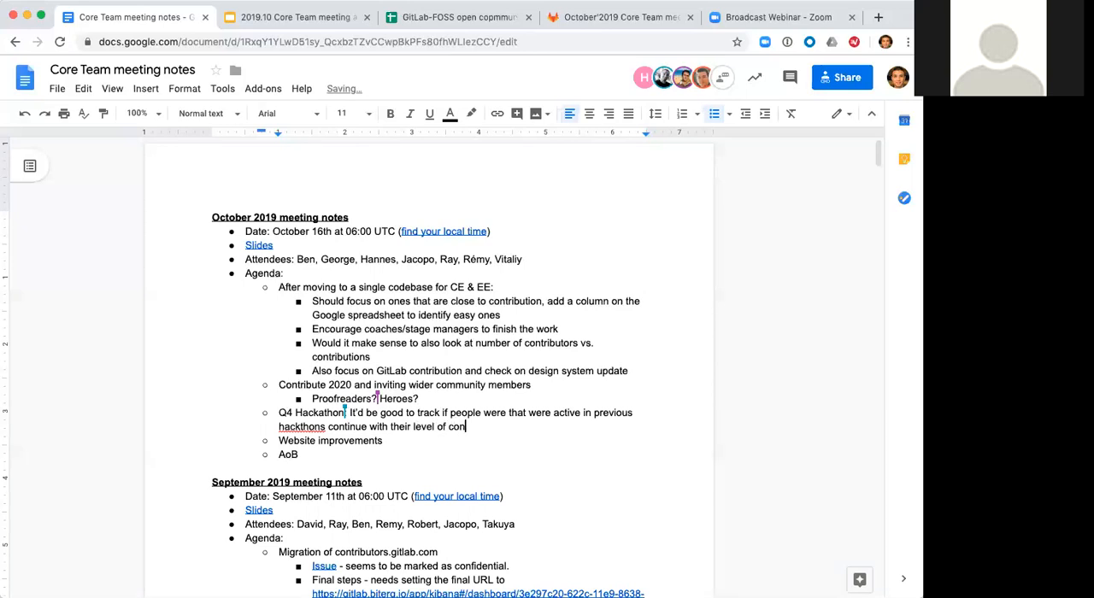
type("tributions")
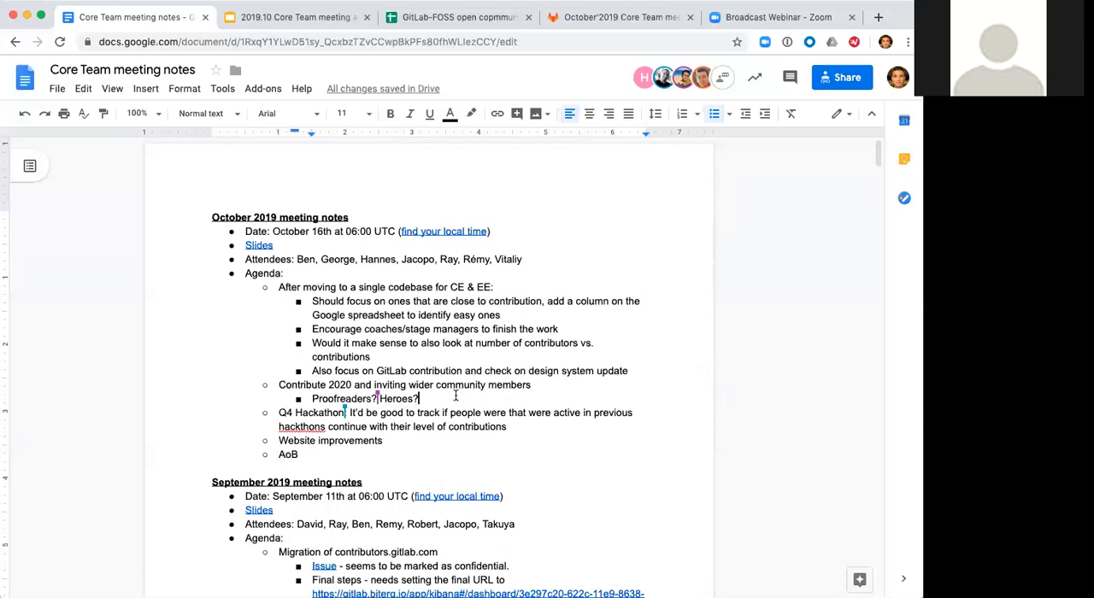
type("Hackathon w")
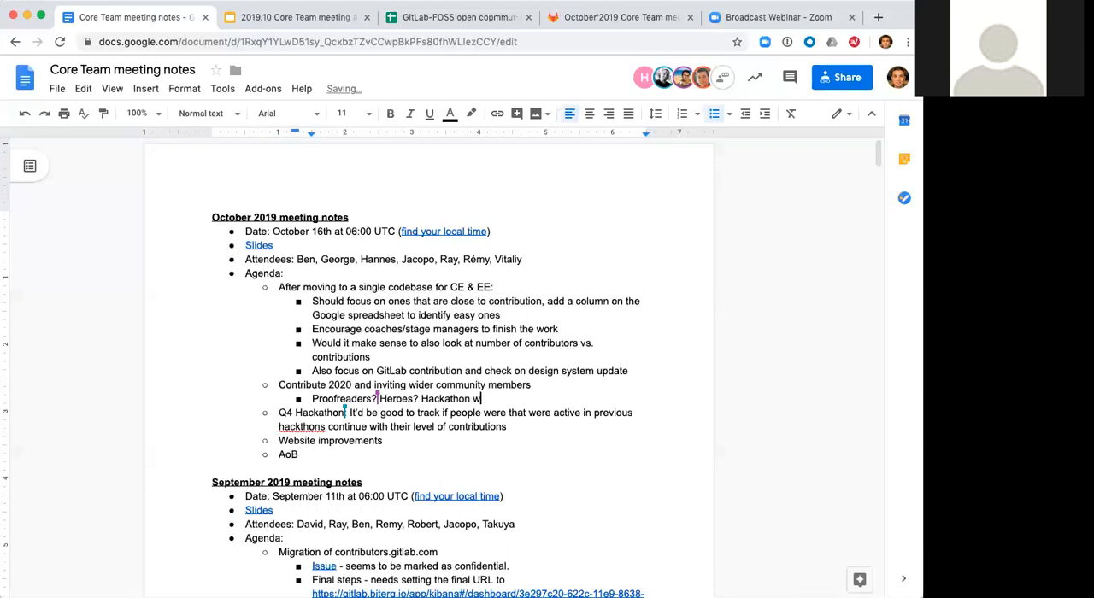
type("inners?")
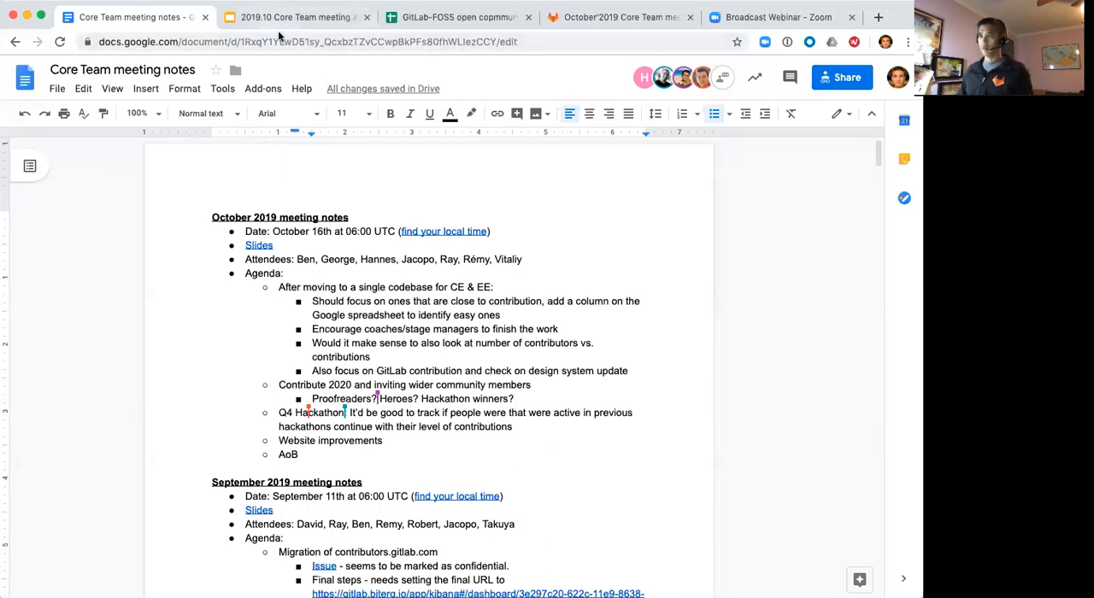
Switch to the '2019.10 Core Team meeting agenda' tab on the Q4 Hackathon slide
left_click(295, 17)
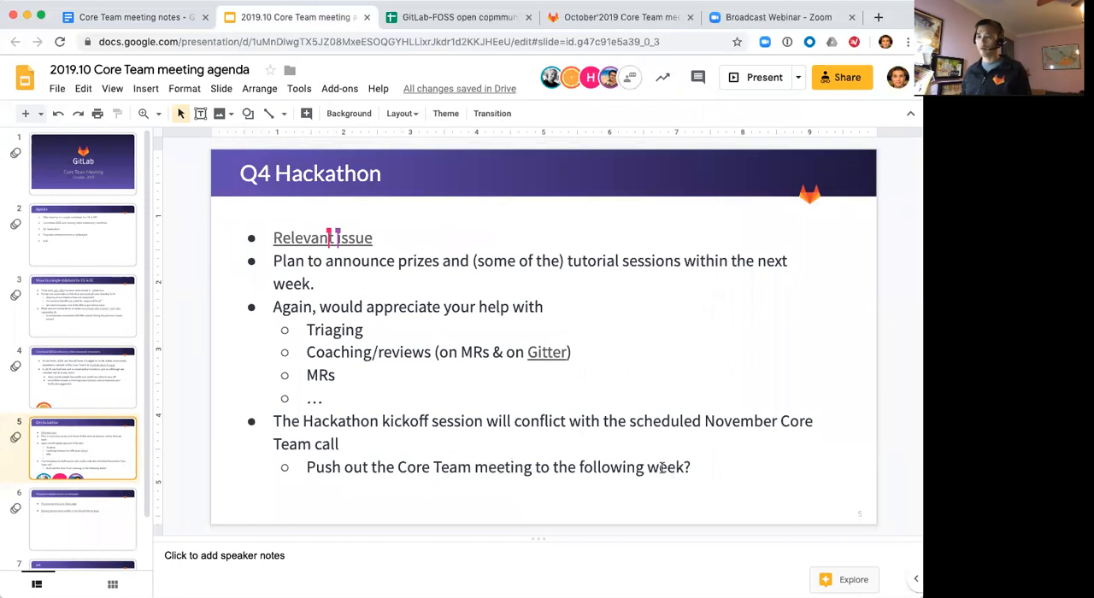
mouse_move(224, 363)
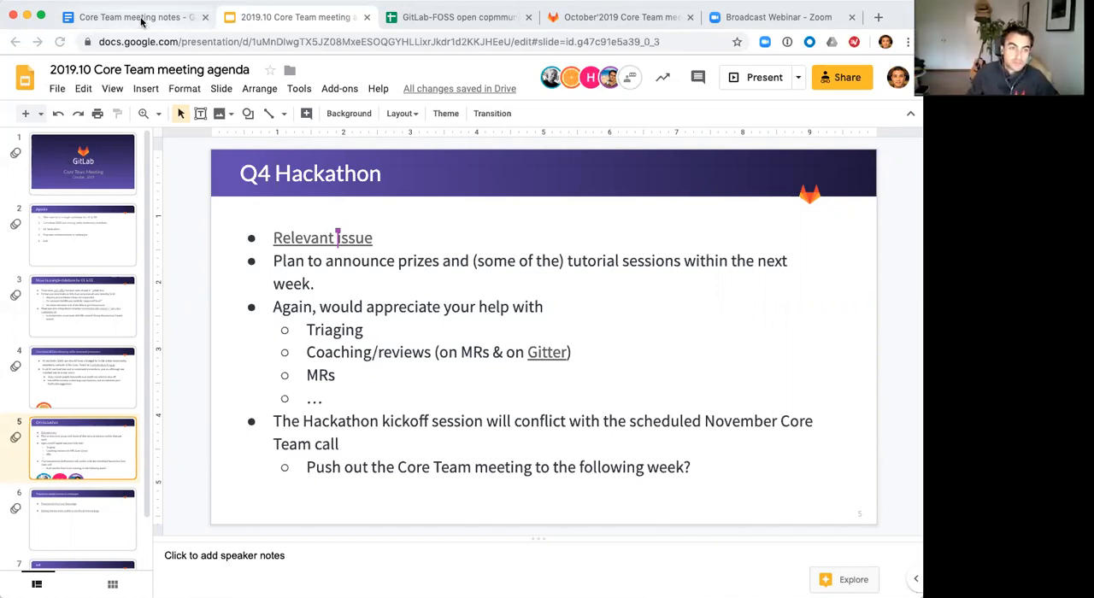
Add the Q4 Hackathon sub-bullet 'Push out the Core team meeting to the following week'
left_click(128, 18)
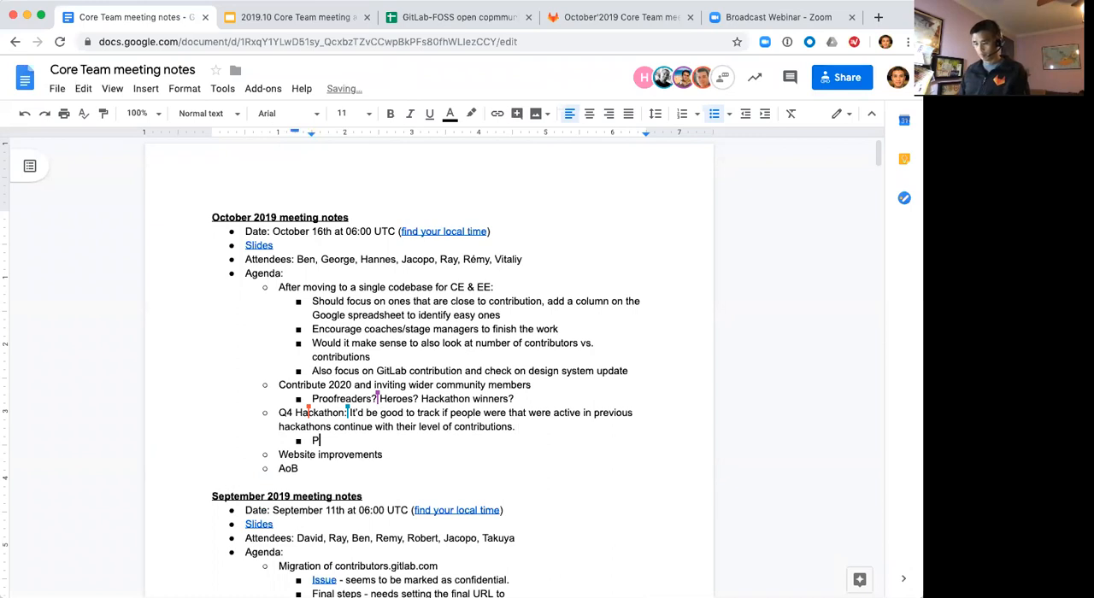
type("ush out the")
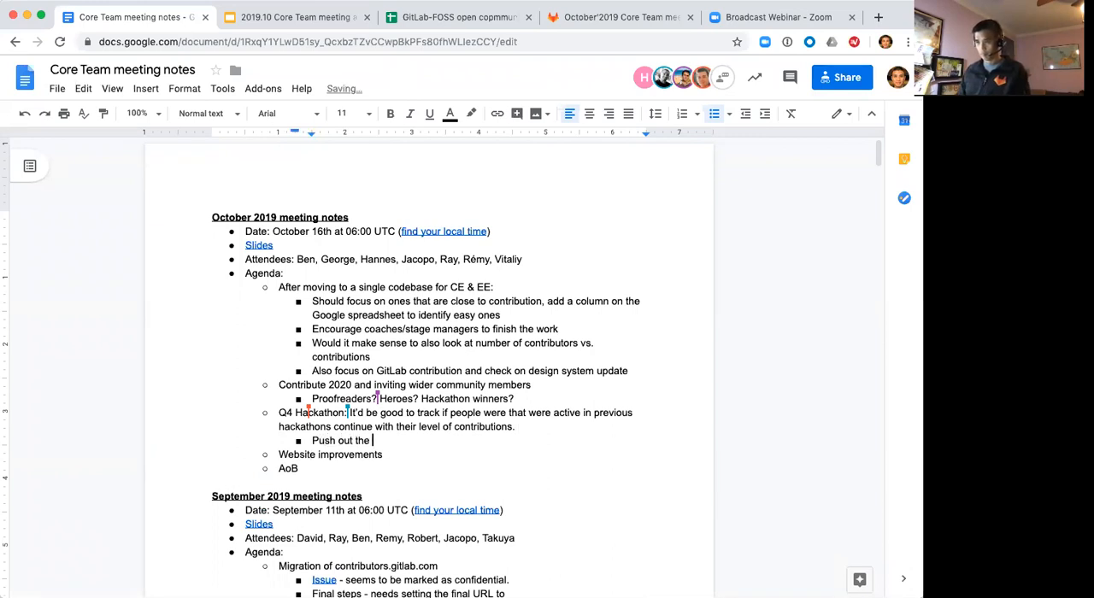
type("Core team")
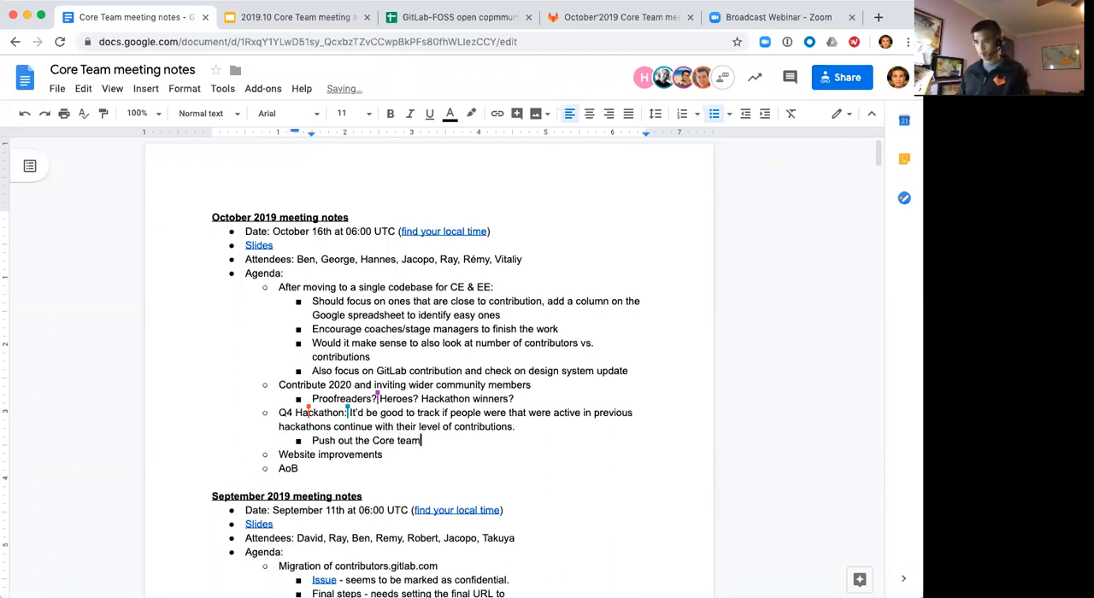
type("meeting to")
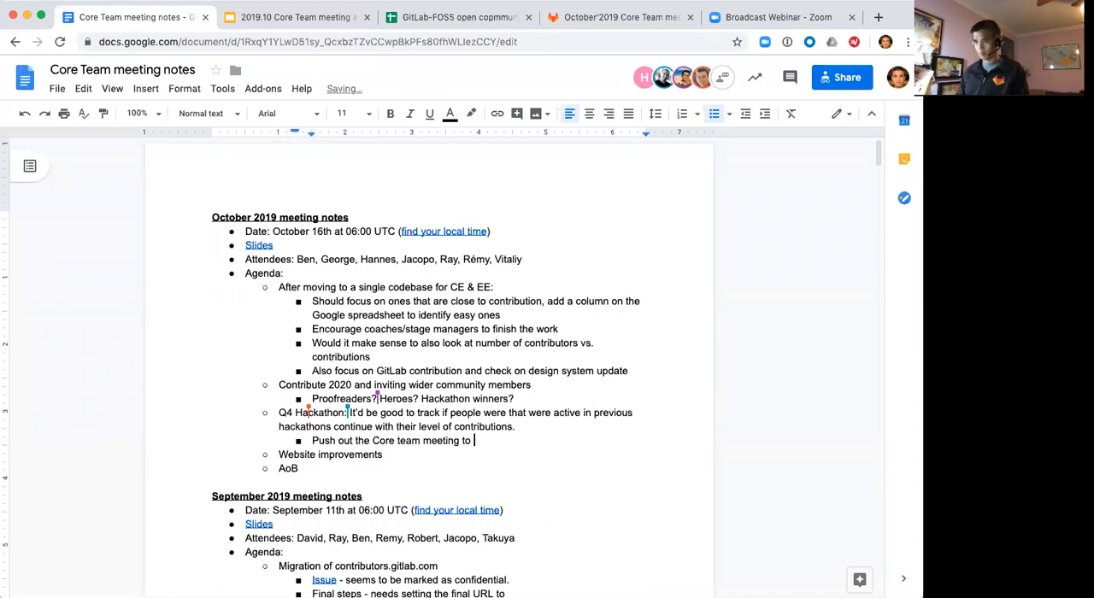
type("he following week")
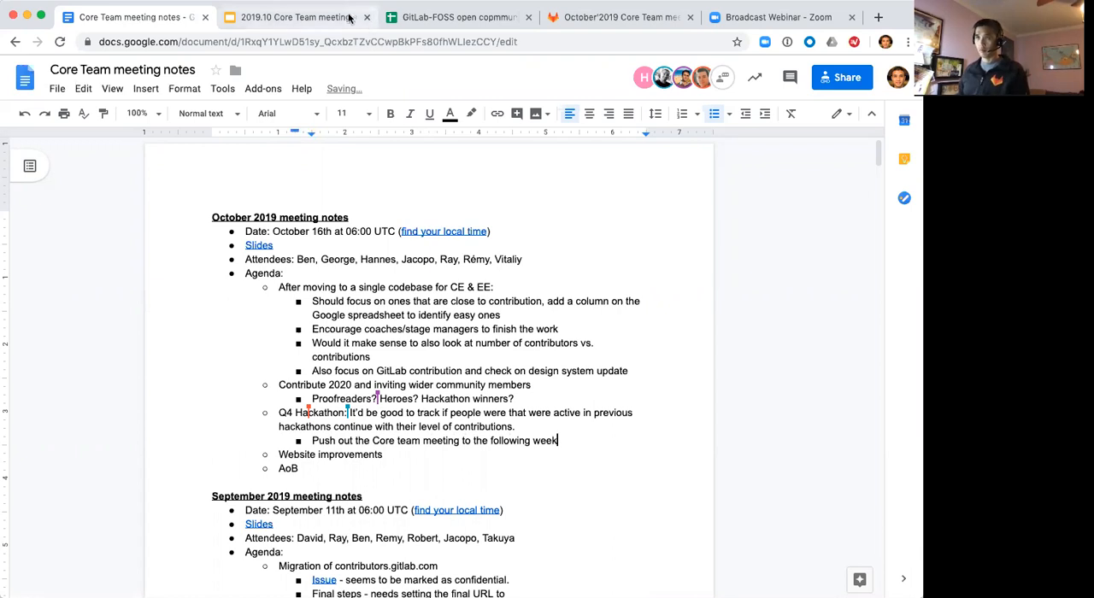
Go to slide 6, Proposed enhancements to webpages, after briefly rechecking slide 5
left_click(291, 17)
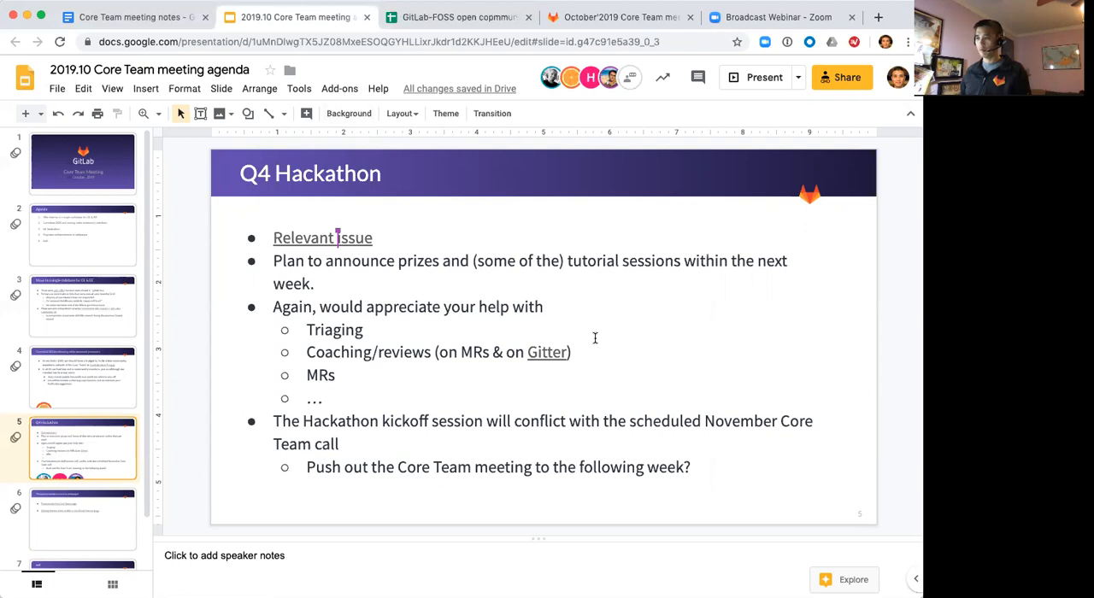
mouse_move(611, 369)
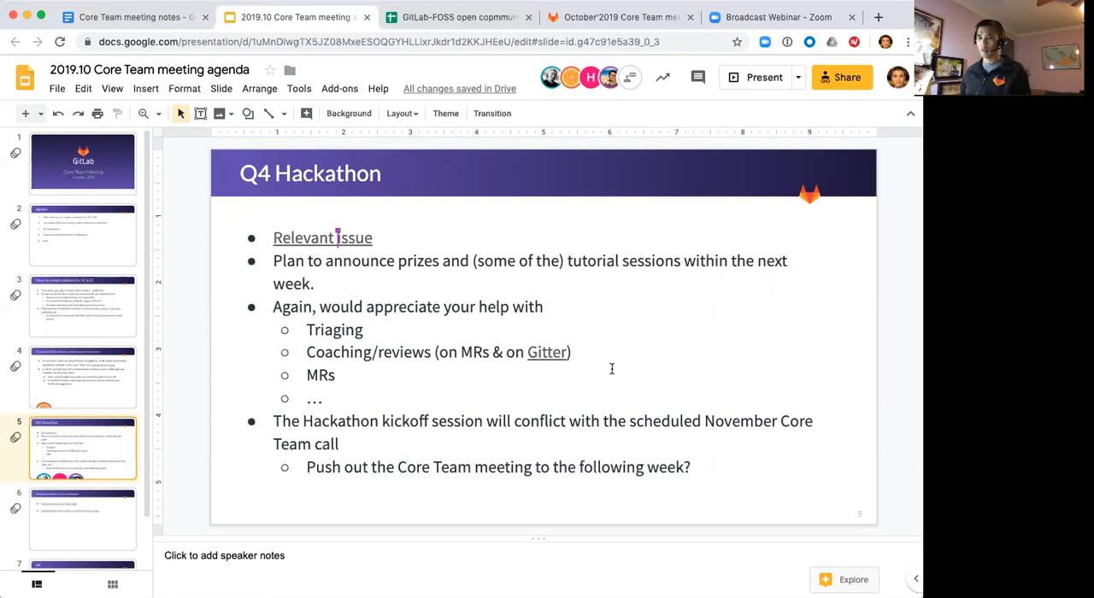
left_click(83, 519)
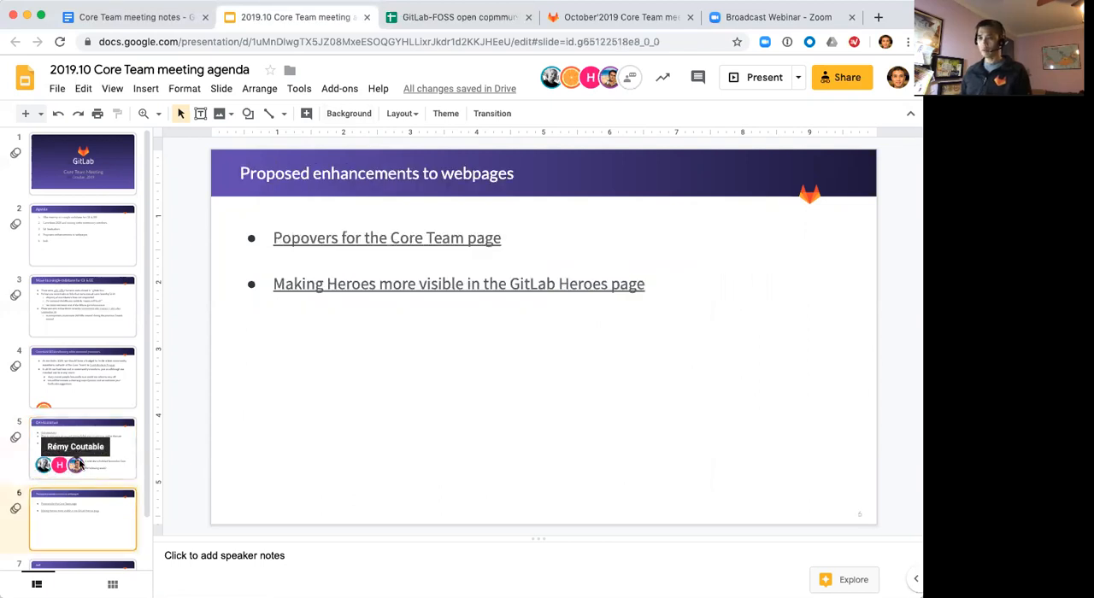
left_click(82, 448)
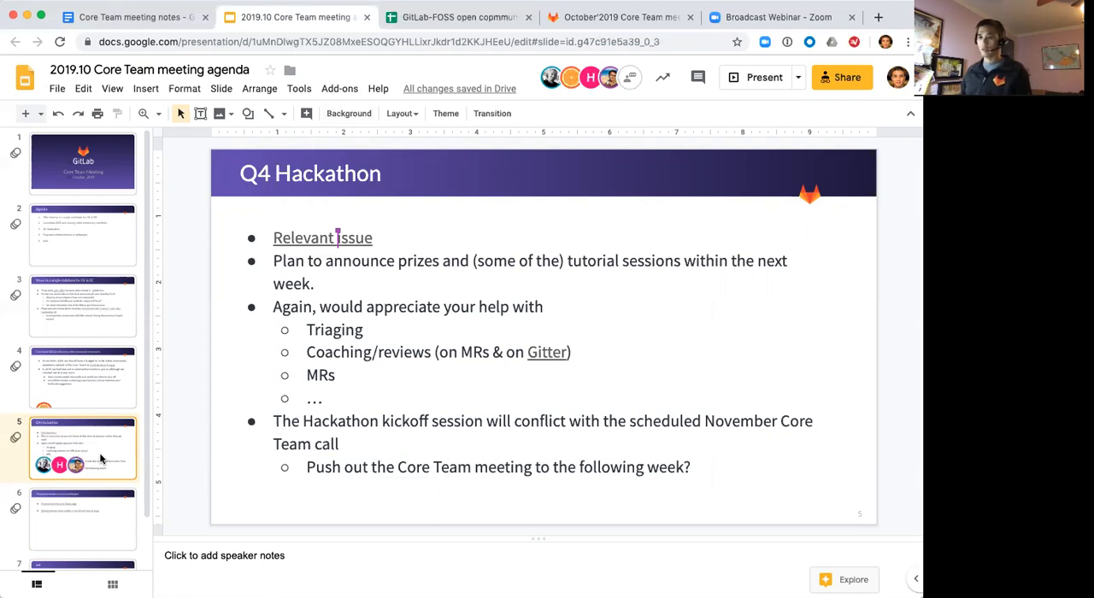
left_click(82, 519)
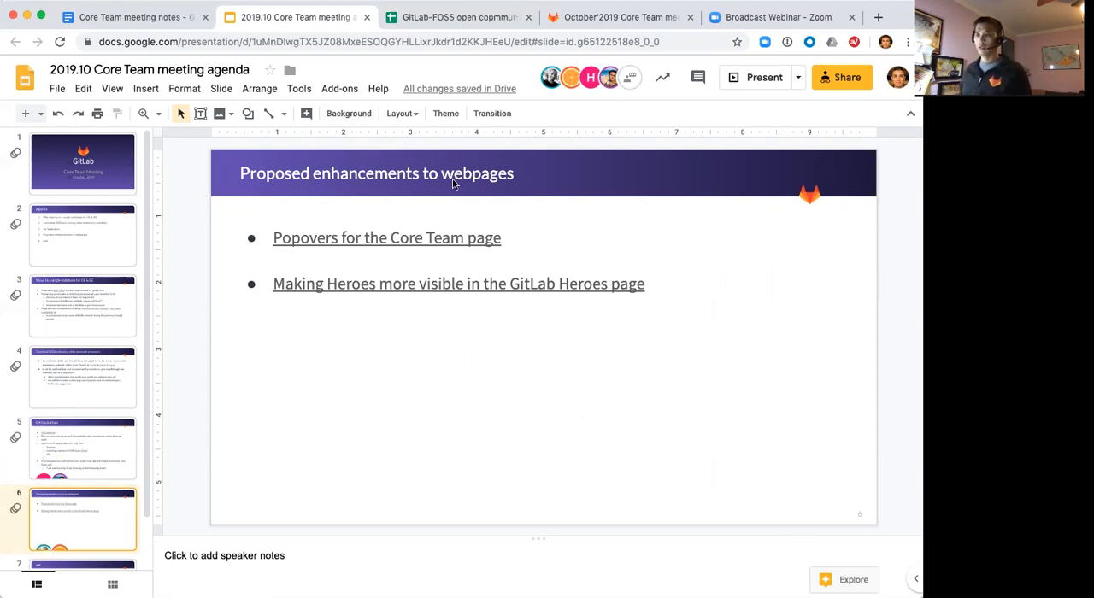
mouse_move(437, 237)
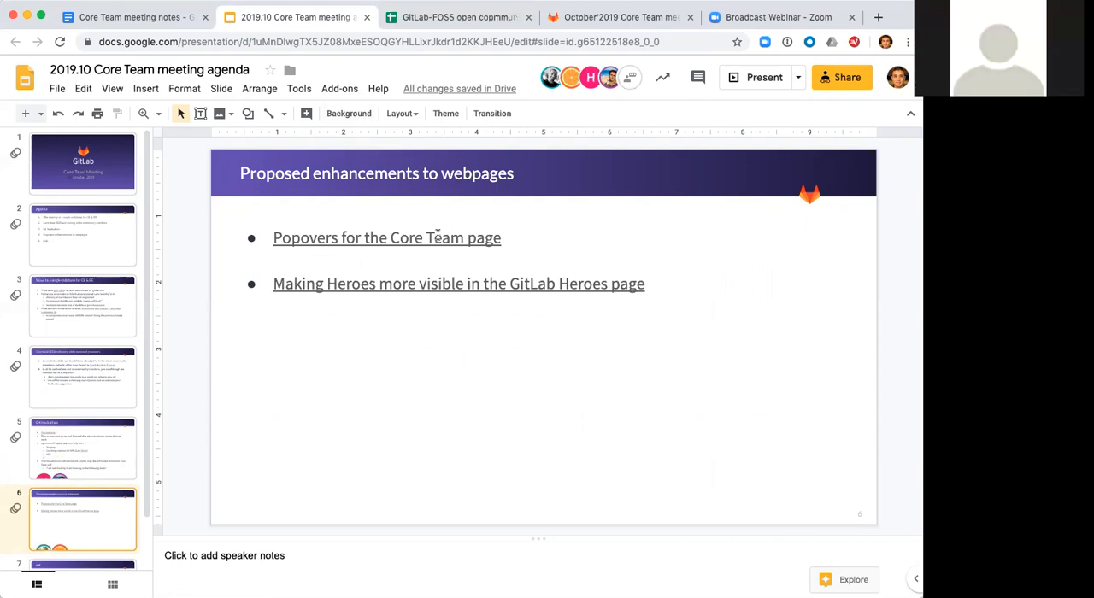
Open the linked Core Team page popovers issue and read through its comments
left_click(387, 238)
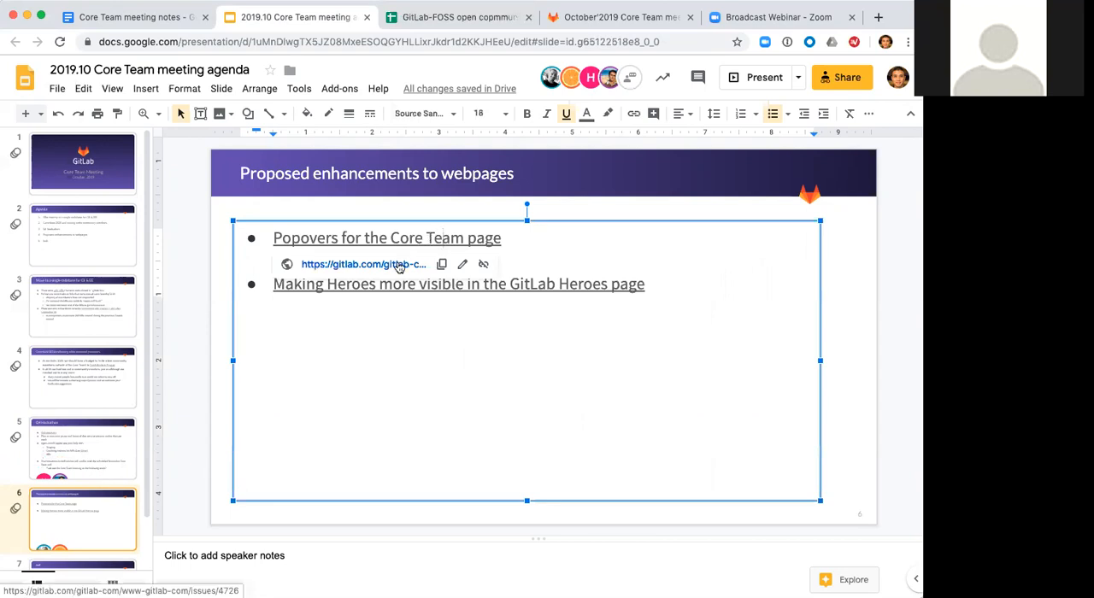
left_click(363, 264)
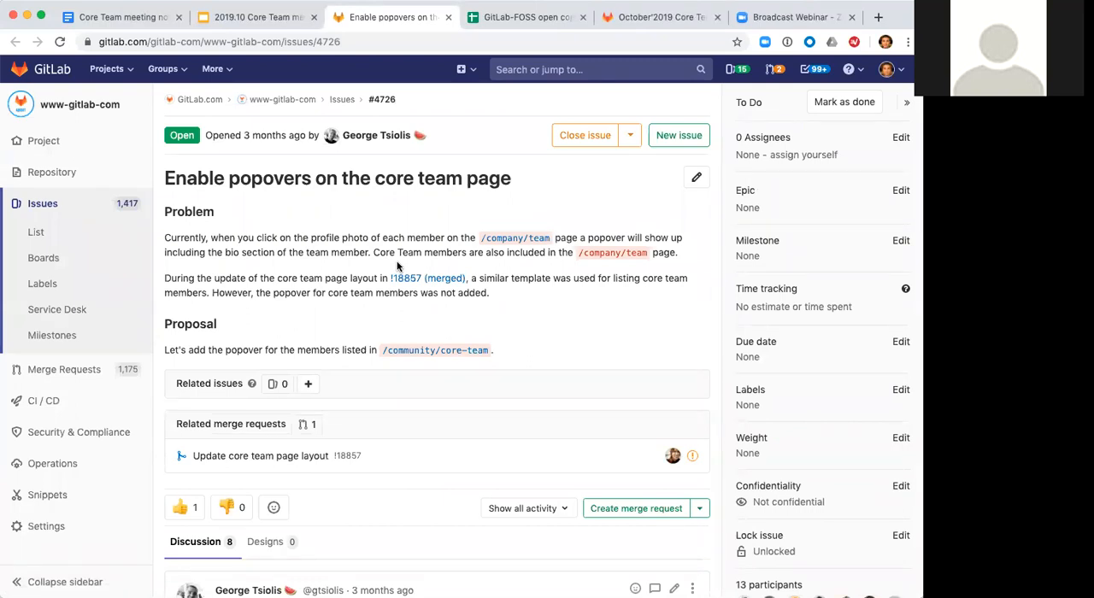
scroll("down", 3)
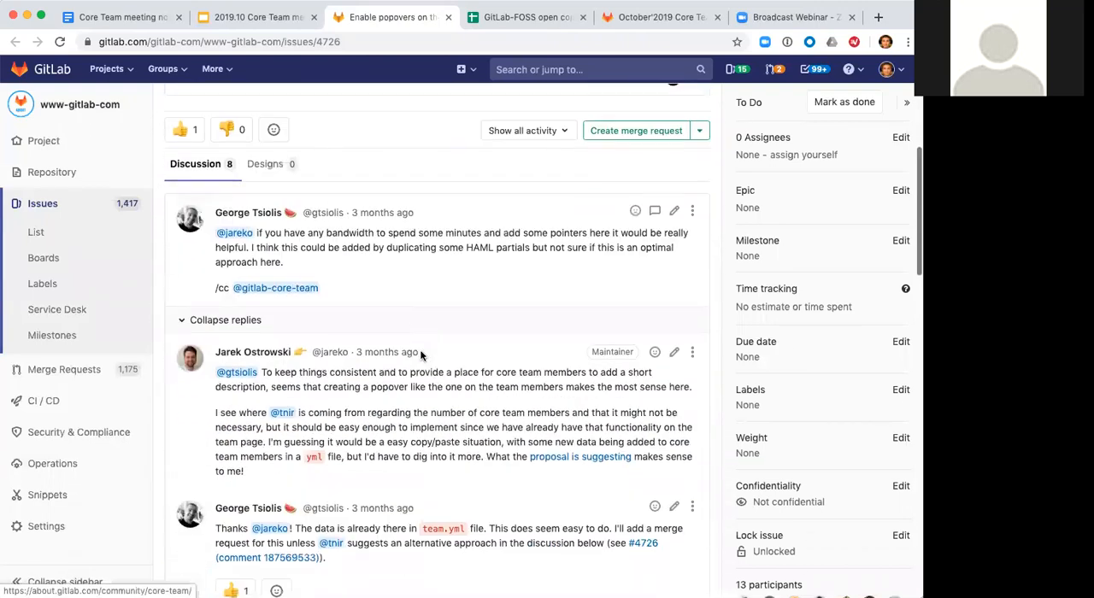
scroll("down", 3)
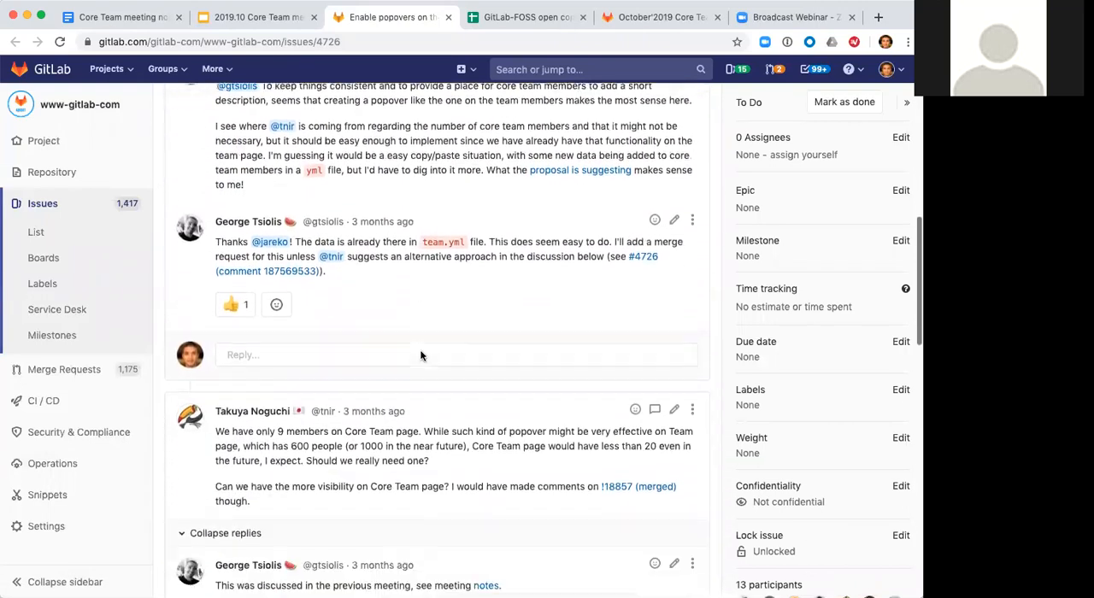
scroll("down", 3)
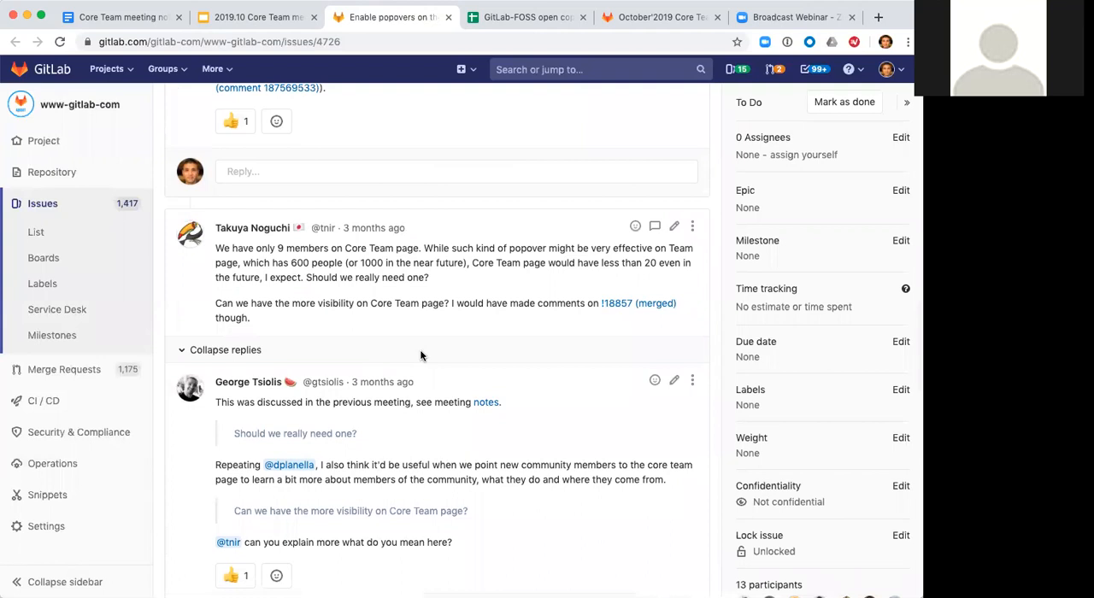
scroll("down", 3)
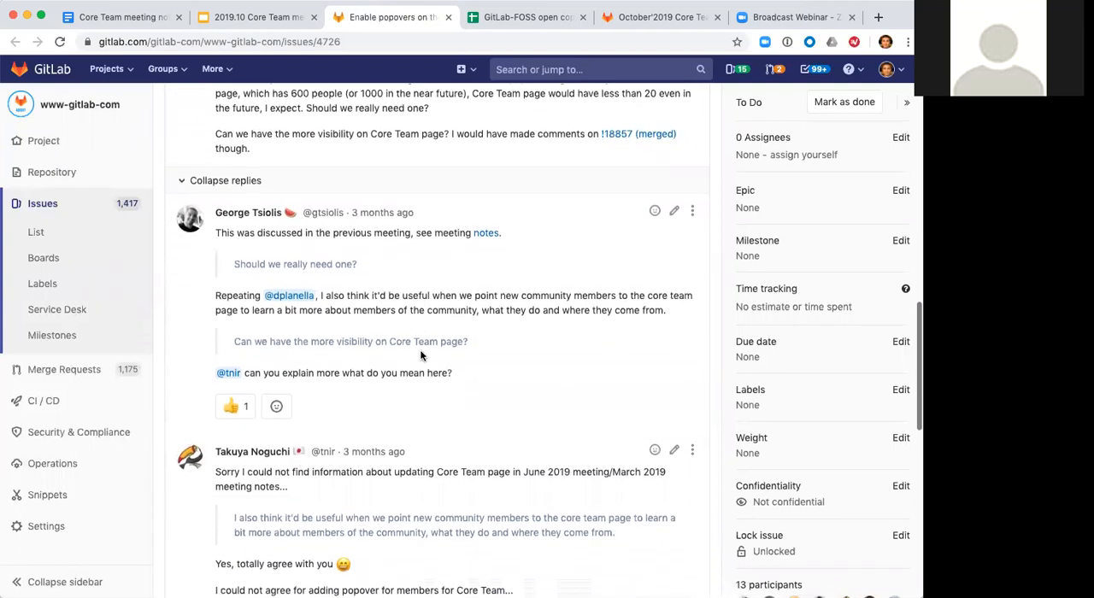
scroll("down", 3)
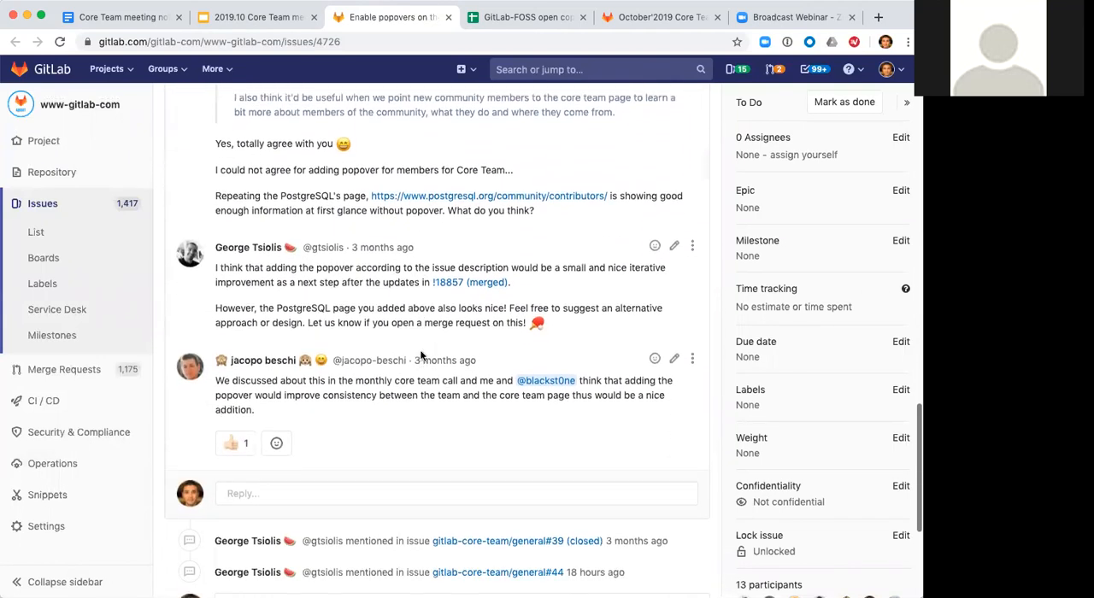
Finish reviewing it, then open the linked Heroes visibility issue #5547 from the slide
left_click(420, 351)
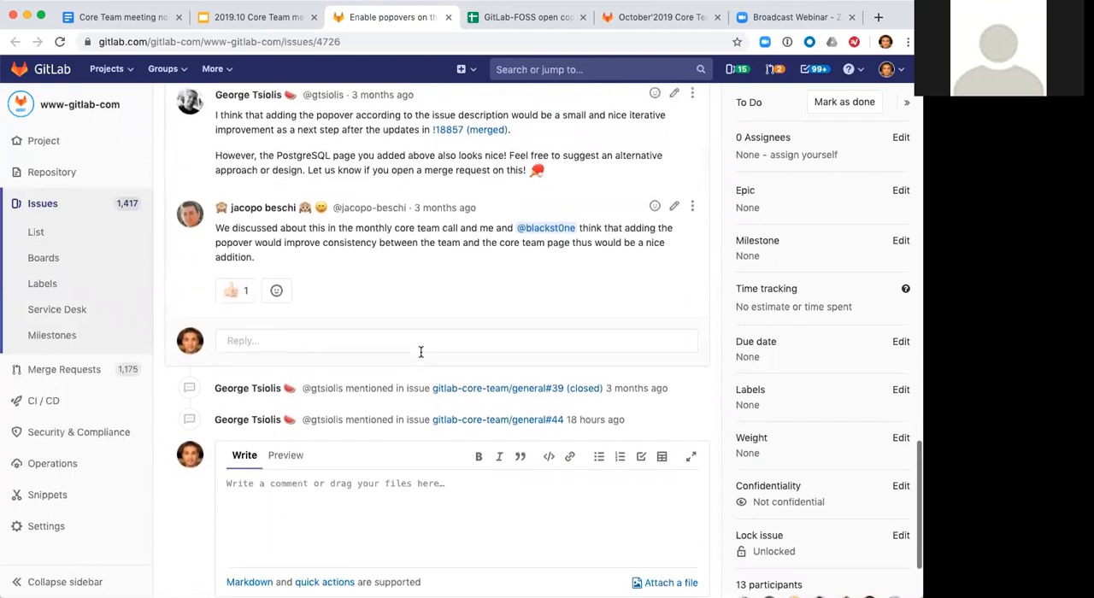
scroll("down", 3)
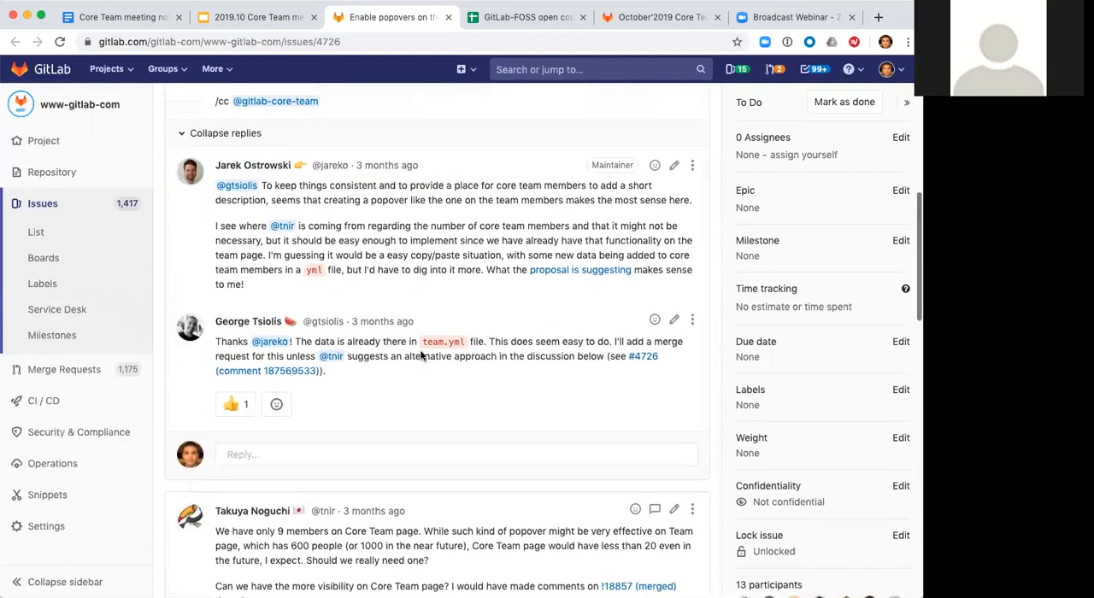
left_click(254, 17)
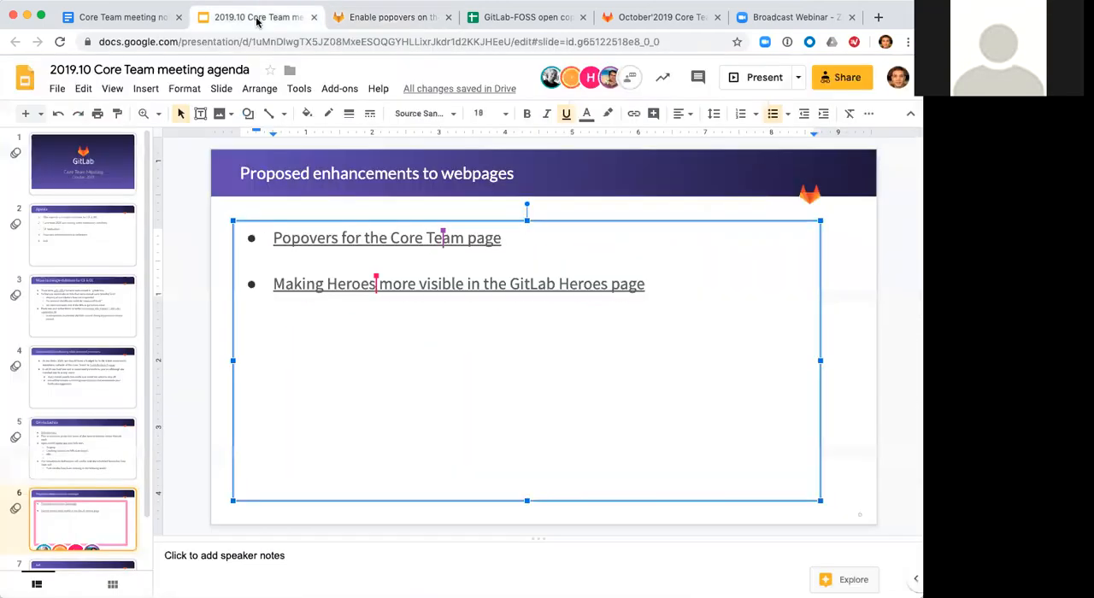
left_click(351, 284)
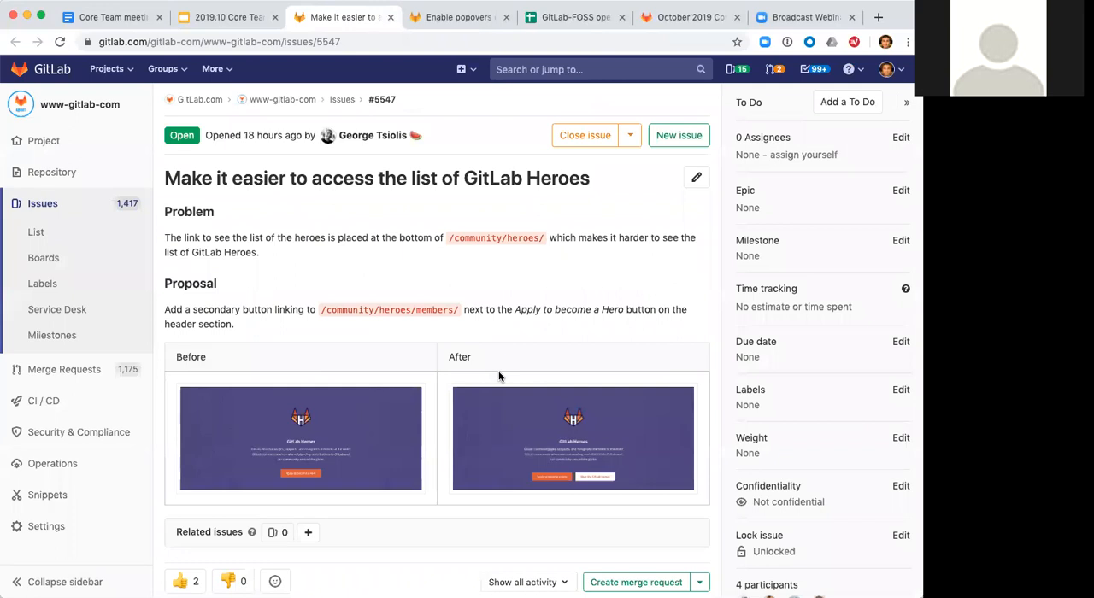
mouse_move(508, 356)
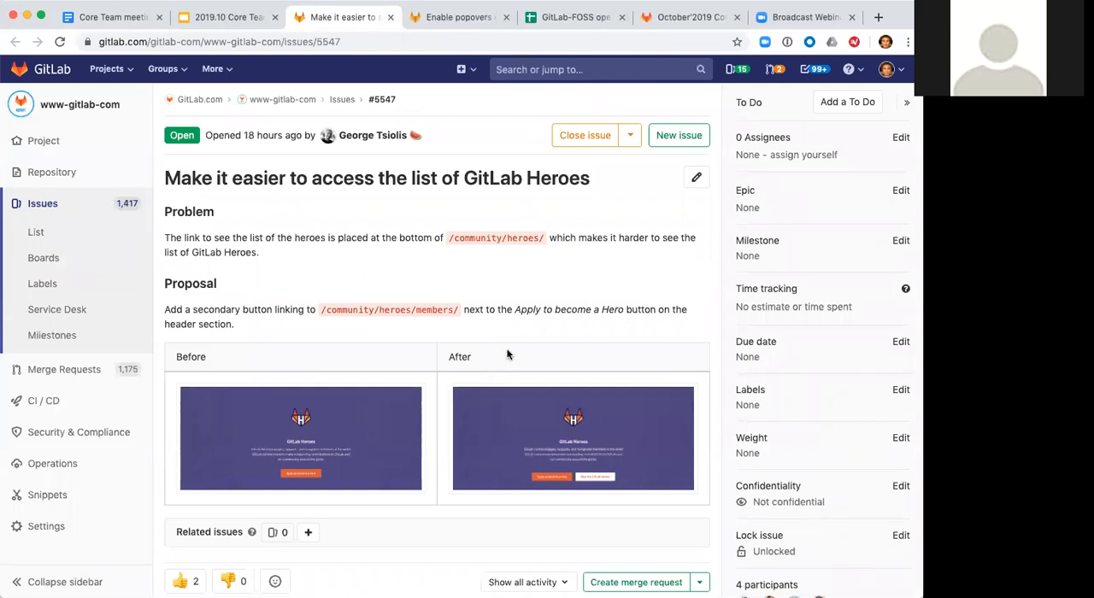
scroll("down", 3)
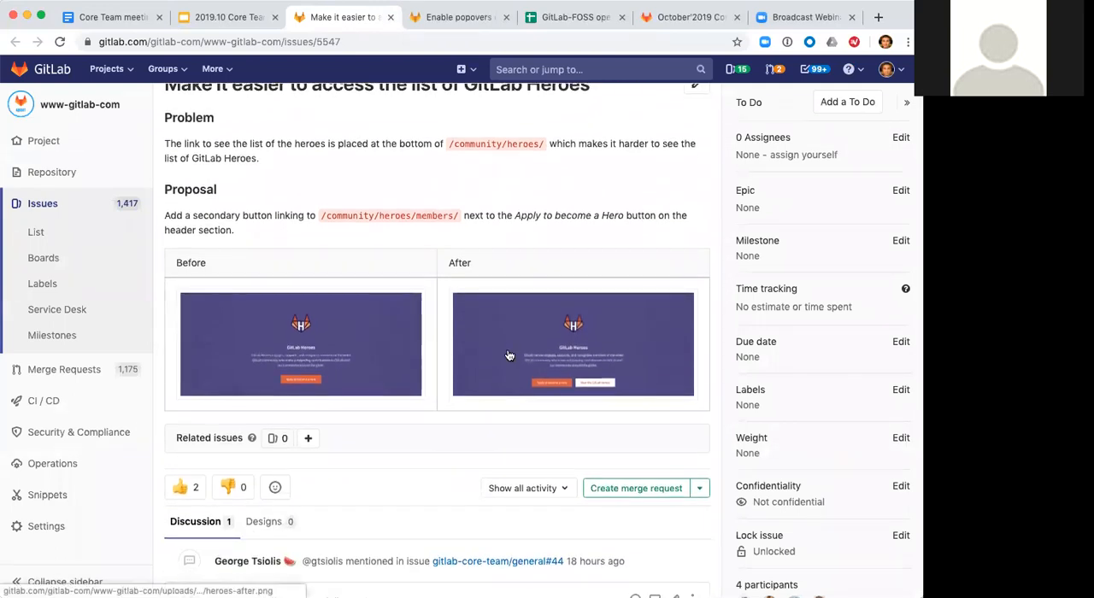
mouse_move(462, 375)
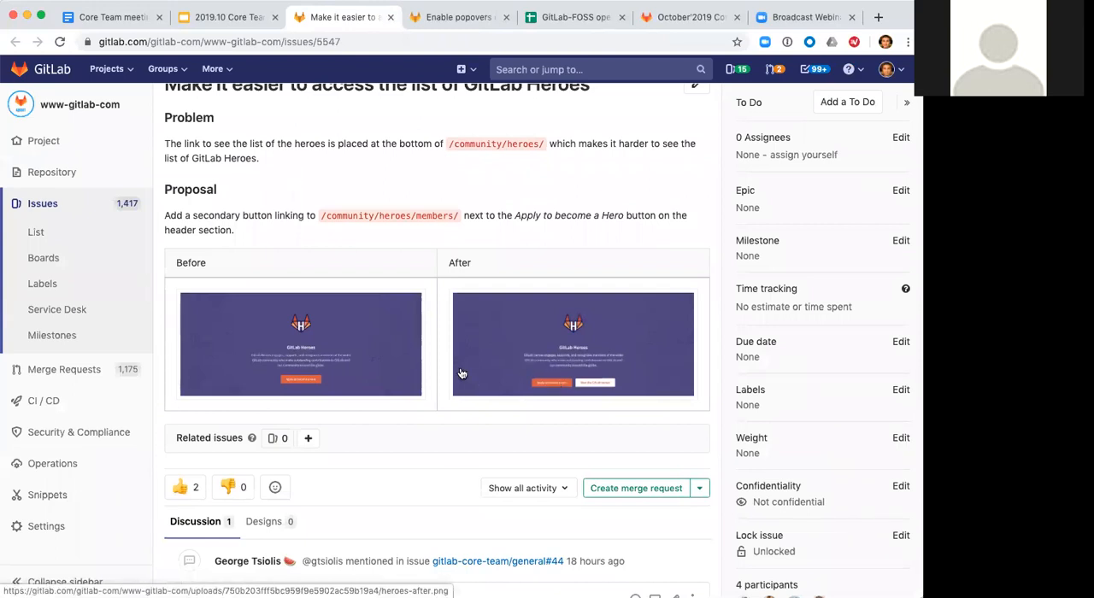
scroll("down", 3)
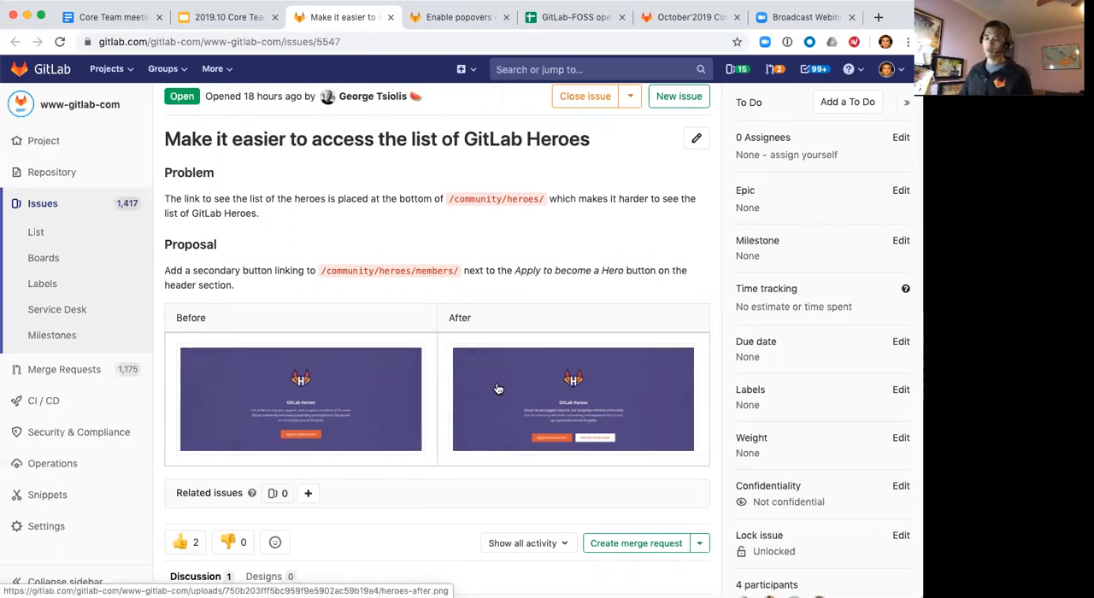
mouse_move(185, 543)
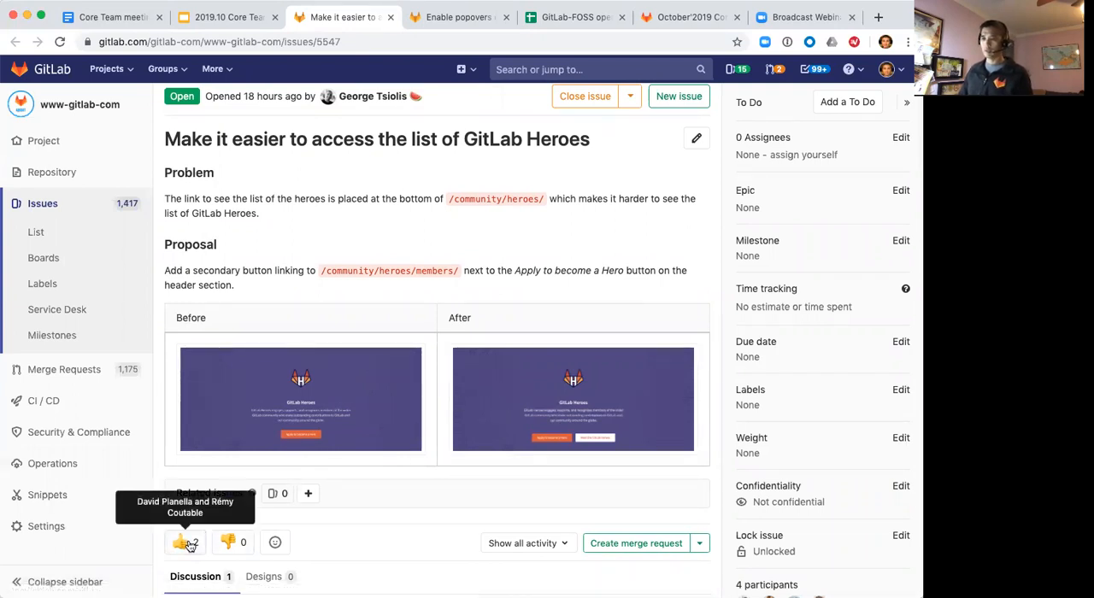
mouse_move(381, 513)
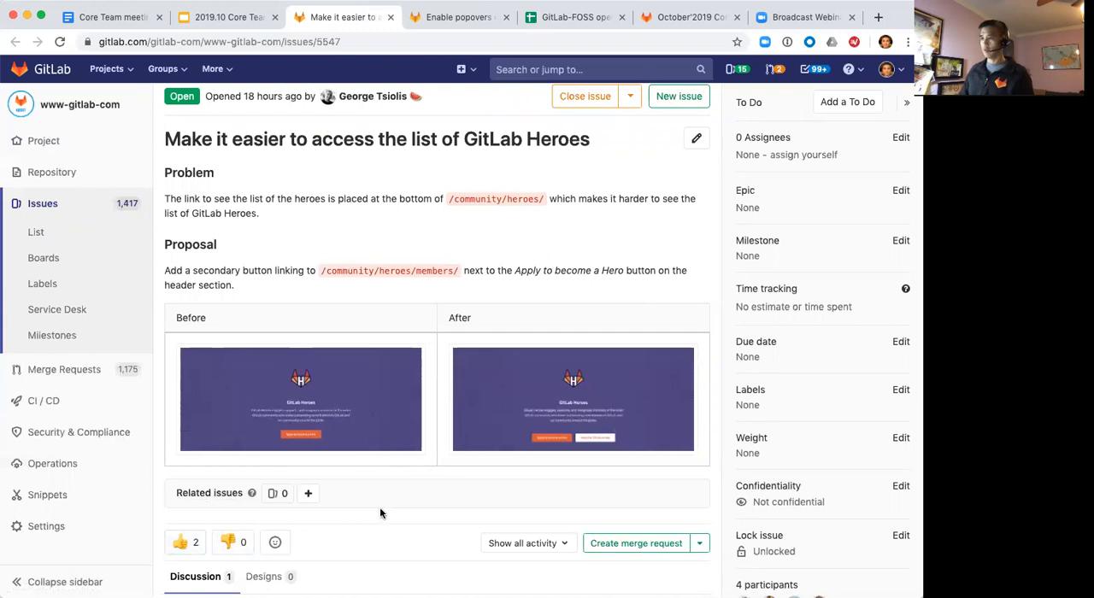
scroll("down", 3)
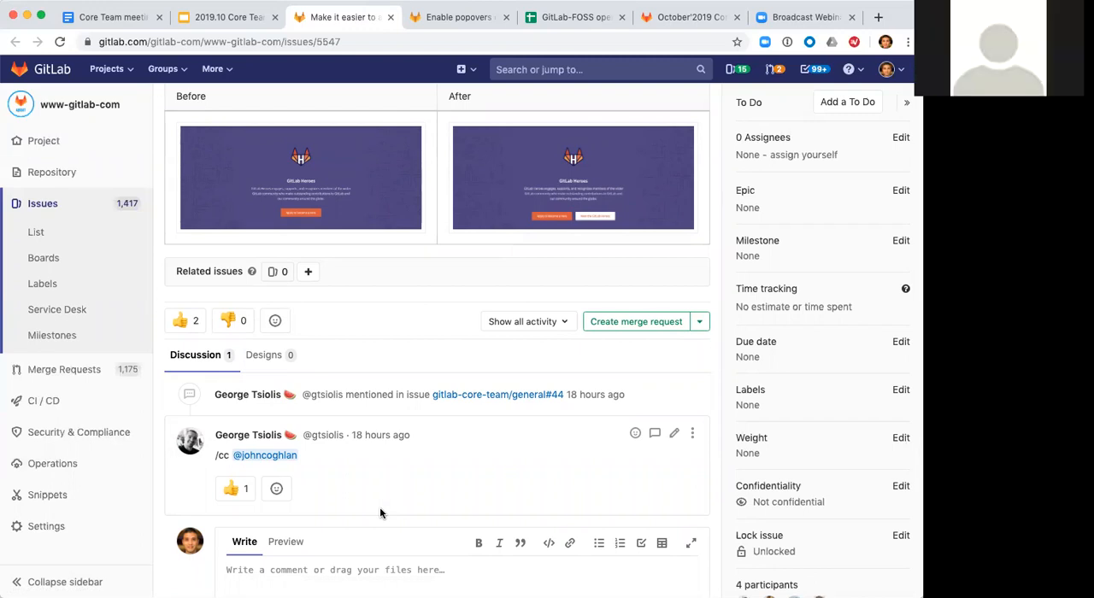
scroll("down", 3)
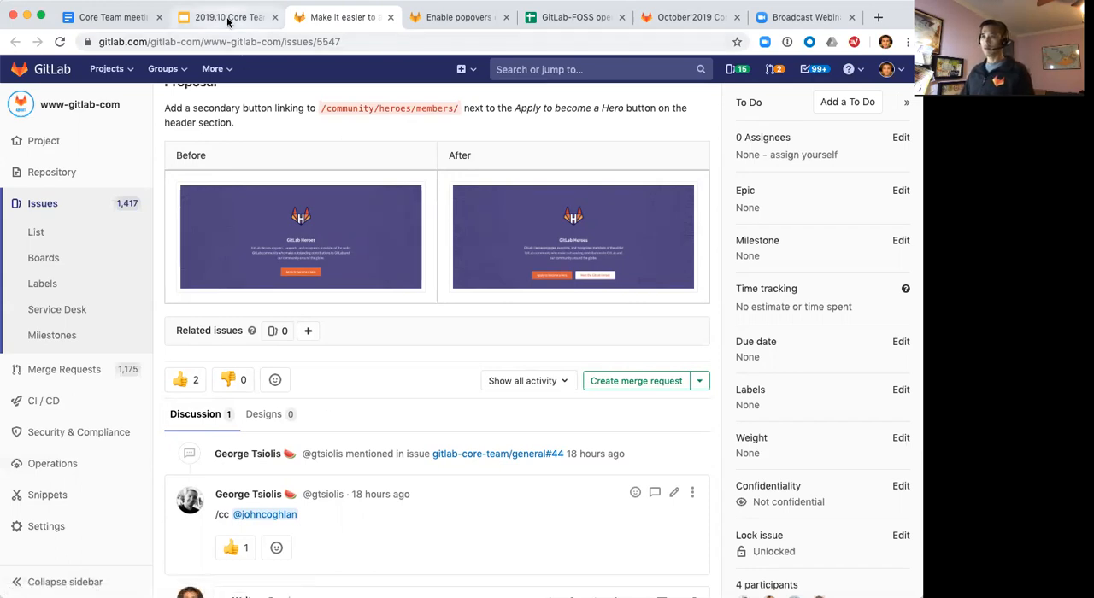
Switch to the '2019.10 Core Team meeting agenda' tab on slide 6
left_click(224, 17)
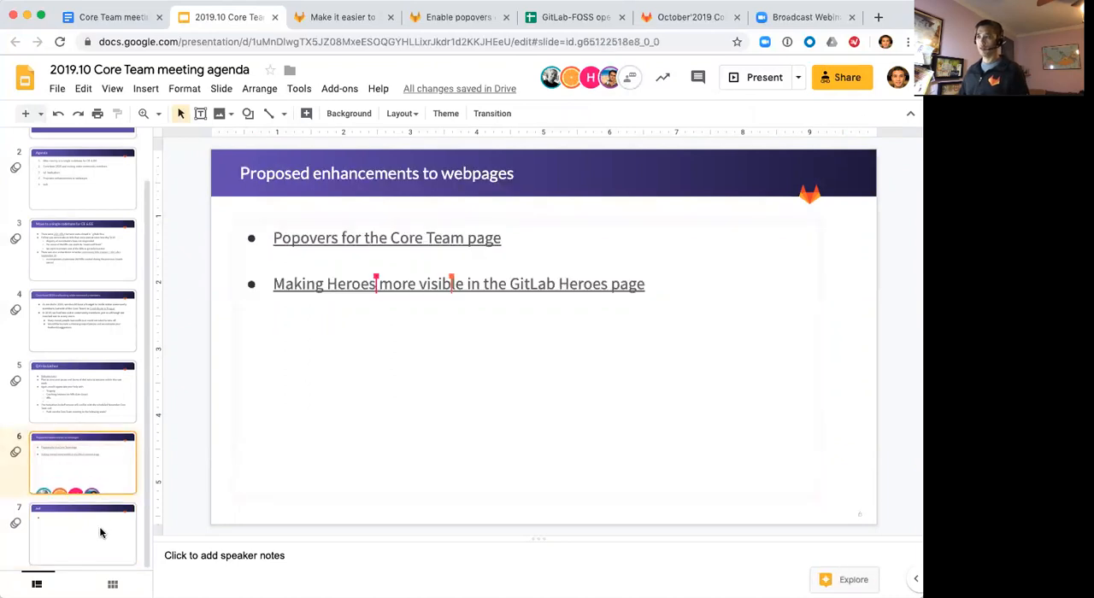
Go to slide 7, the empty AoB slide, in the agenda deck
left_click(83, 535)
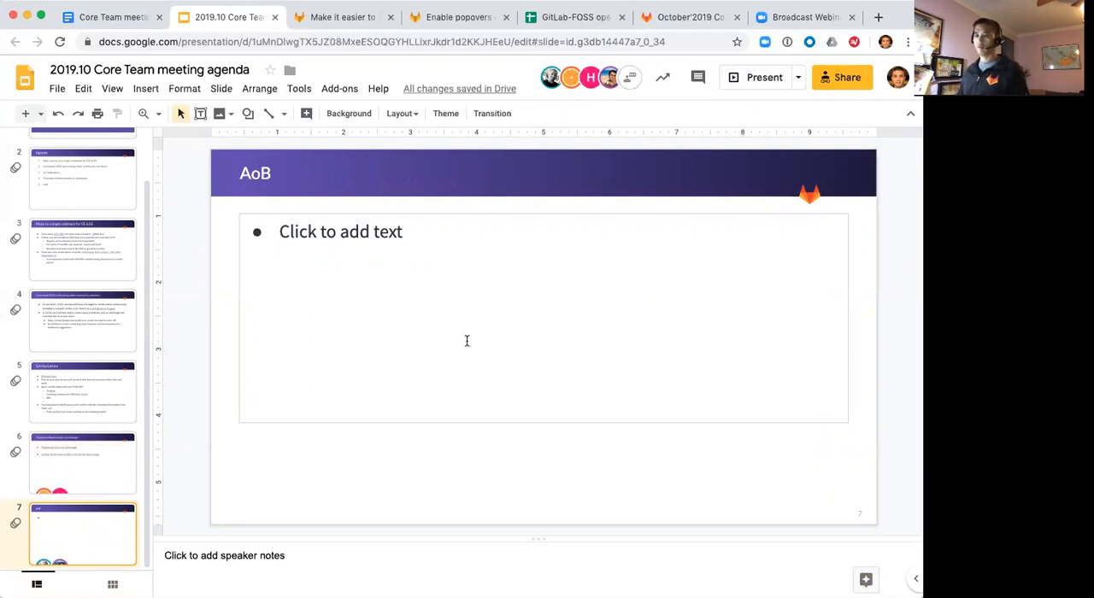
mouse_move(606, 286)
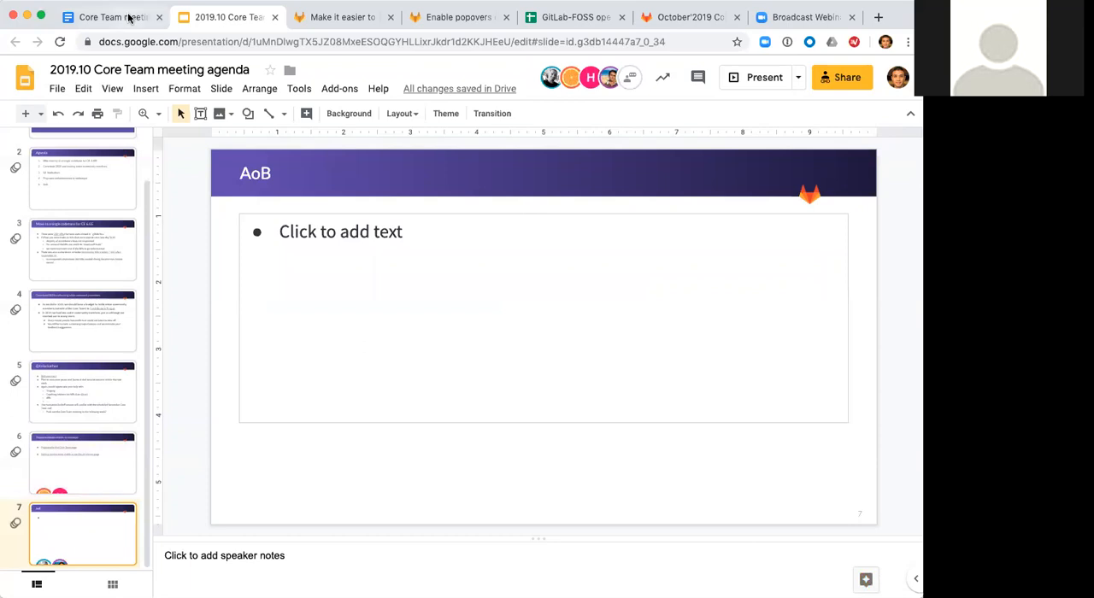
mouse_move(111, 17)
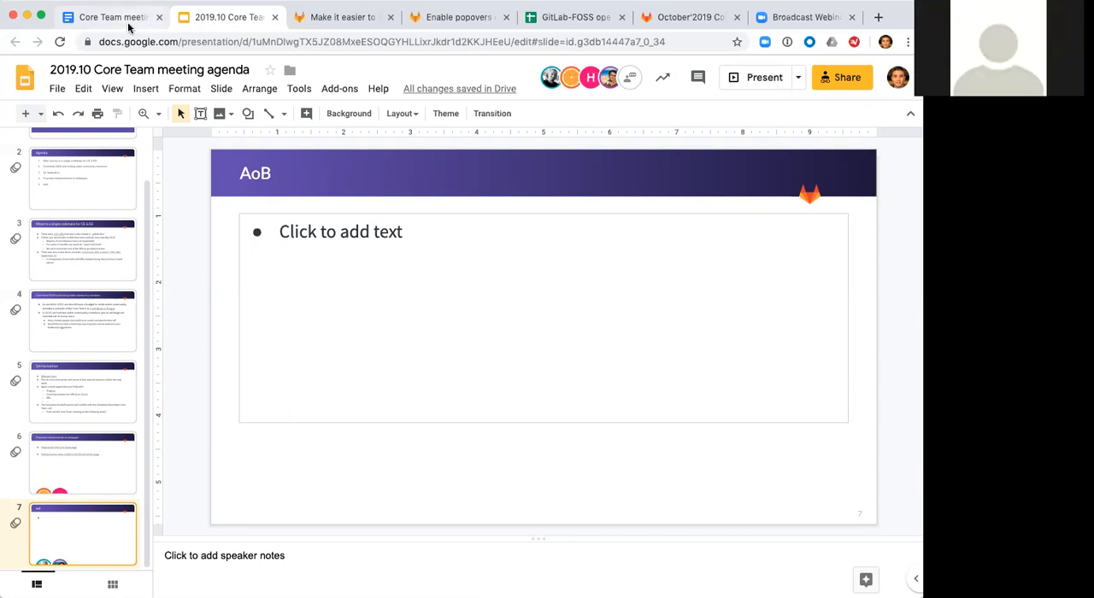
mouse_move(107, 17)
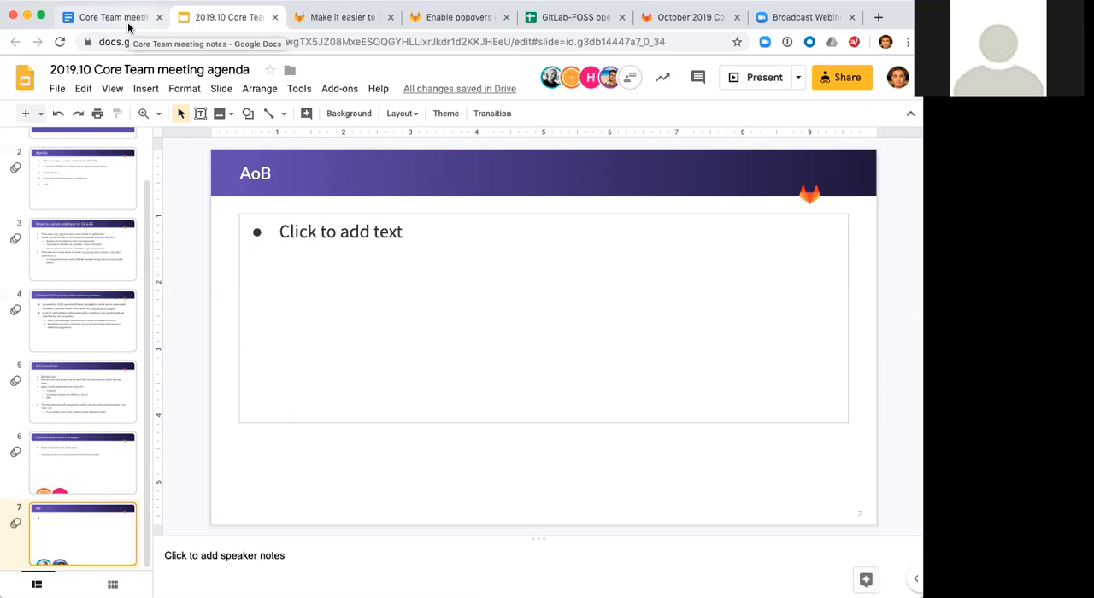
Note that Heroes page bios should add people's contributions, especially the GitLab connection
left_click(107, 17)
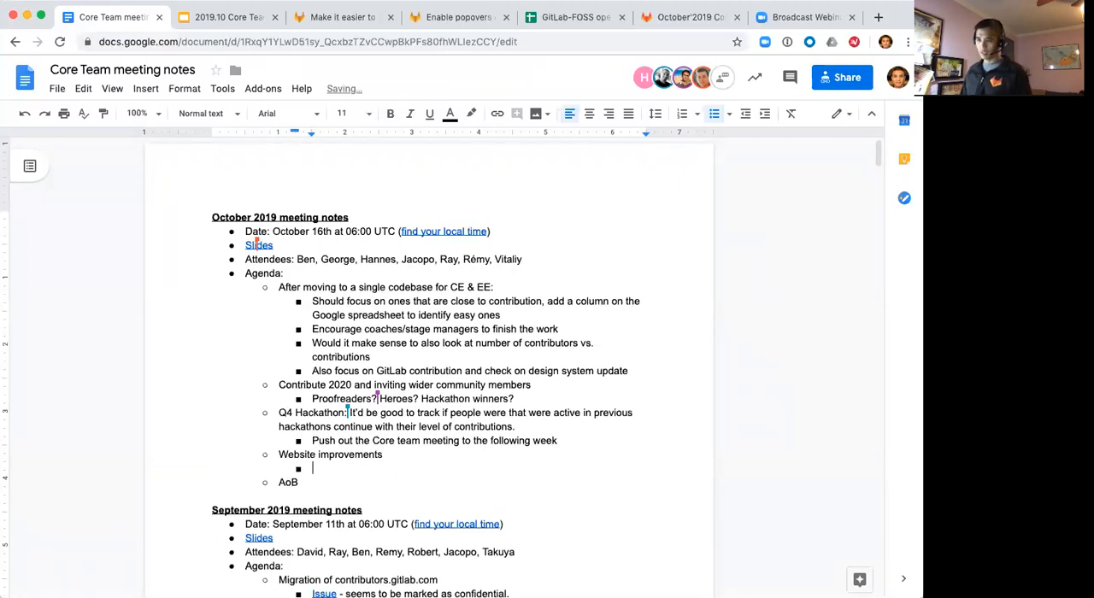
type("Heroes page:")
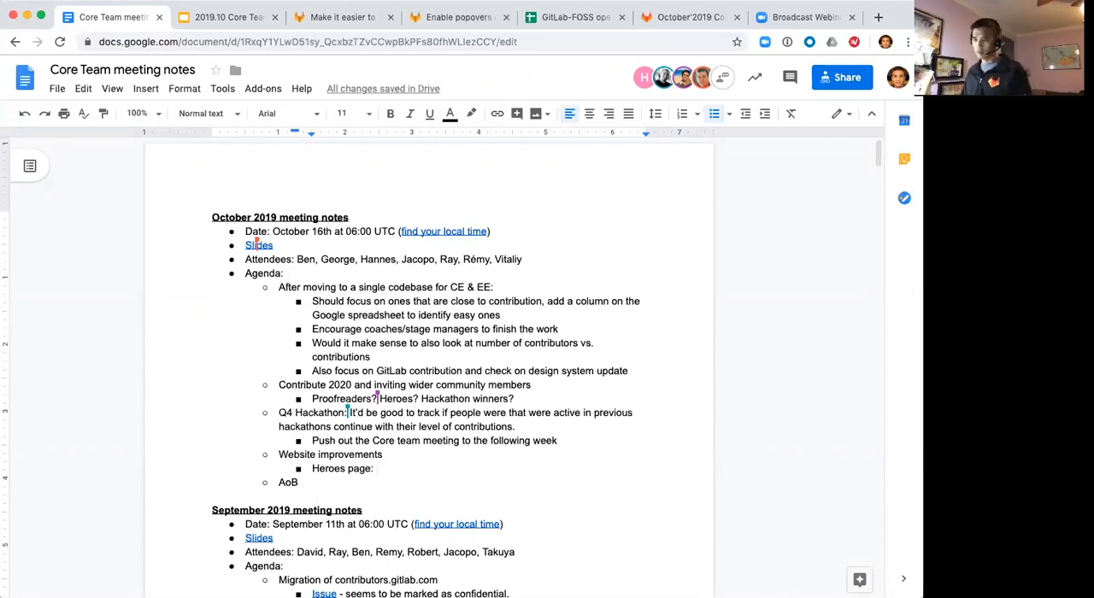
type("add")
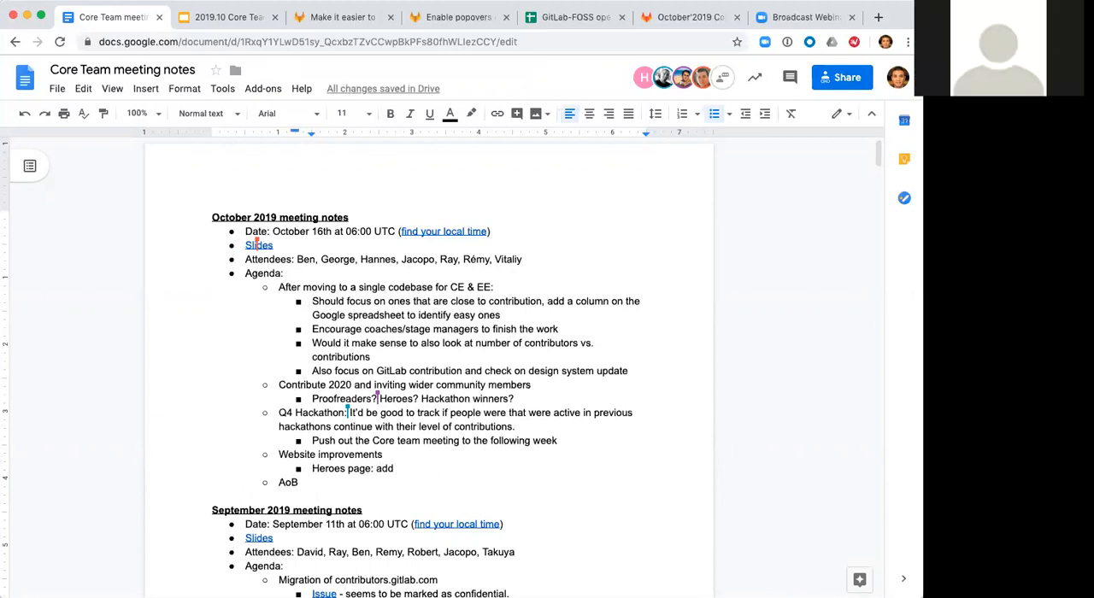
type("people")
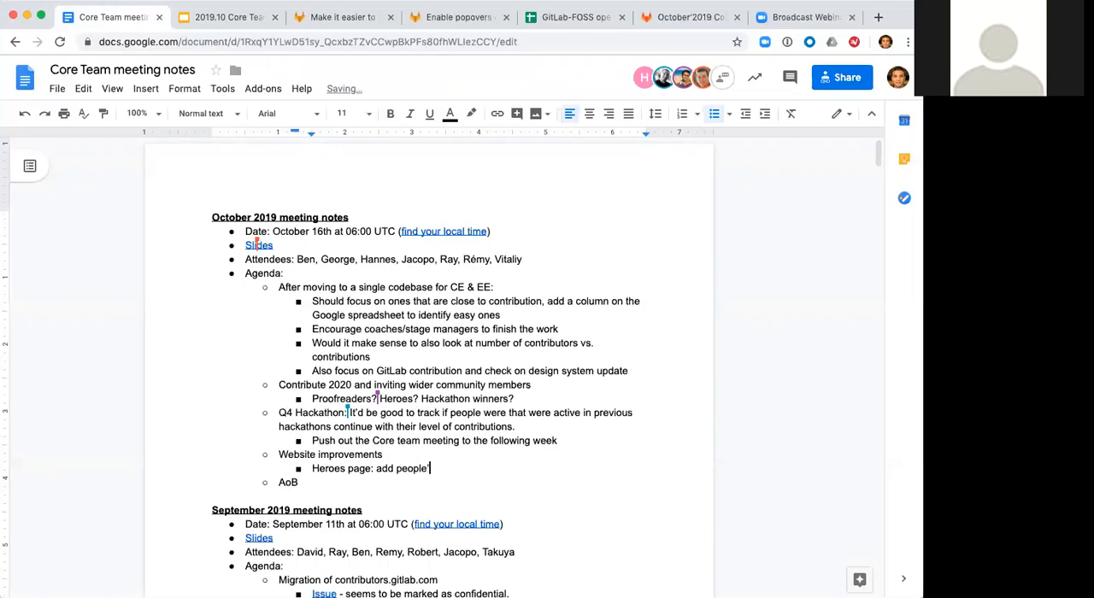
type("'s contribution in the")
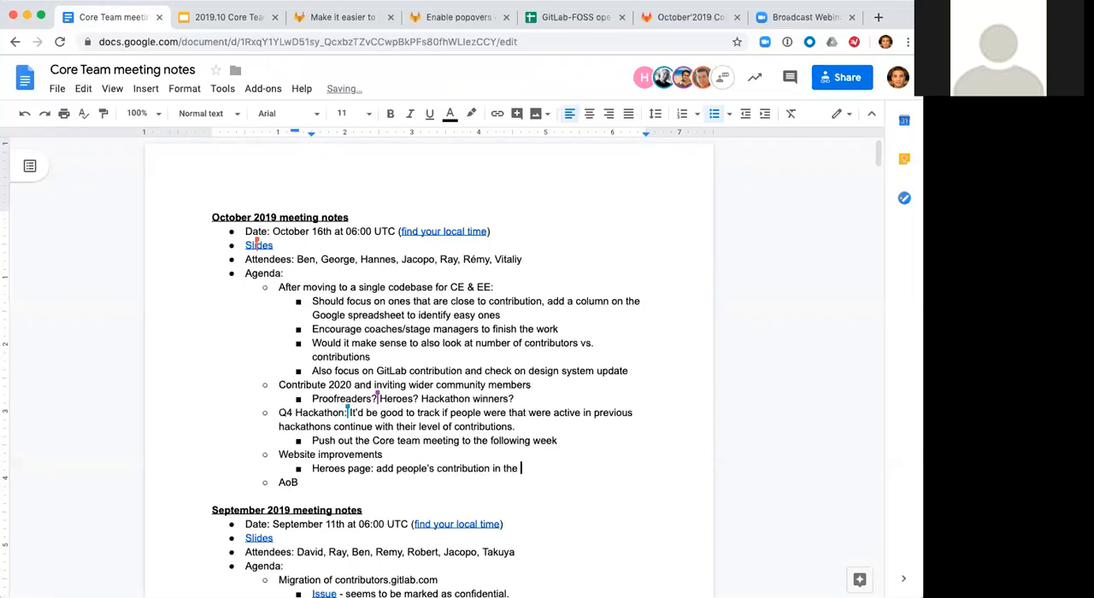
type("bio for the Hea")
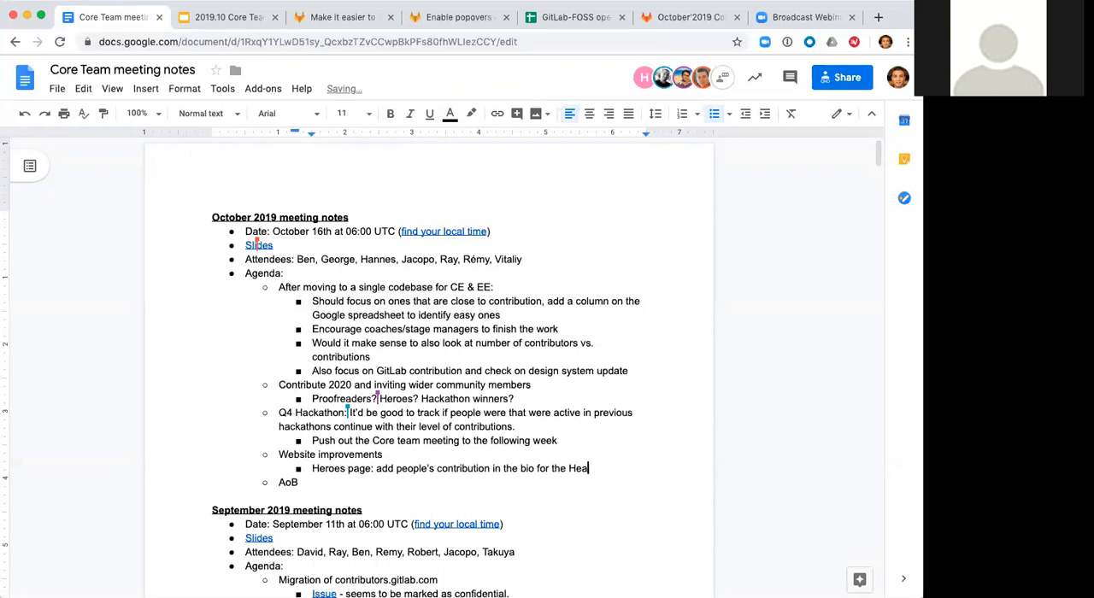
key("backspace")
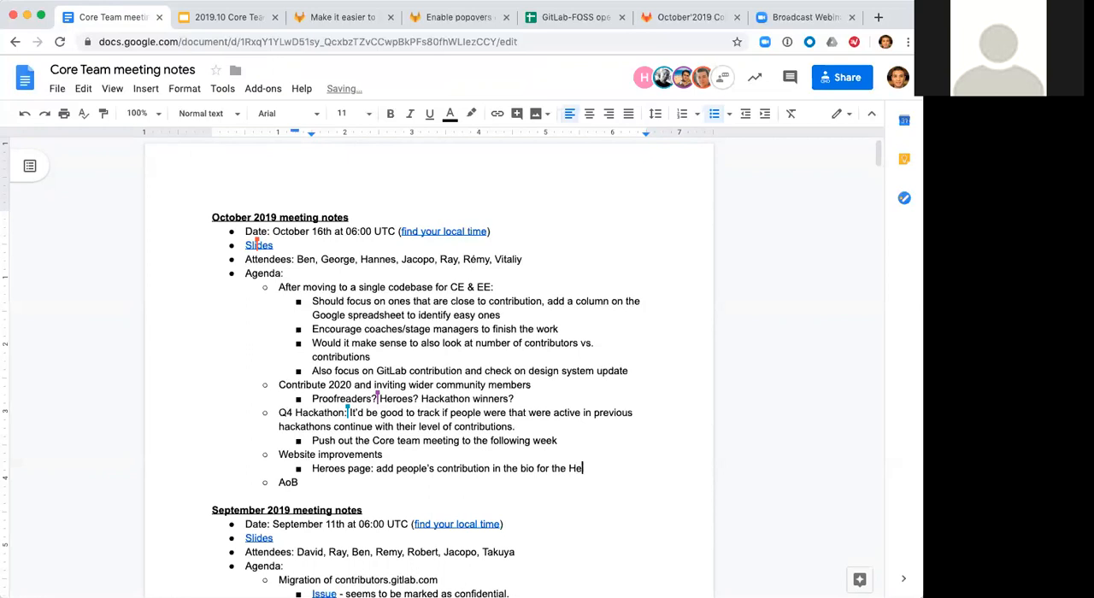
type("roes")
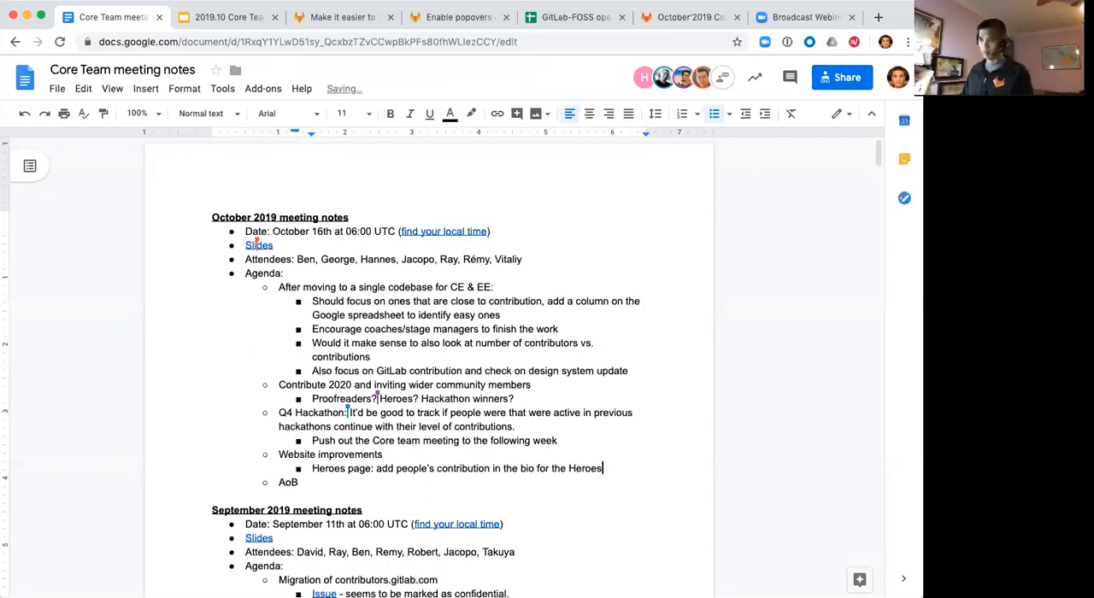
type("(esp")
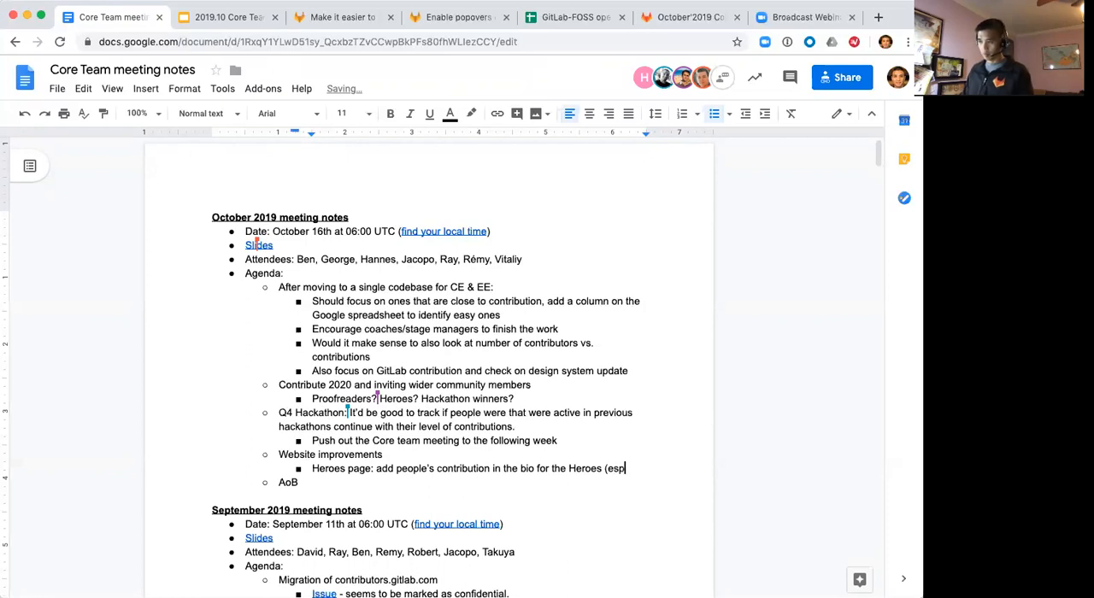
type("connectio")
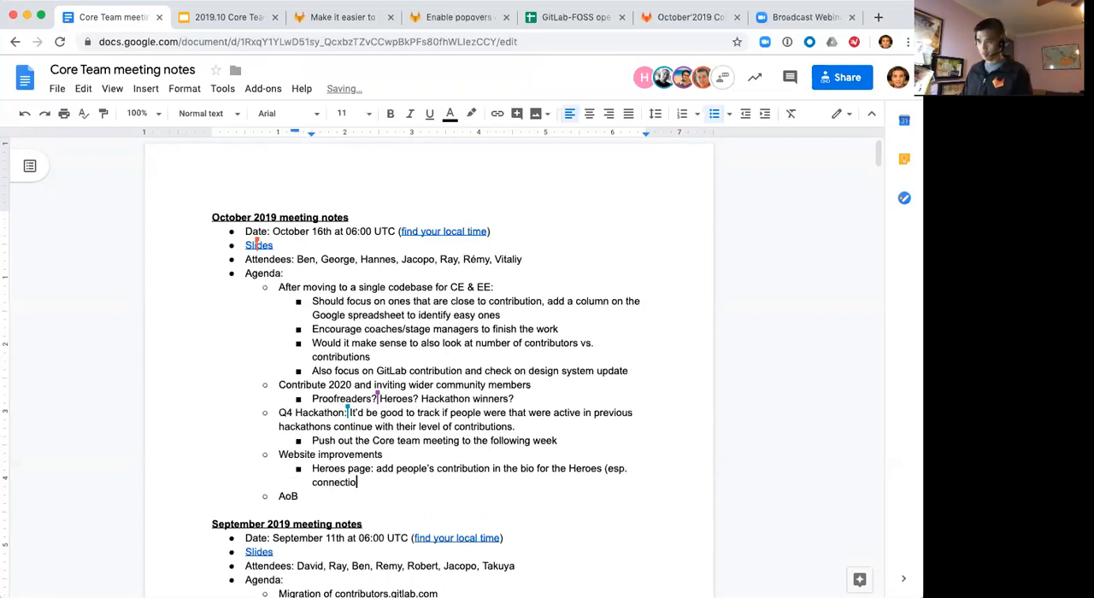
type("Connection to Git")
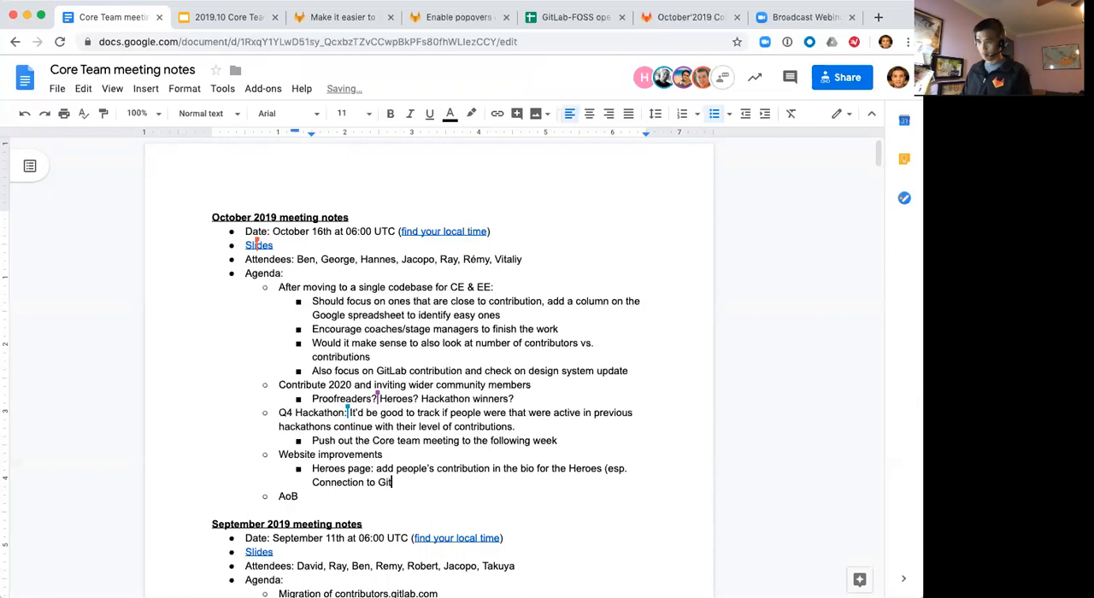
type("Lab)")
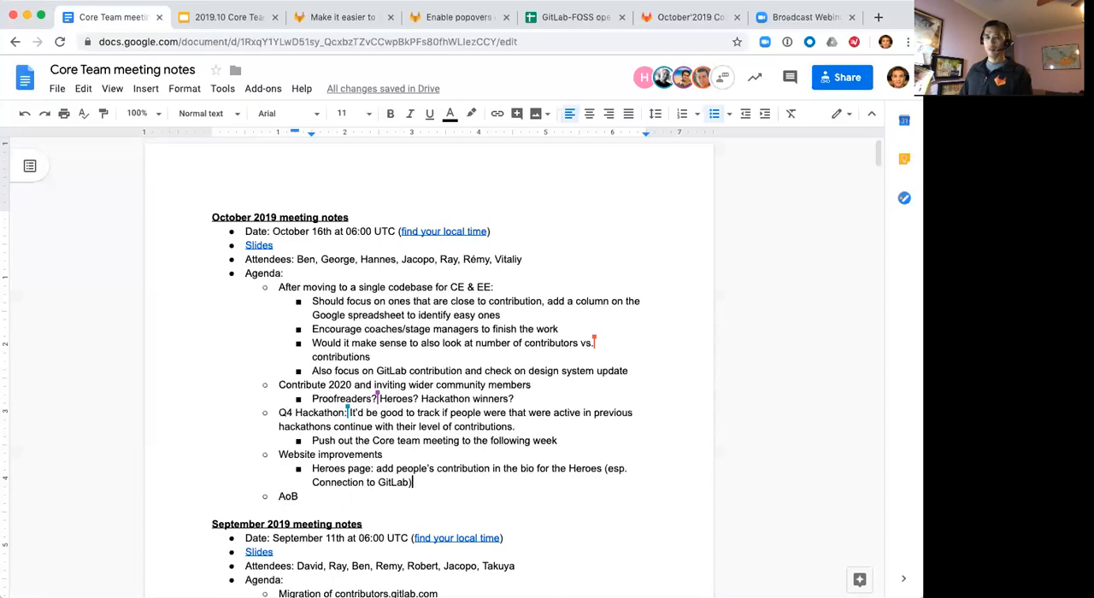
mouse_move(642, 128)
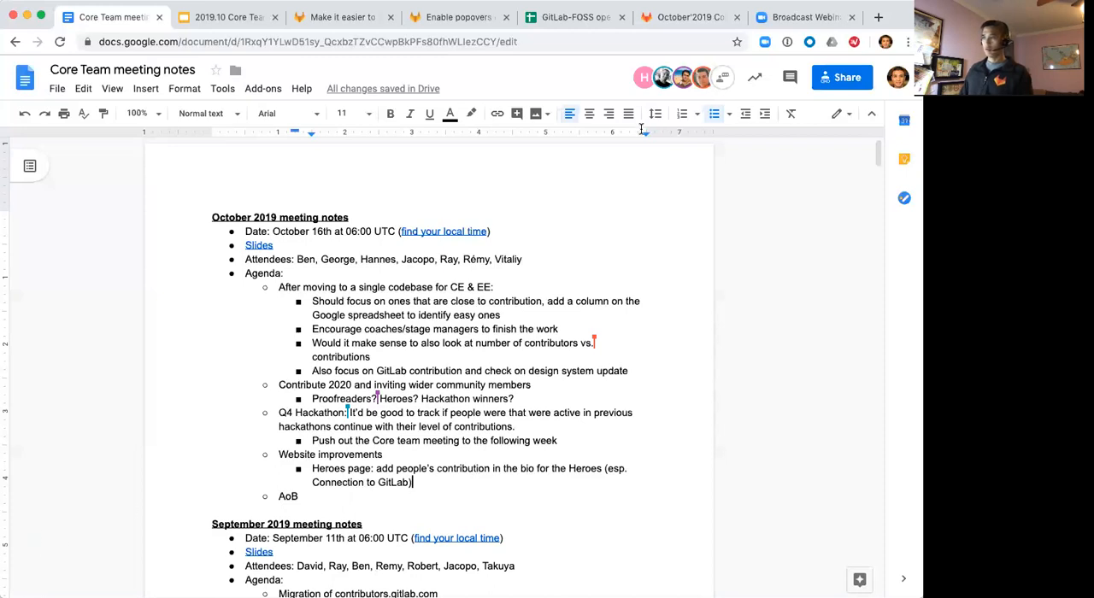
left_click(227, 17)
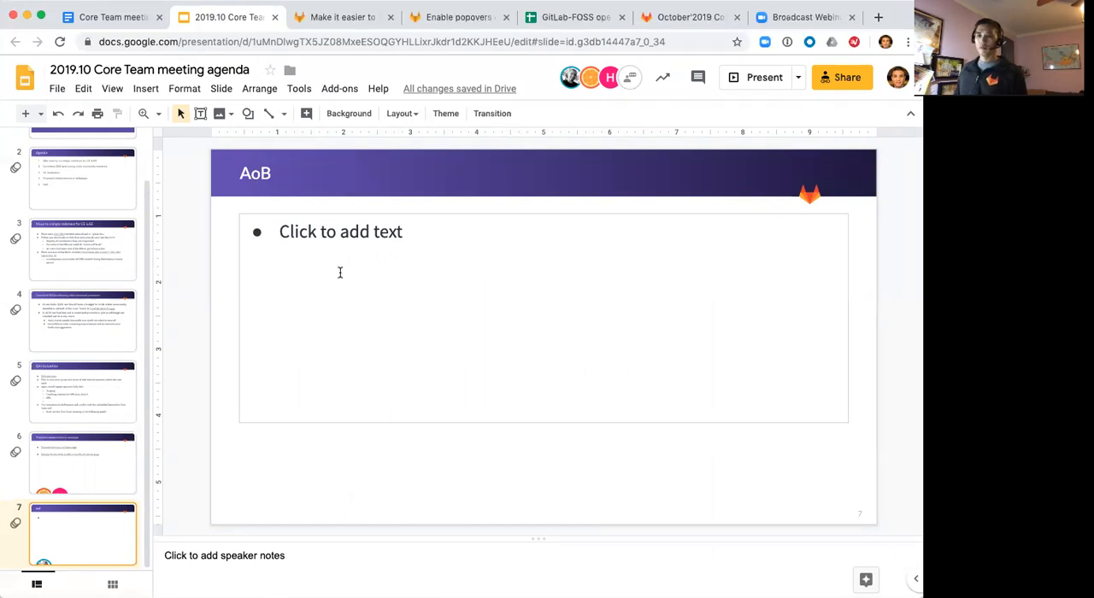
mouse_move(514, 153)
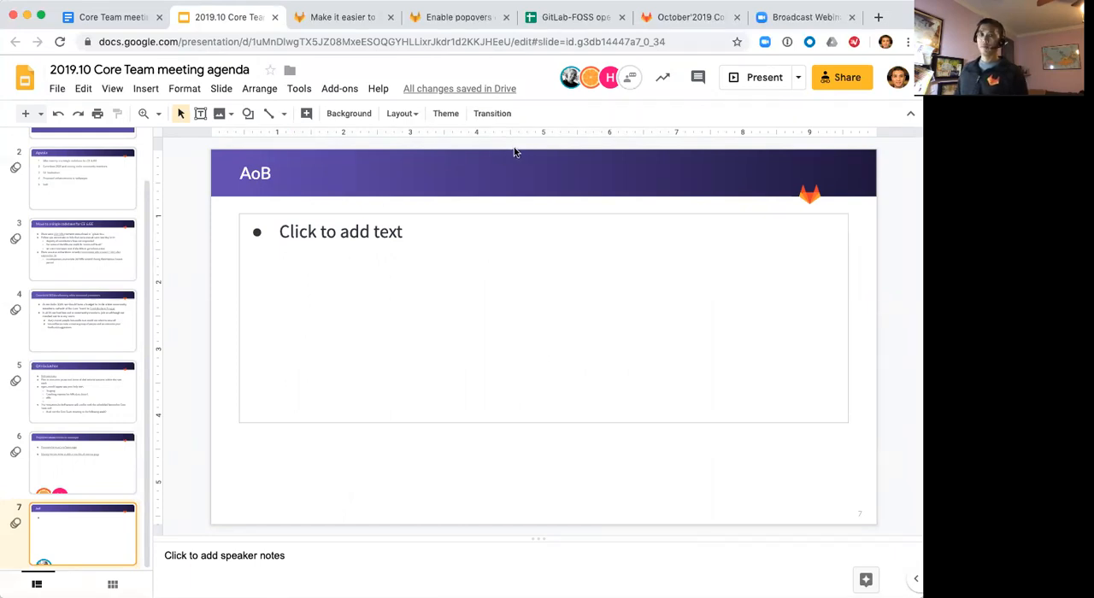